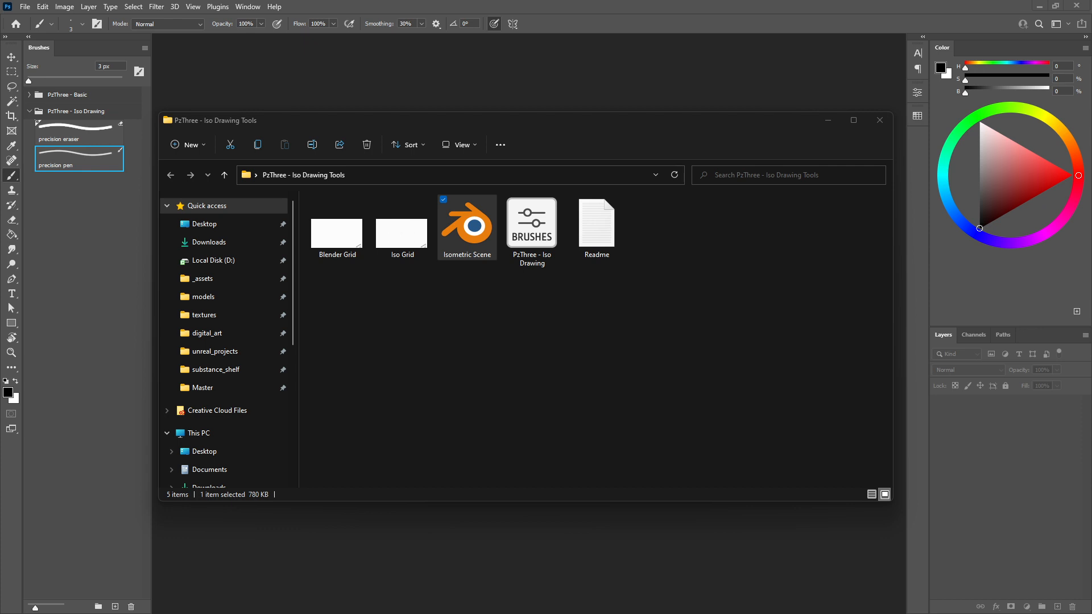
mouse_move(481, 379)
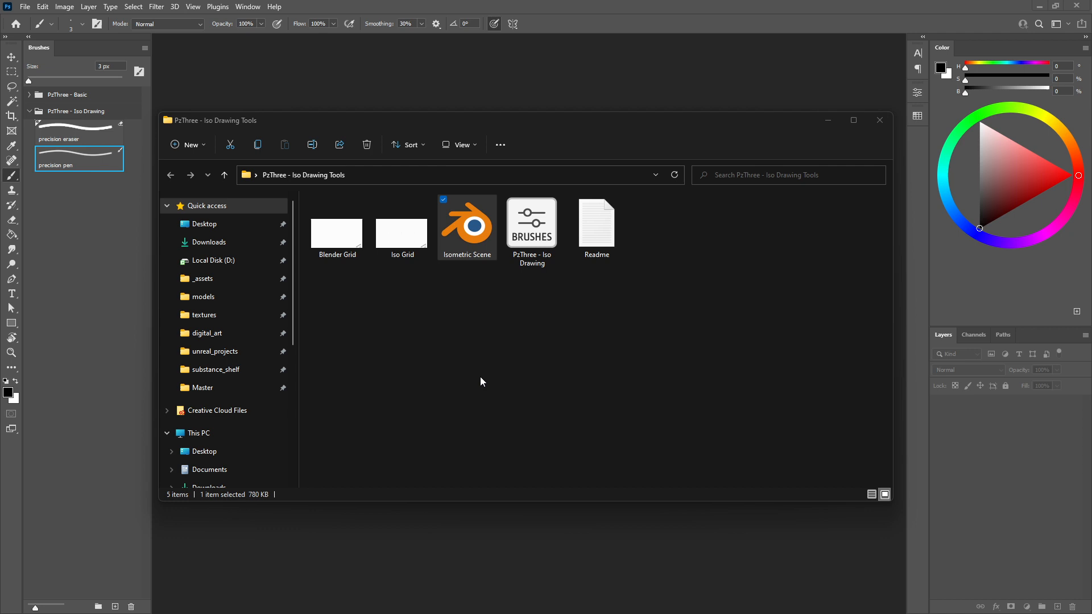
mouse_move(407, 277)
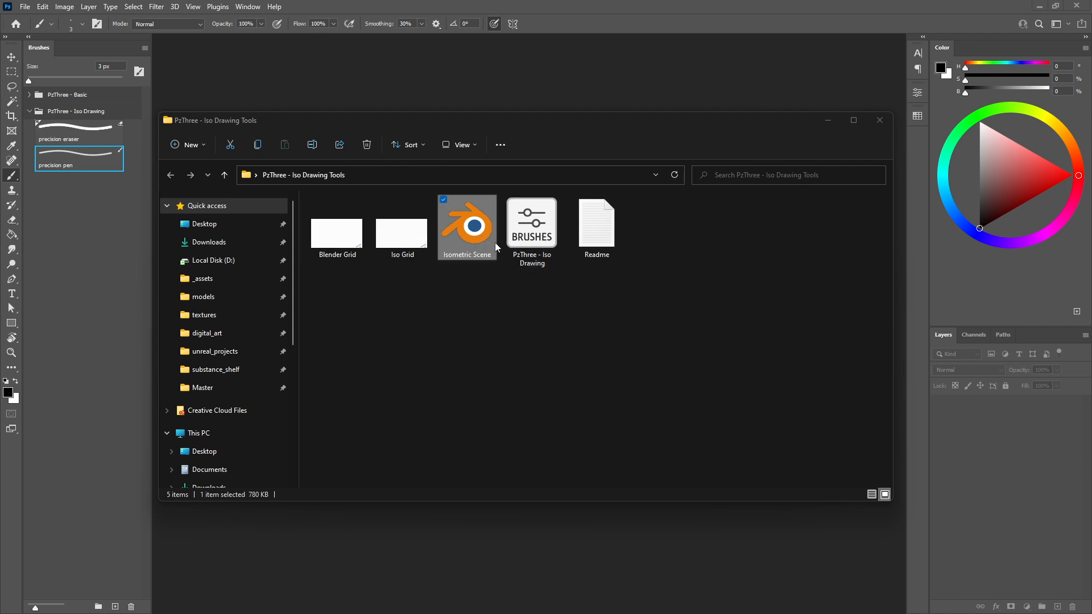
mouse_move(369, 273)
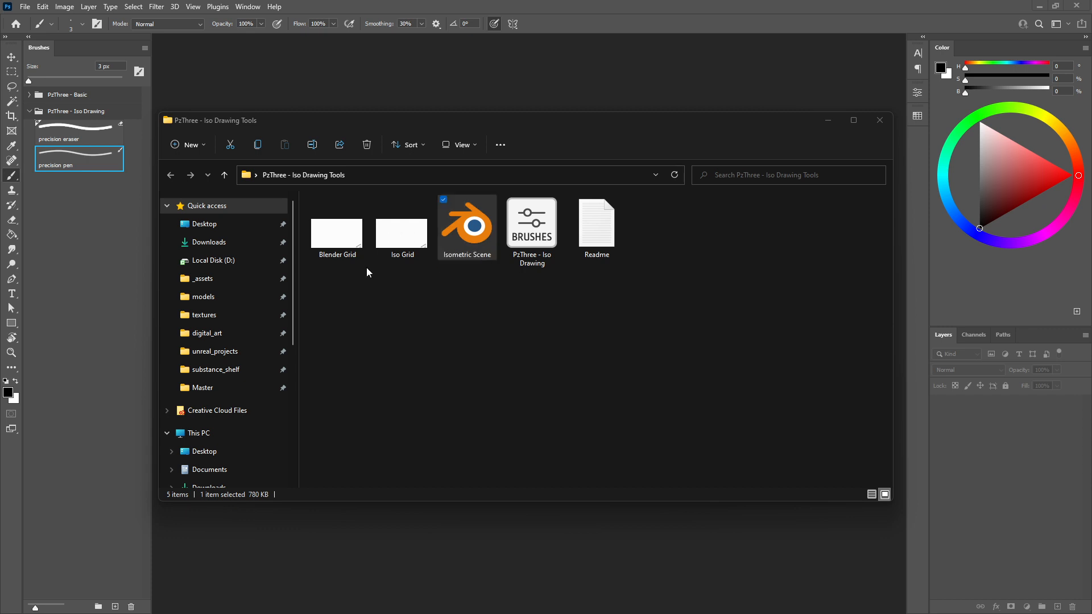
Open Blender Grid.png and Iso Grid.png, zoom the meter scale, and make Iso Grid active.
click(401, 232)
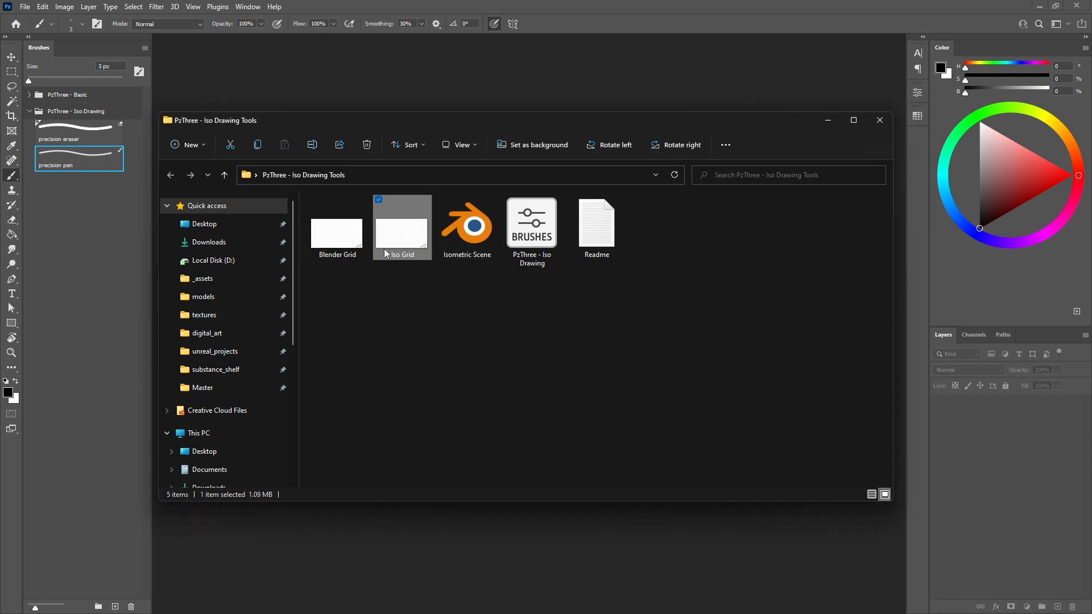
mouse_move(409, 257)
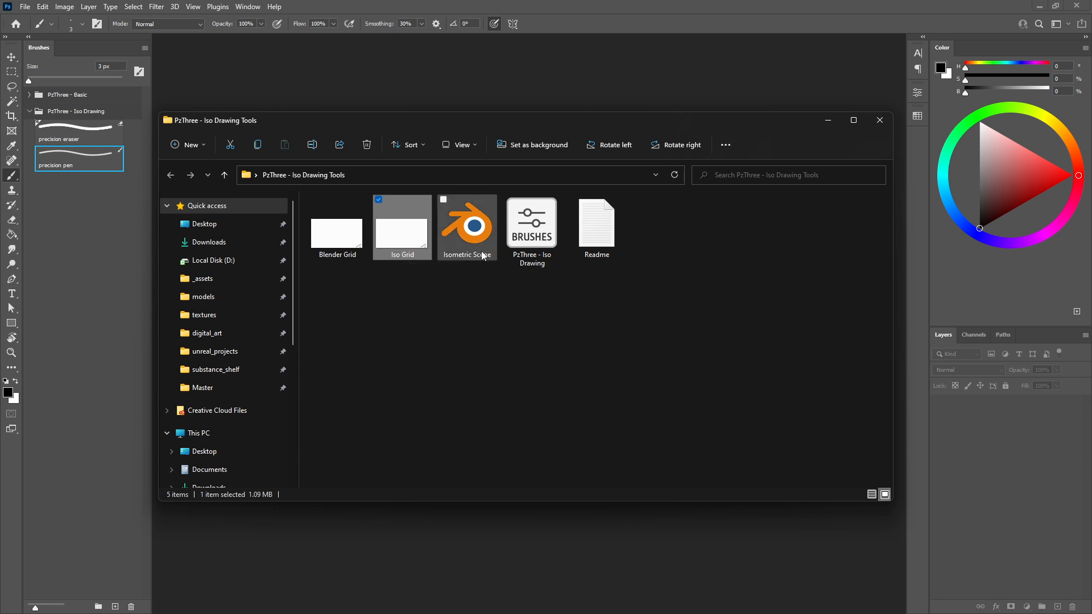
mouse_move(414, 268)
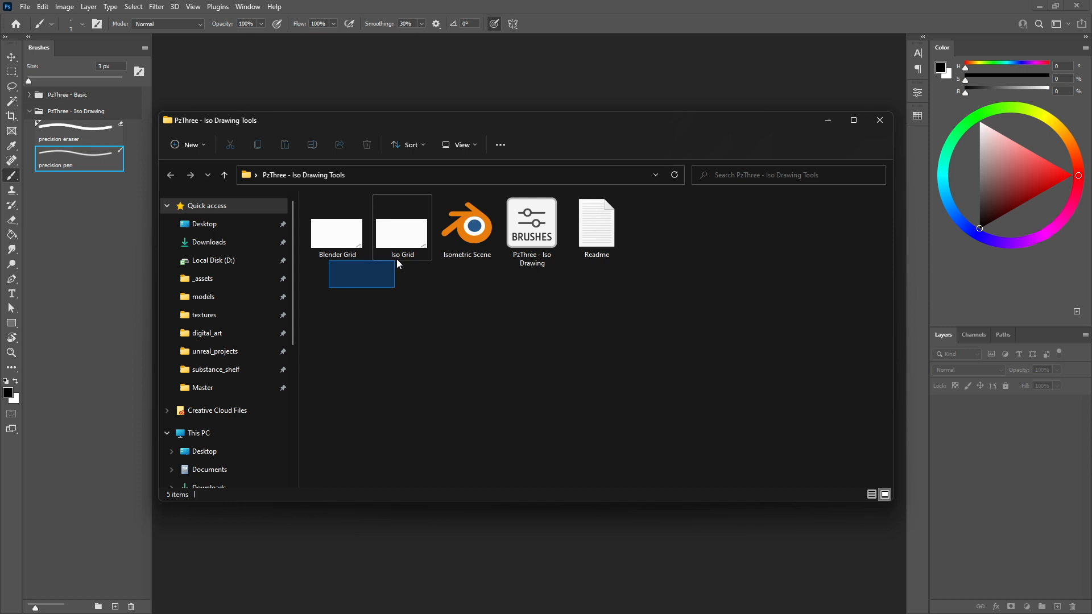
click(880, 121)
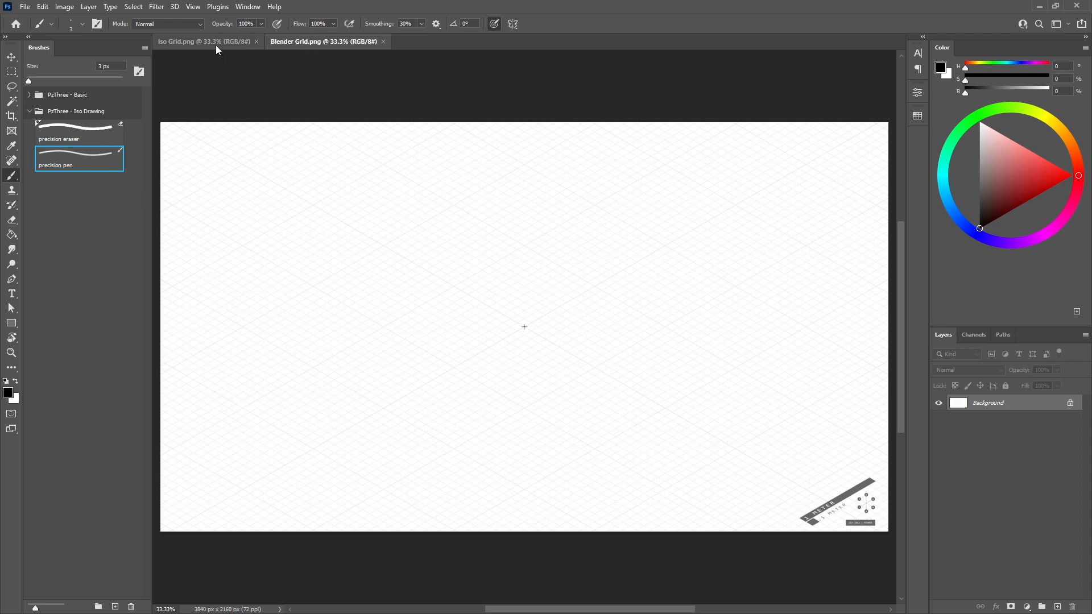
mouse_move(608, 368)
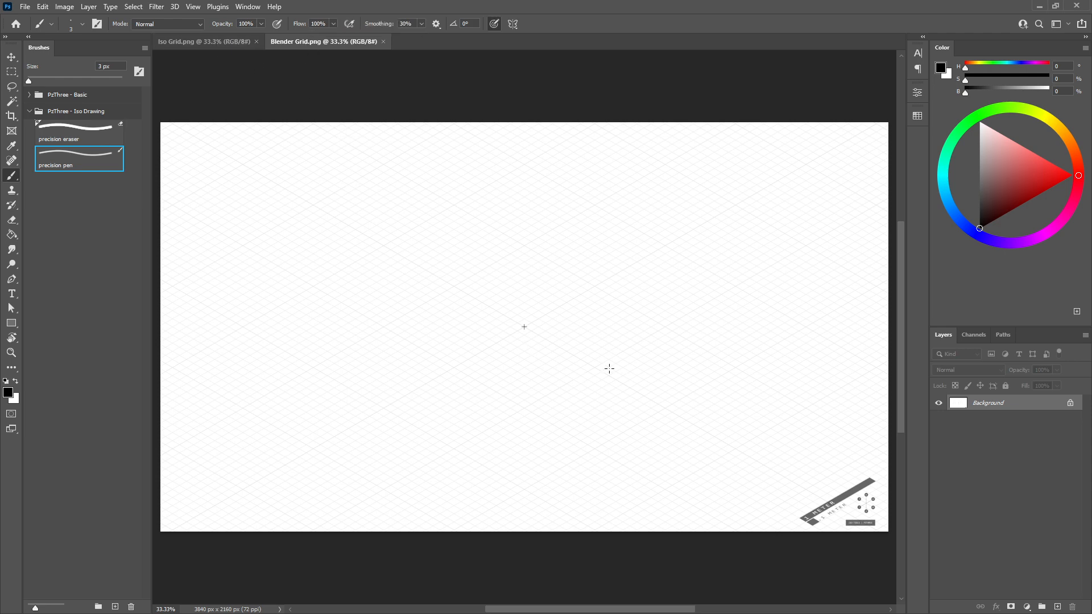
scroll(down, 3)
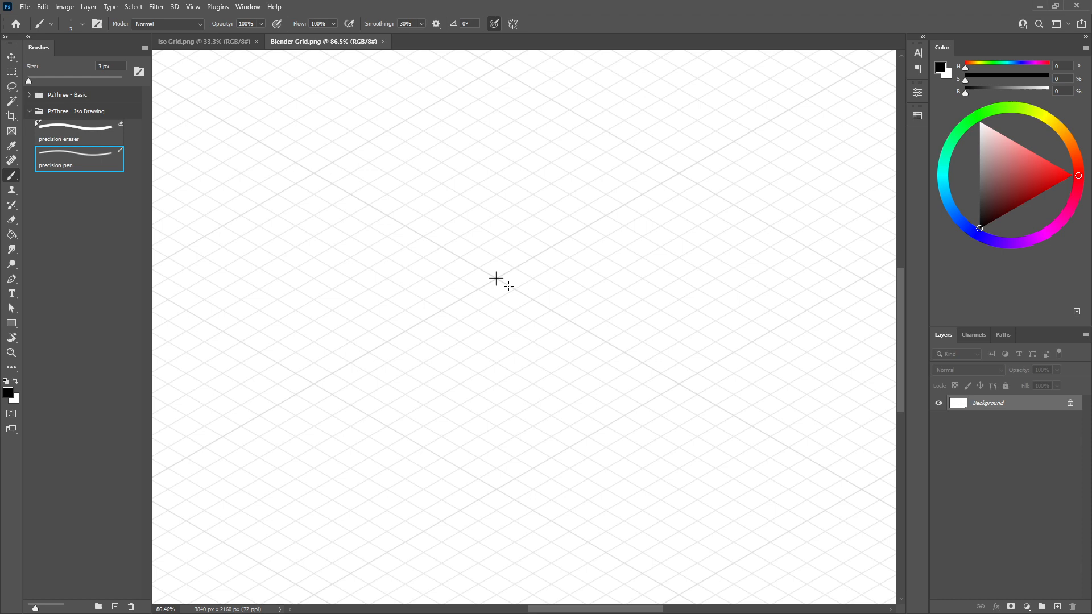
scroll(down, 3)
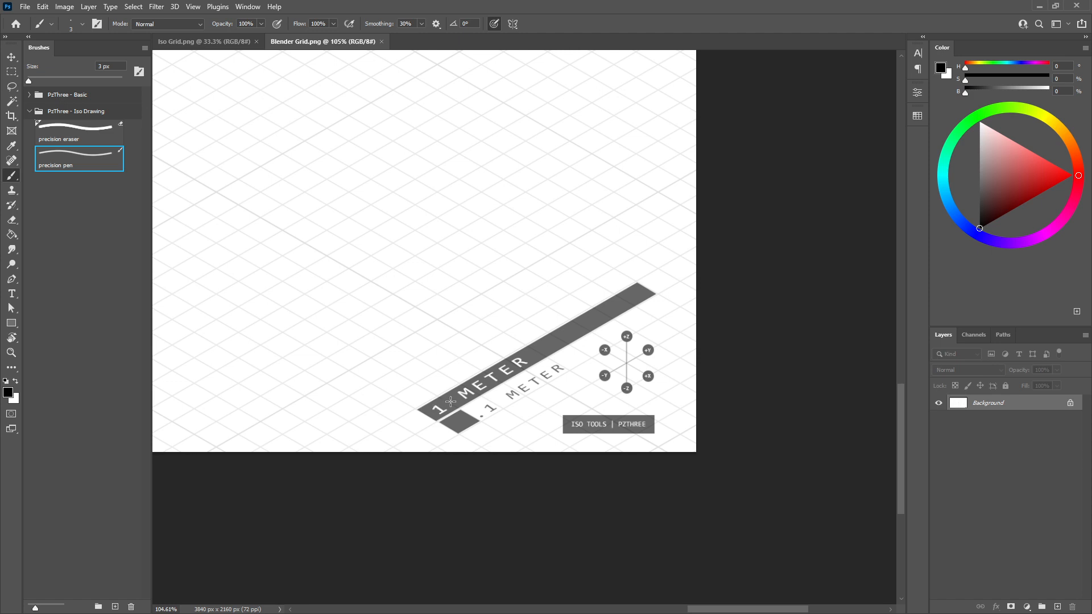
mouse_move(620, 366)
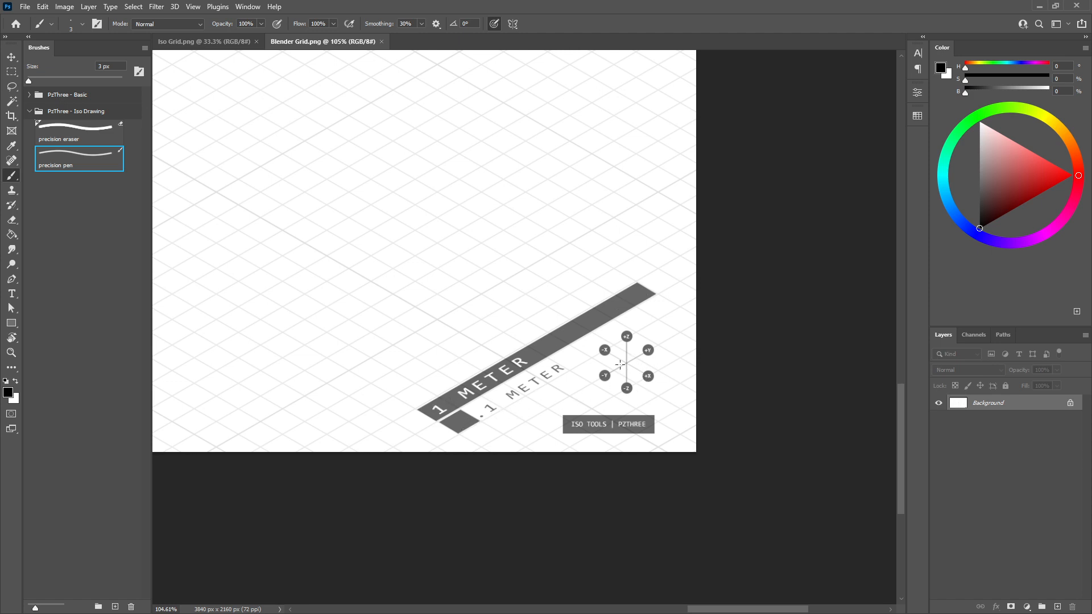
mouse_move(611, 366)
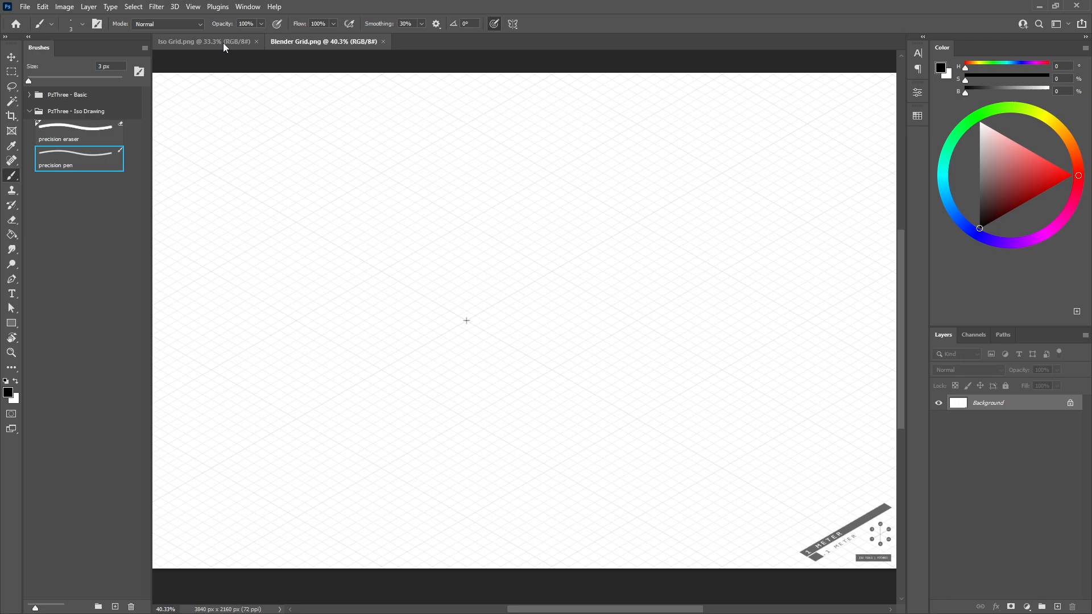
click(196, 41)
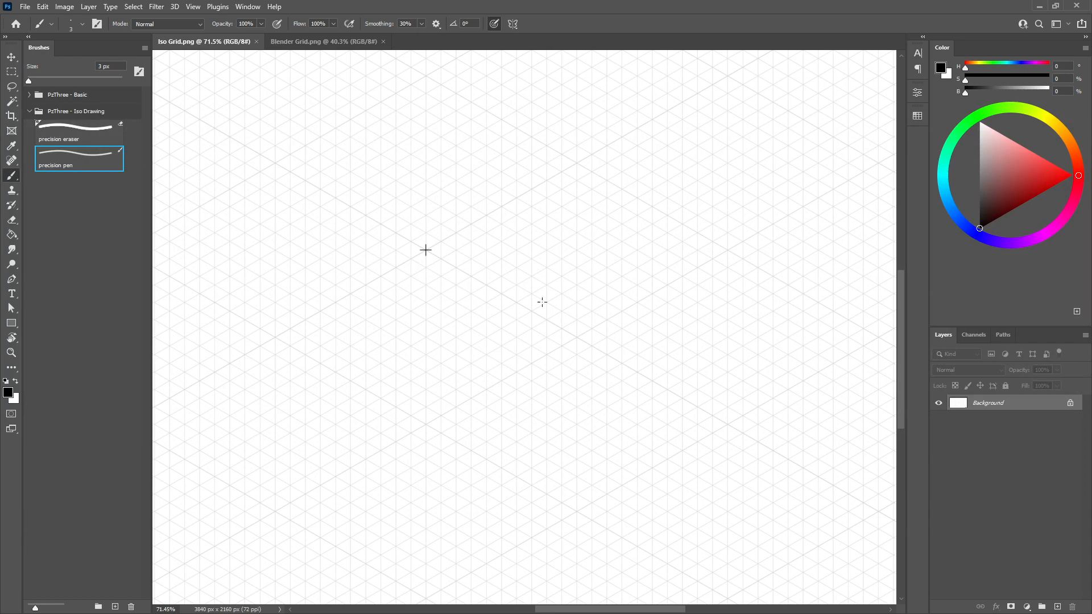
mouse_move(355, 89)
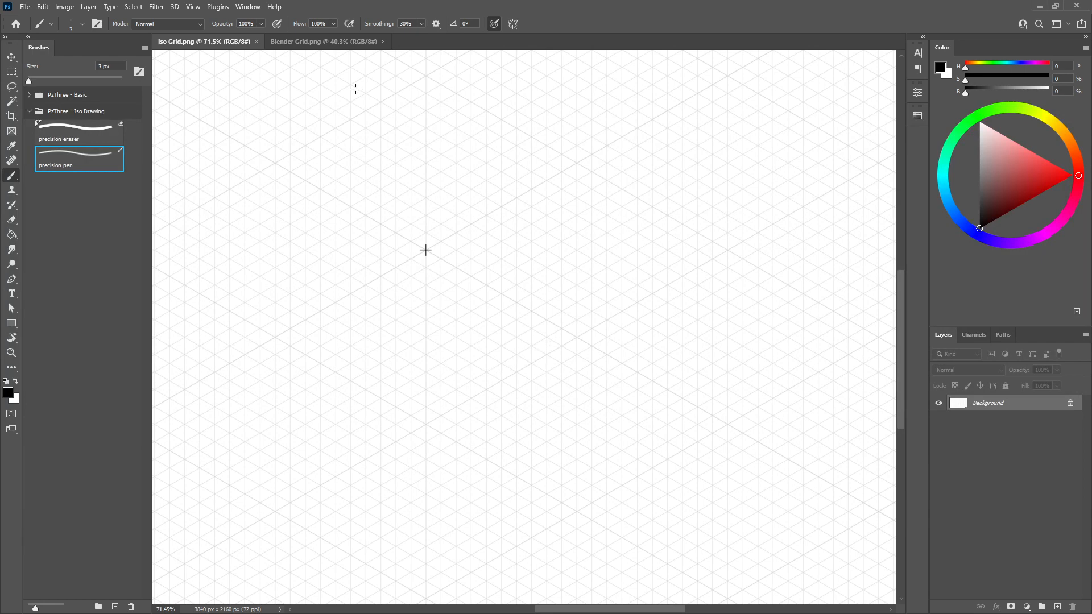
mouse_move(316, 49)
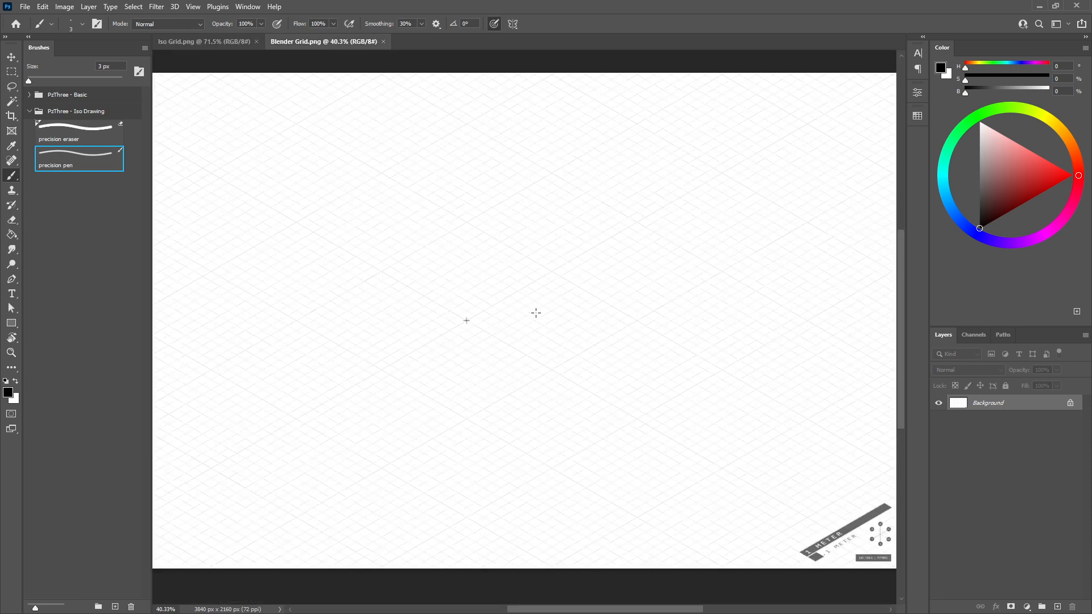
mouse_move(337, 100)
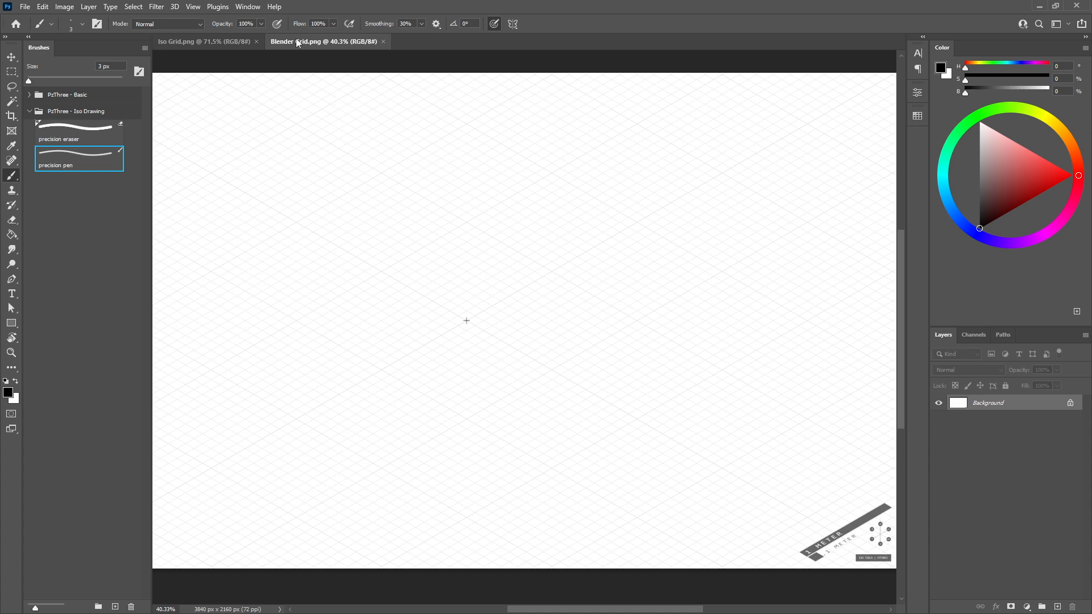
Add an empty Layer 1 above the Iso Grid background with the precision pen brush active.
click(196, 41)
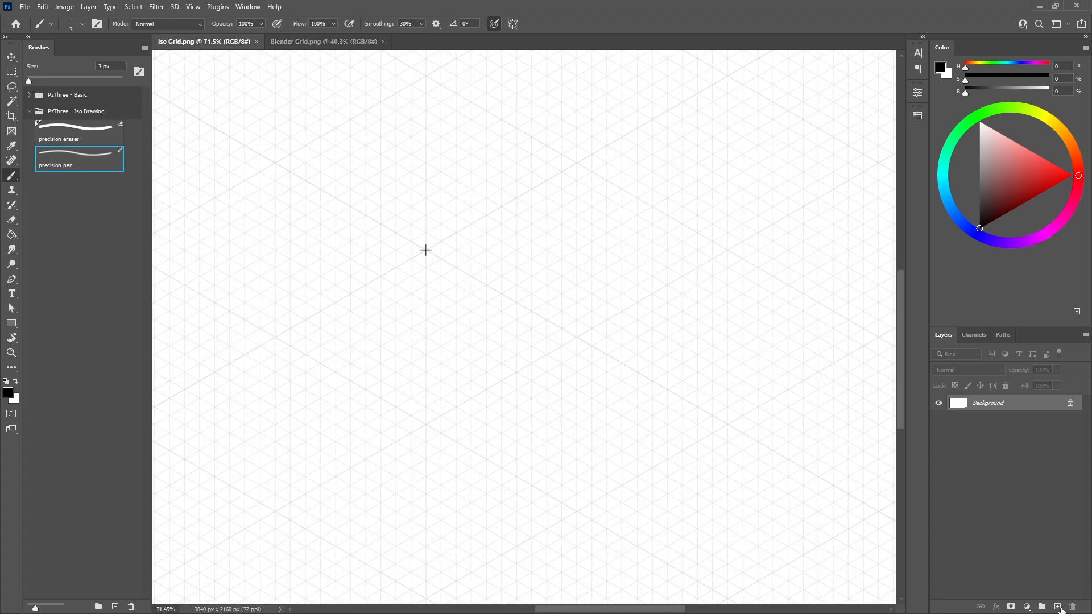
click(1058, 606)
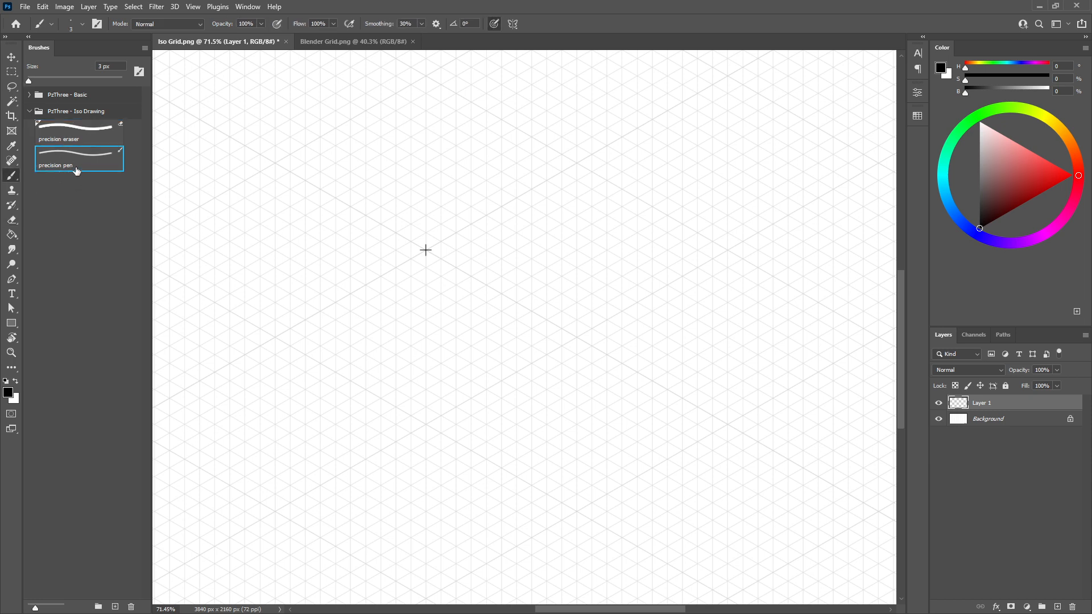
mouse_move(85, 153)
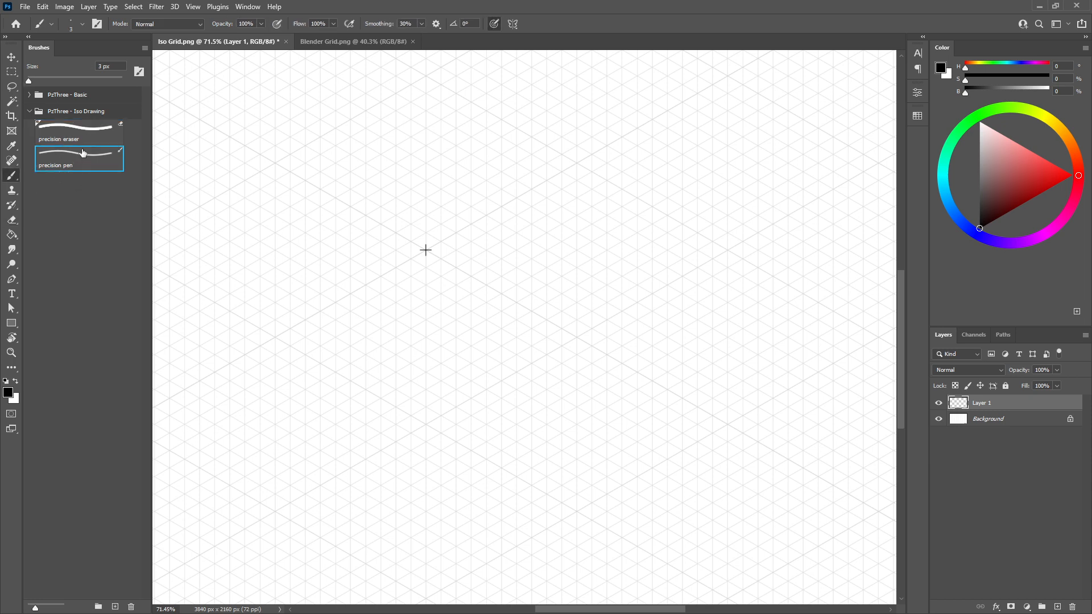
mouse_move(84, 145)
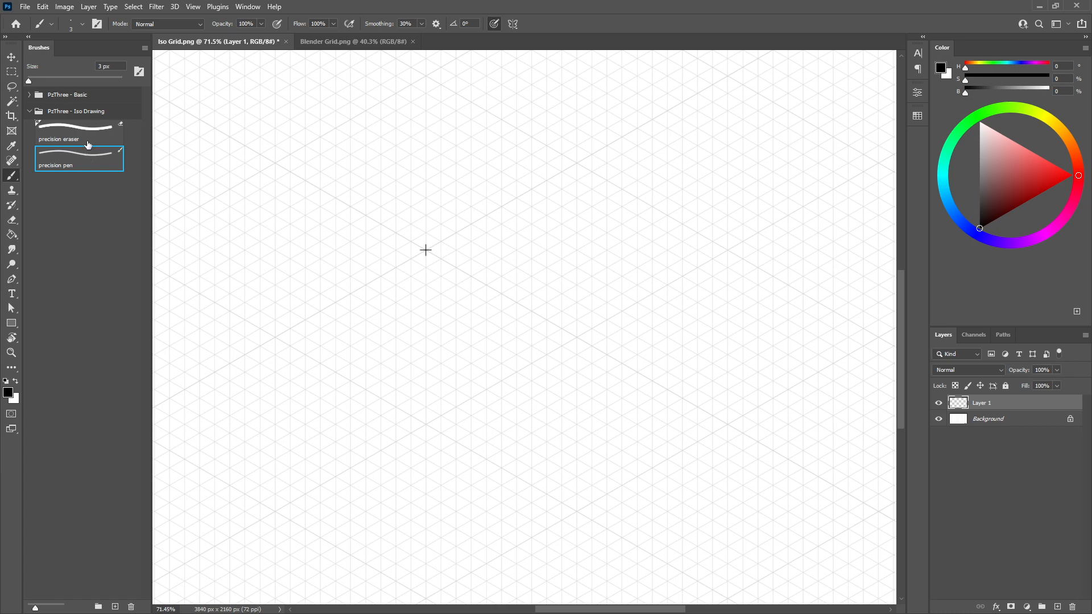
click(78, 132)
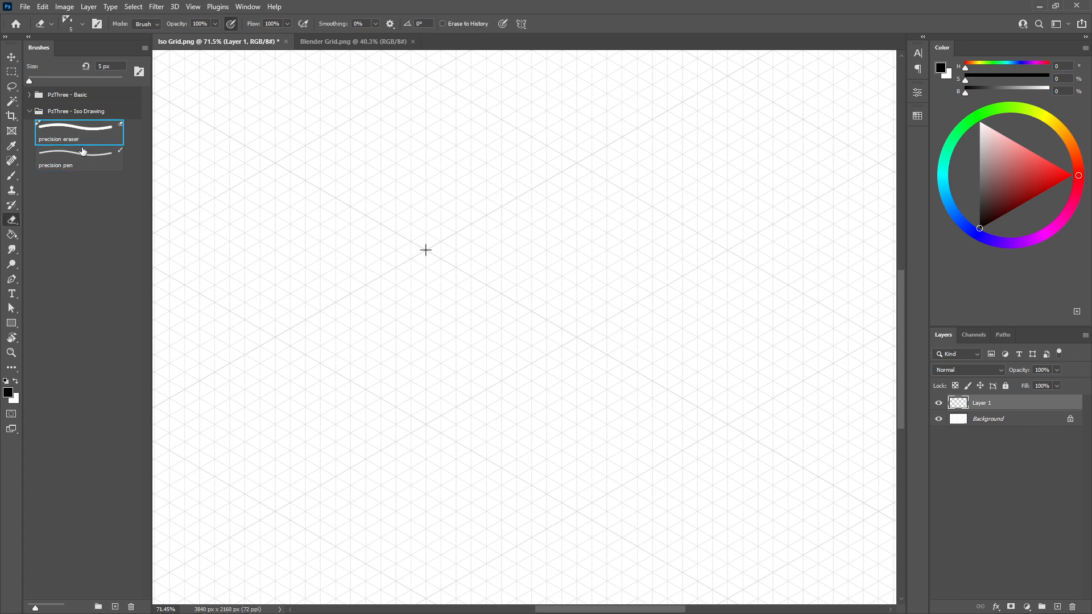
click(80, 161)
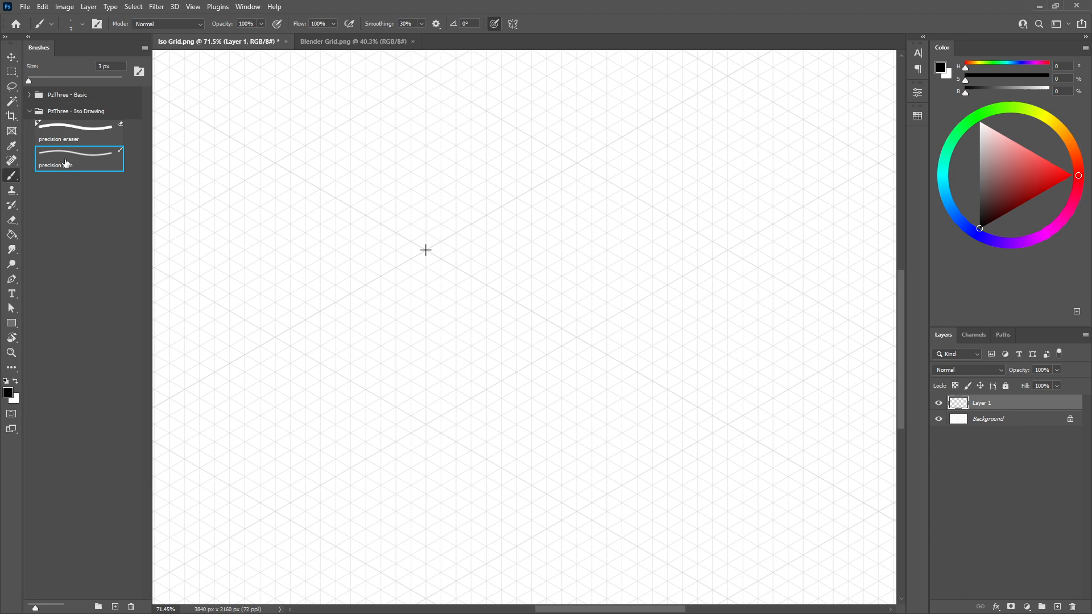
mouse_move(68, 180)
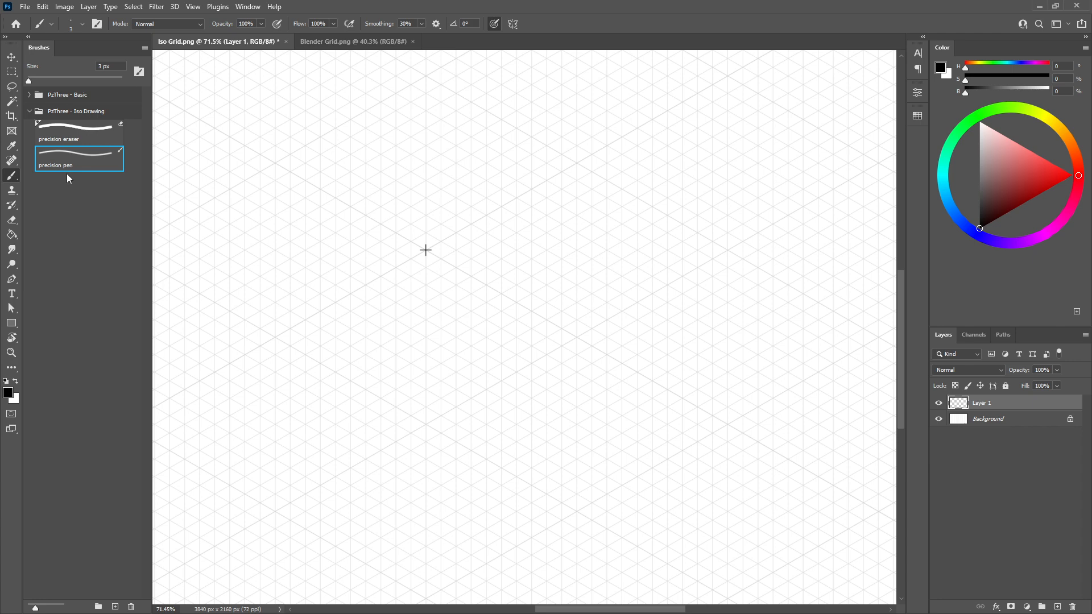
mouse_move(537, 189)
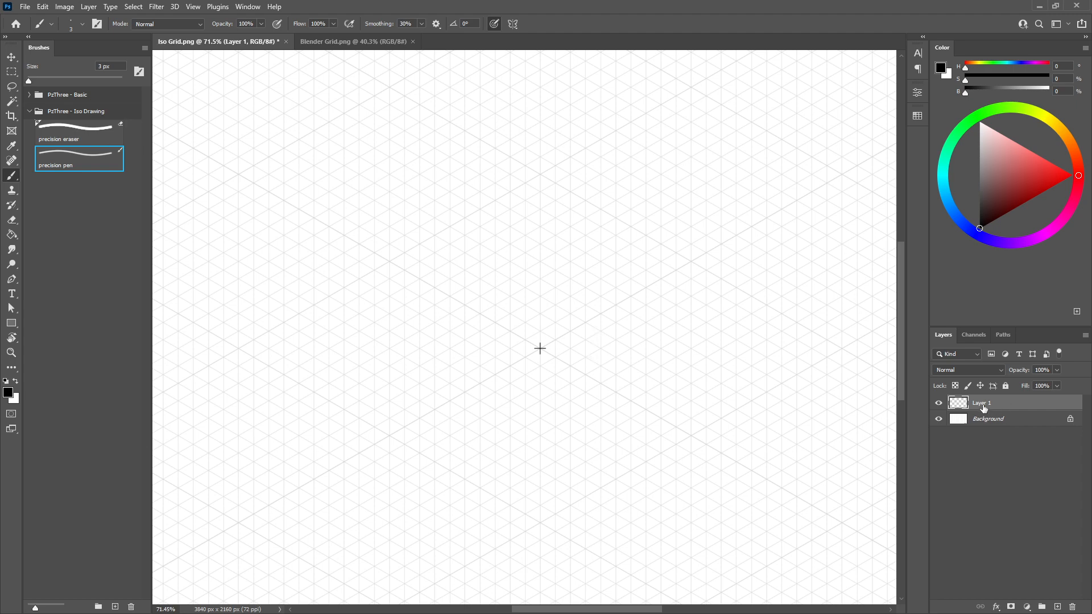
mouse_move(608, 334)
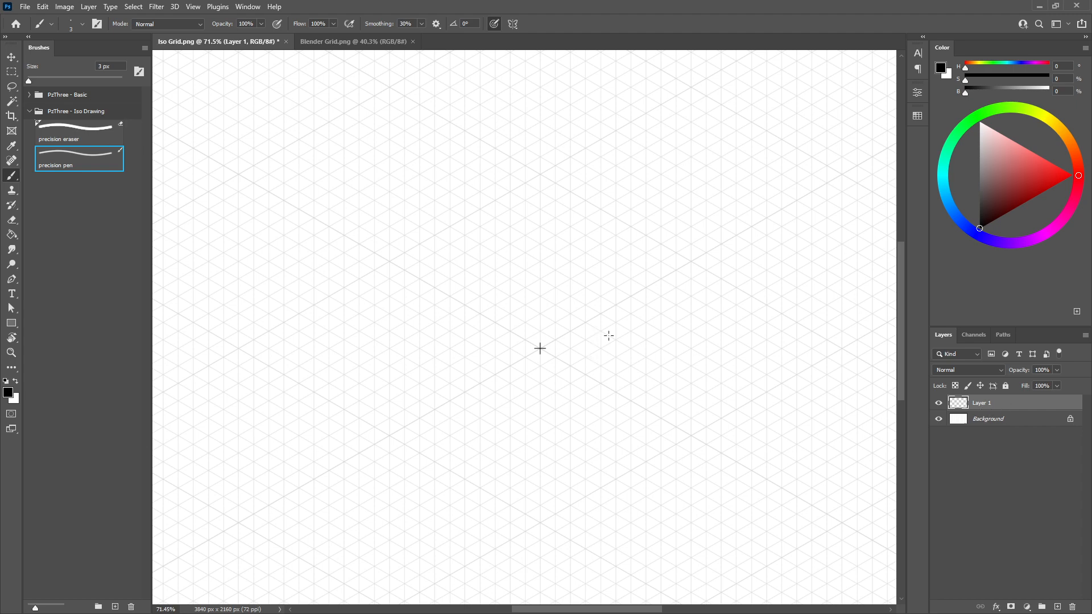
mouse_move(539, 349)
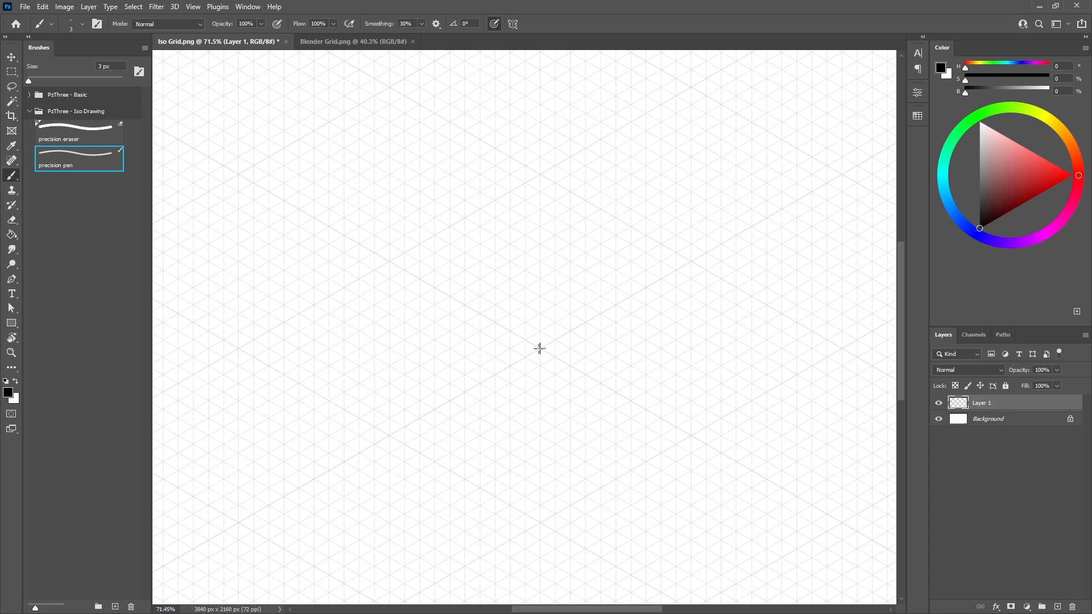
mouse_move(701, 256)
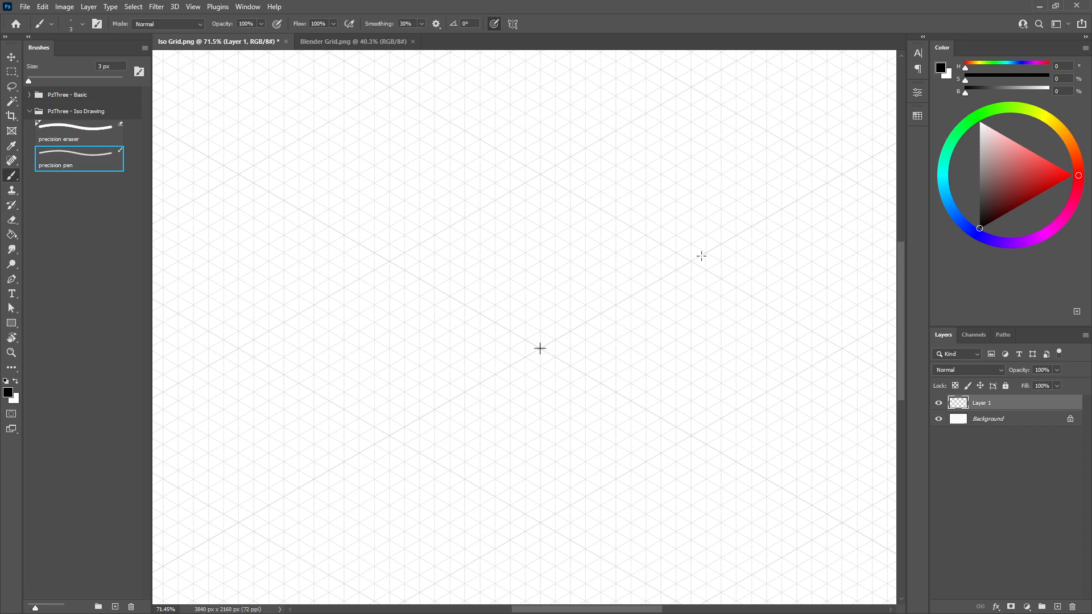
Draw the rhombus base and vertical edges rising from its left, back, right and front corners.
drag(540, 348, 689, 263)
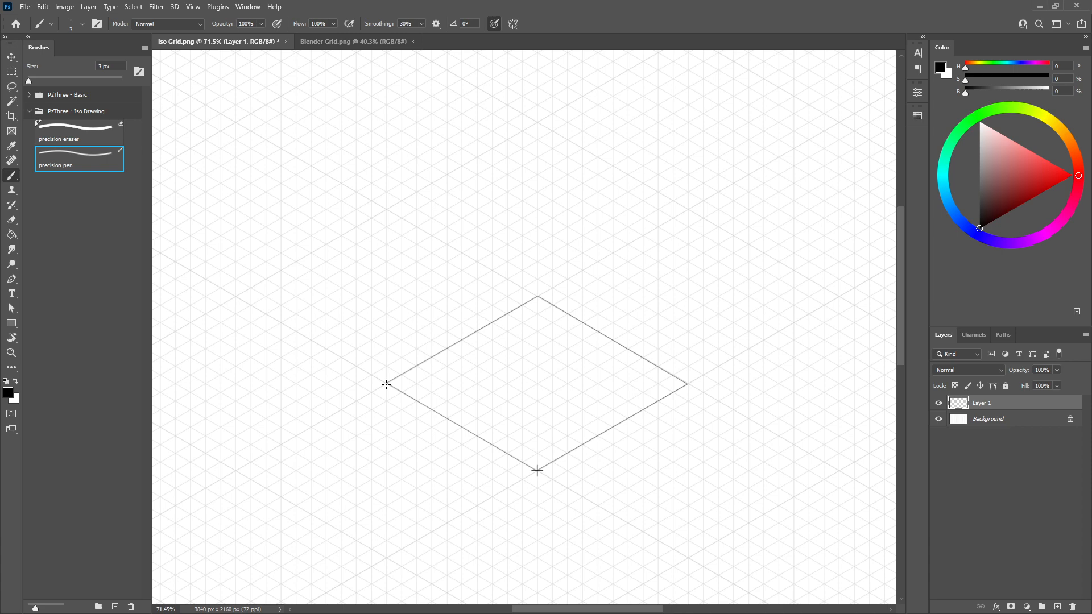
drag(386, 383, 385, 202)
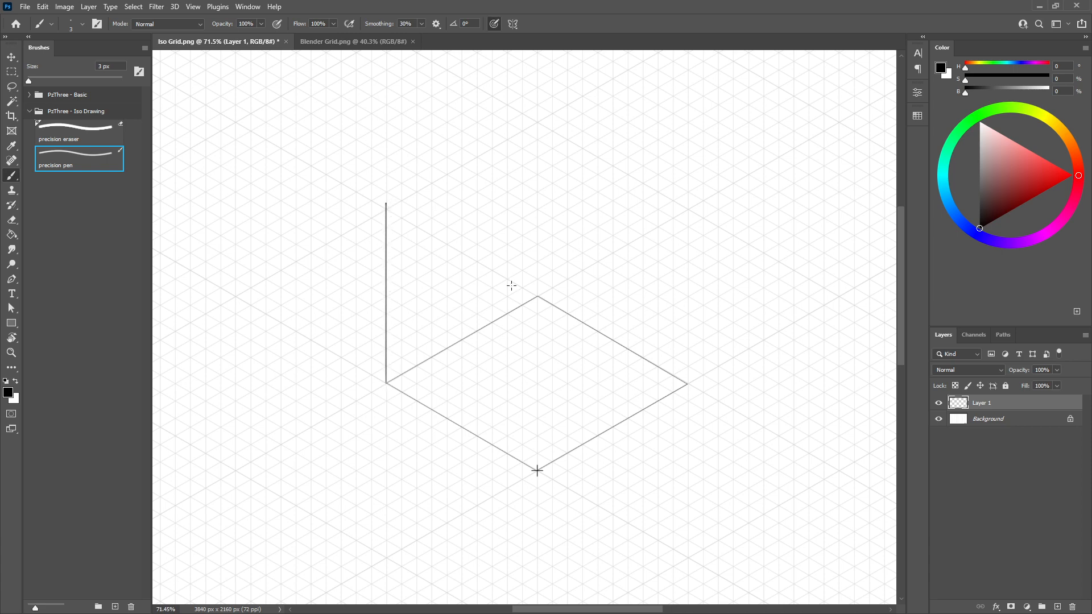
mouse_move(538, 298)
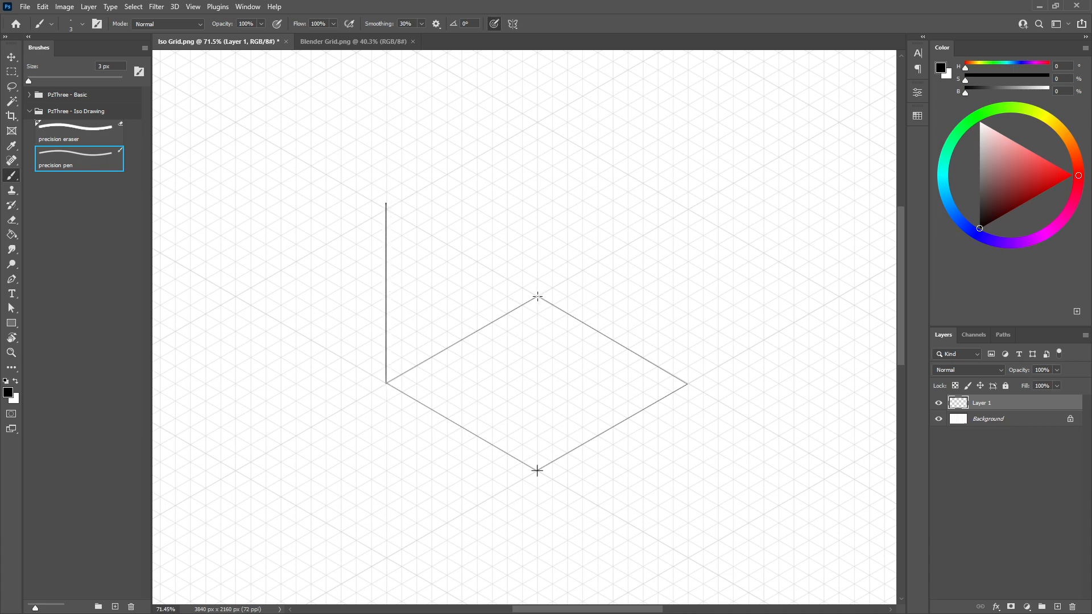
drag(537, 297, 538, 125)
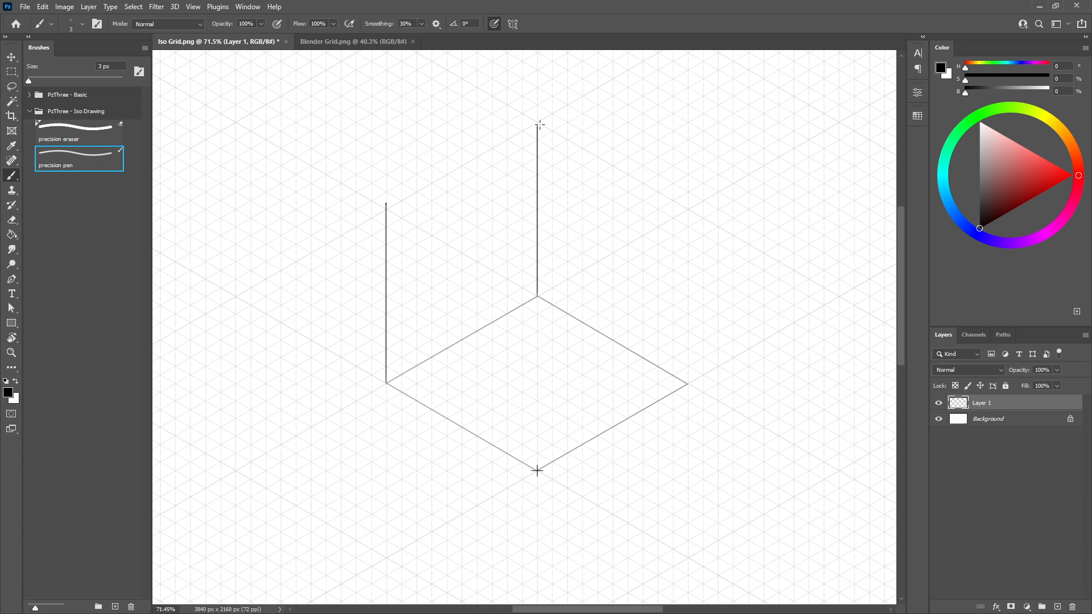
mouse_move(687, 382)
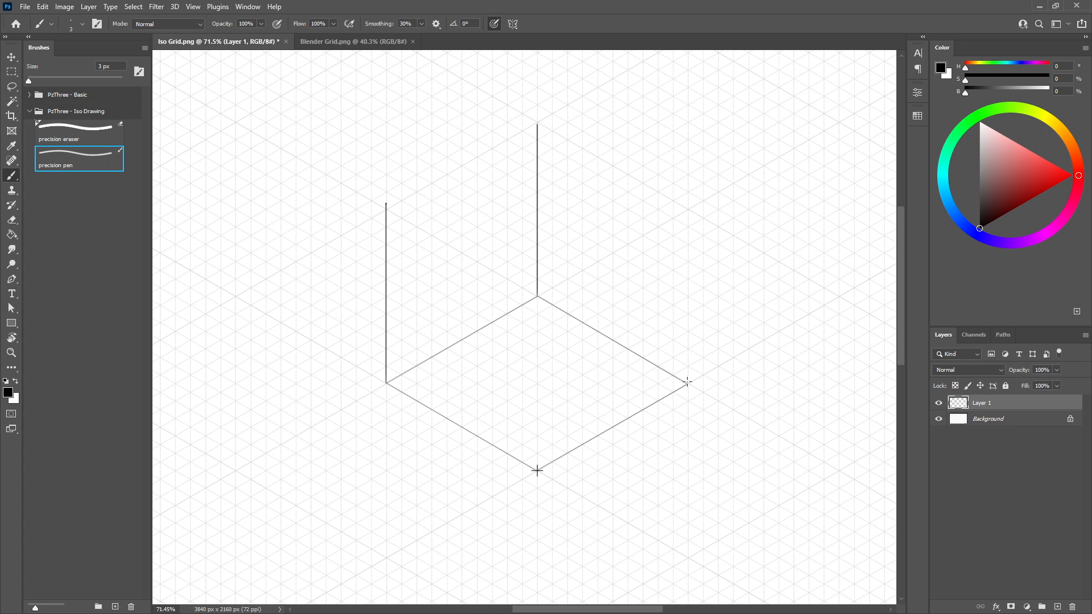
drag(686, 382, 686, 207)
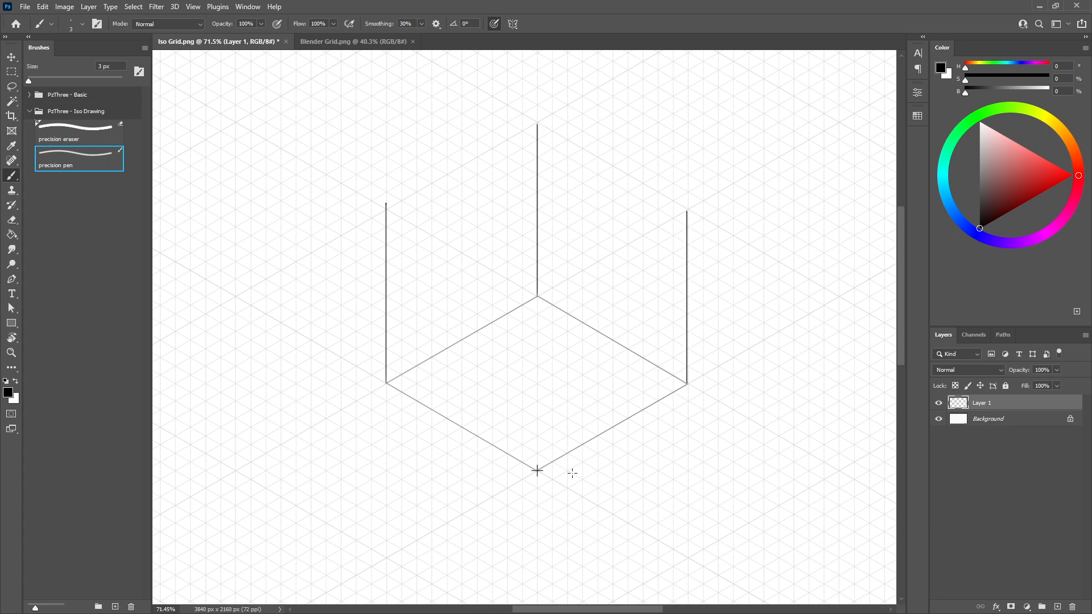
drag(537, 469, 537, 436)
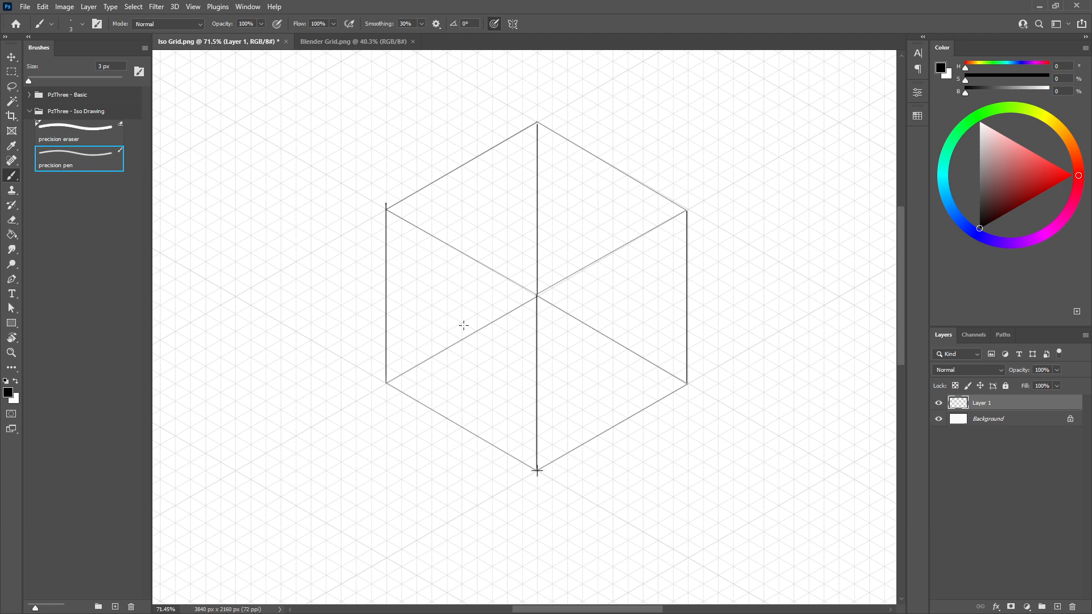
mouse_move(403, 257)
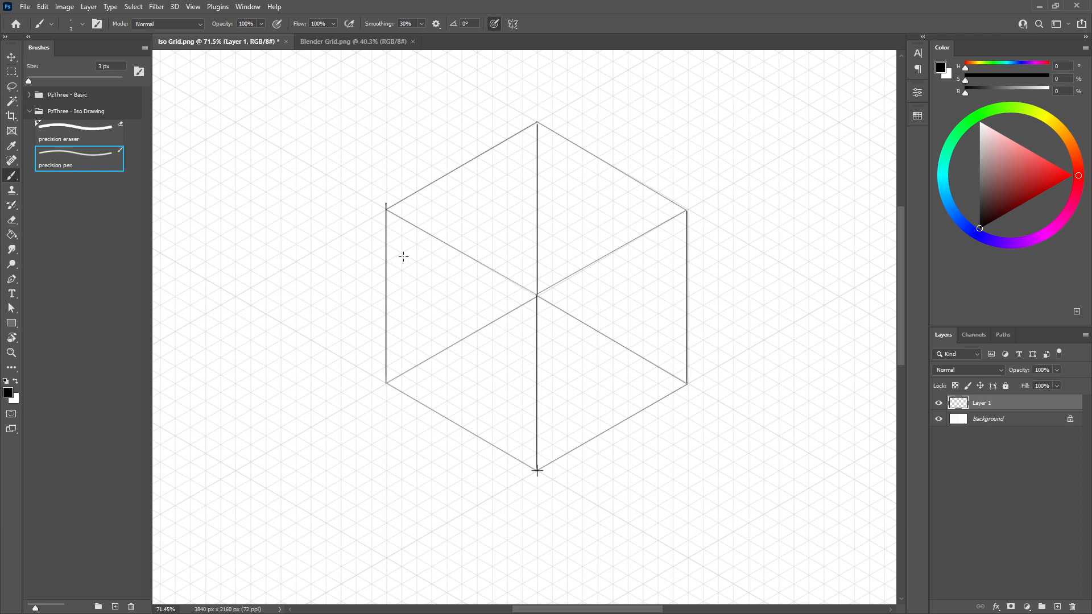
mouse_move(424, 285)
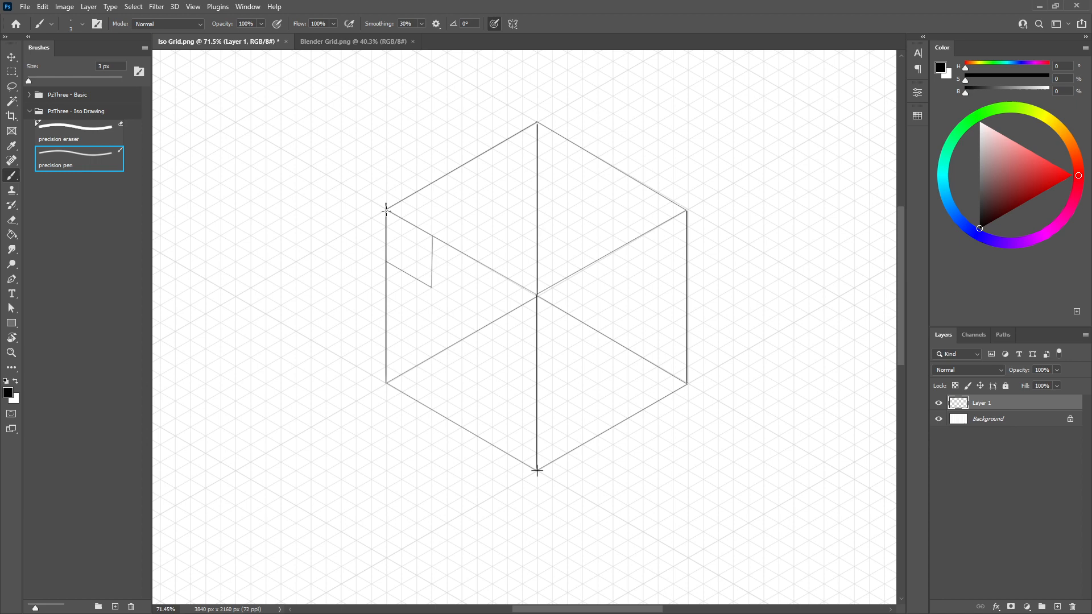
Sketch a small parallelogram with an inscribed ellipse on the cube's left face.
drag(387, 209, 433, 287)
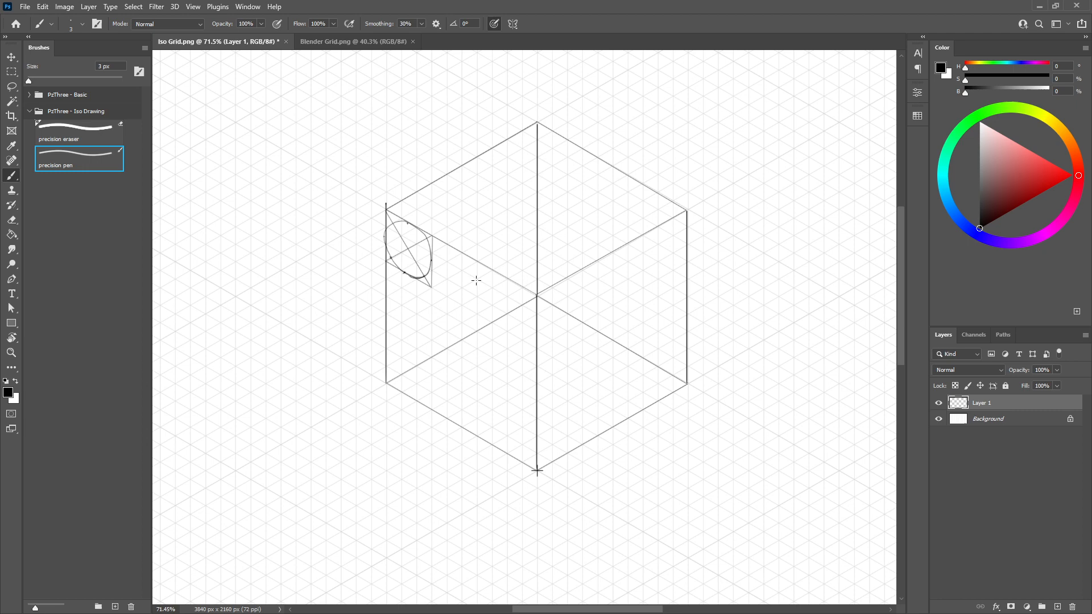
mouse_move(508, 307)
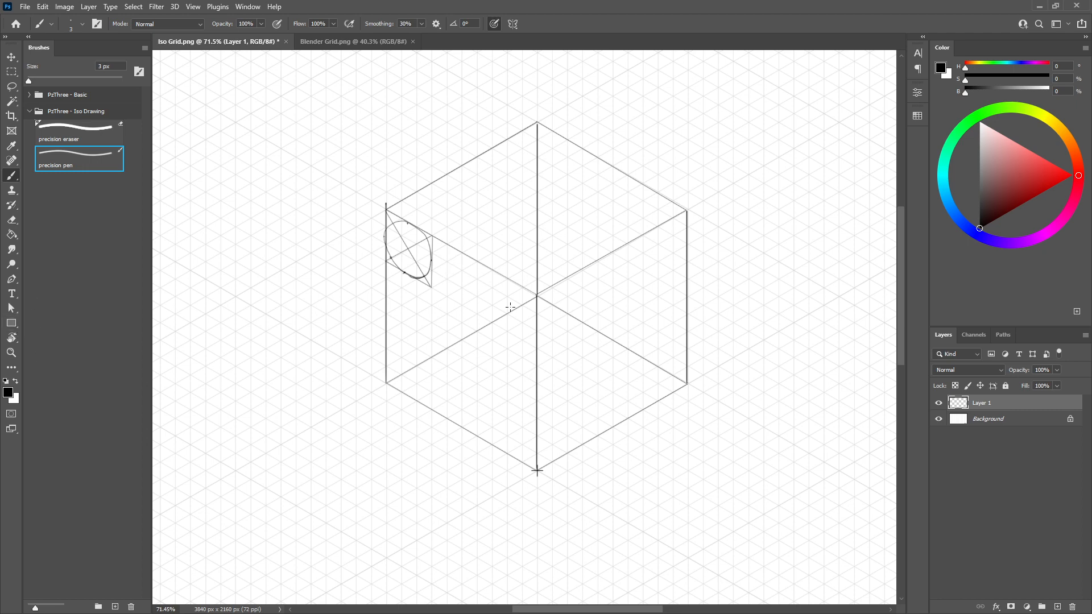
mouse_move(395, 281)
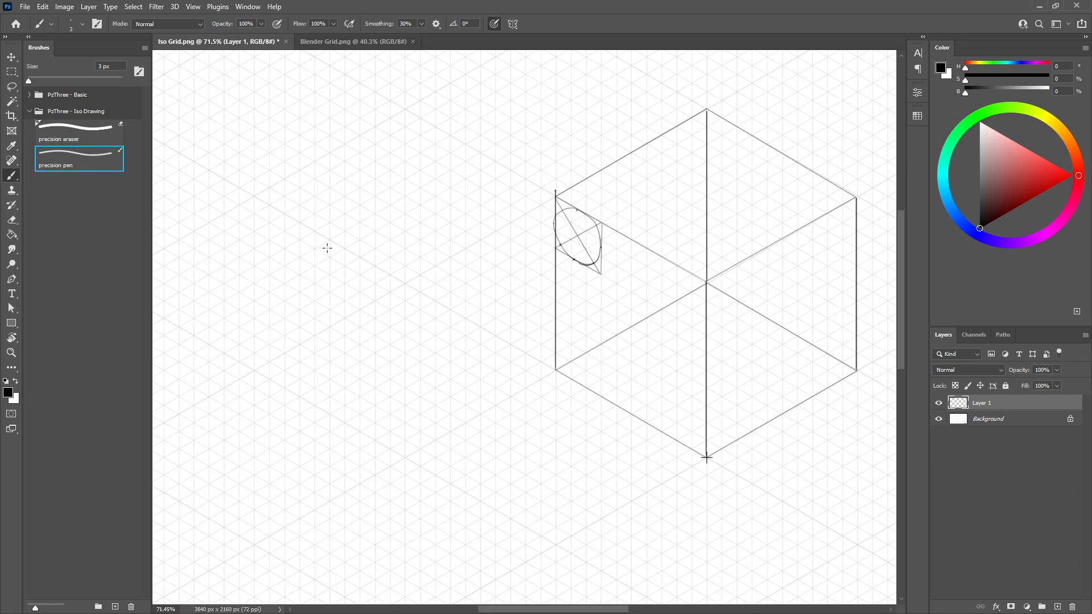
mouse_move(330, 231)
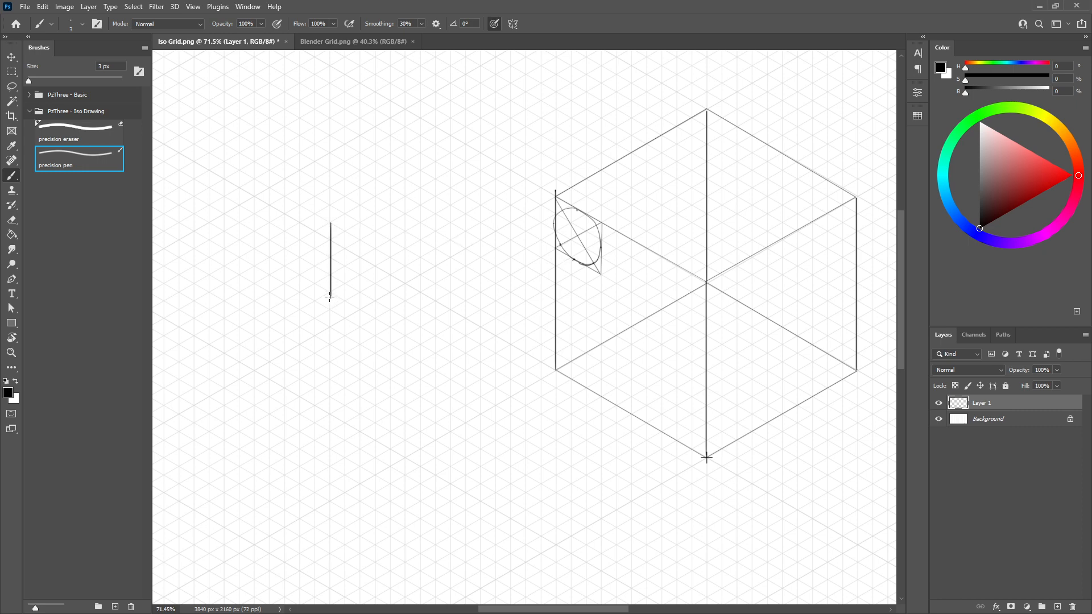
Draw two L-shaped cut lines, a long vertical line and a small oval beside the cube.
drag(331, 295, 411, 296)
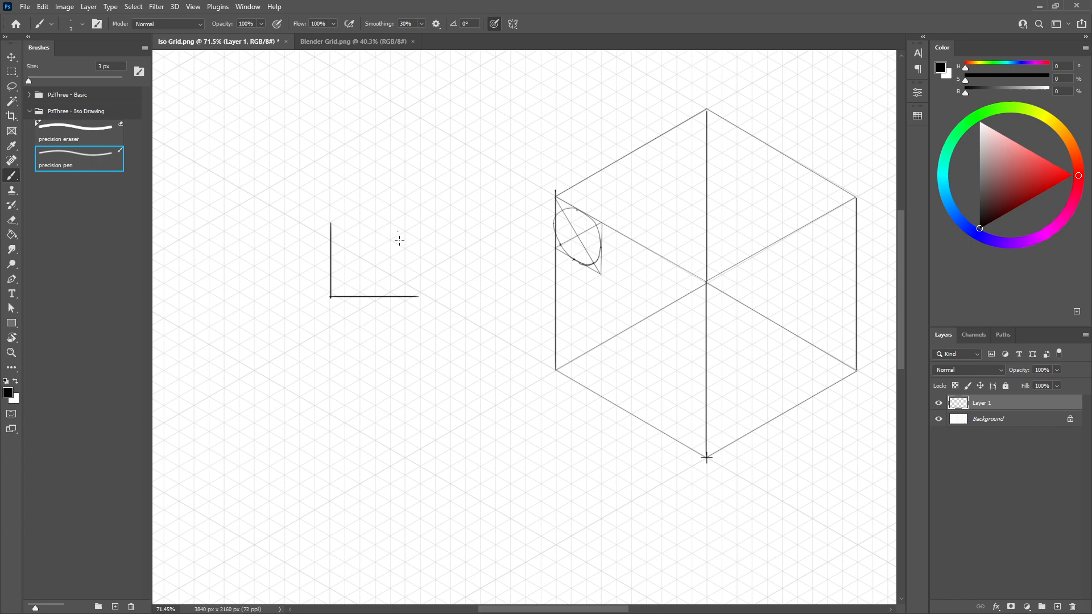
drag(399, 226, 398, 371)
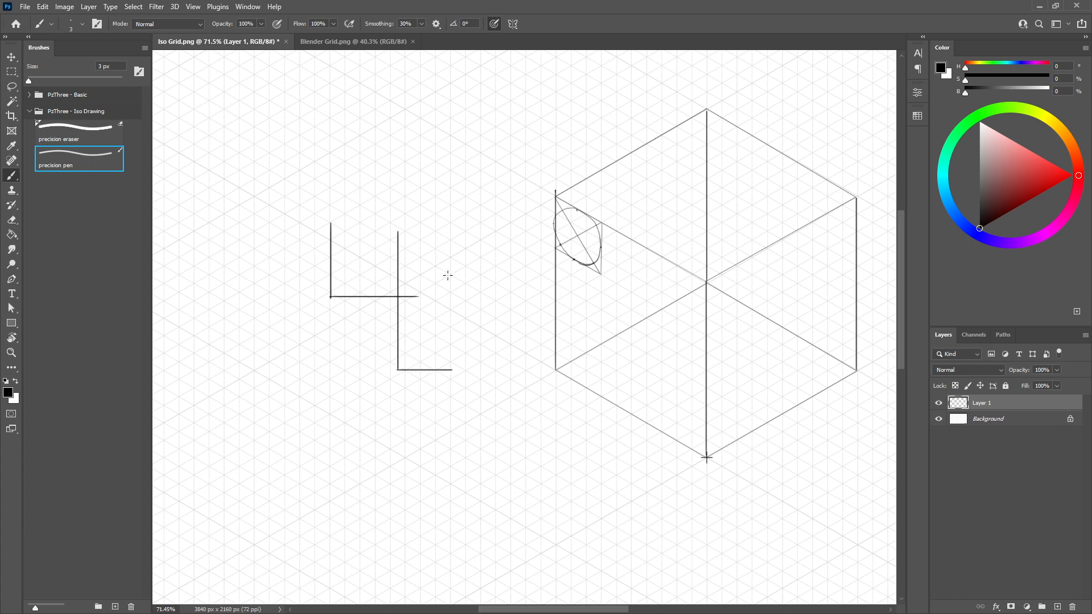
drag(449, 242, 448, 407)
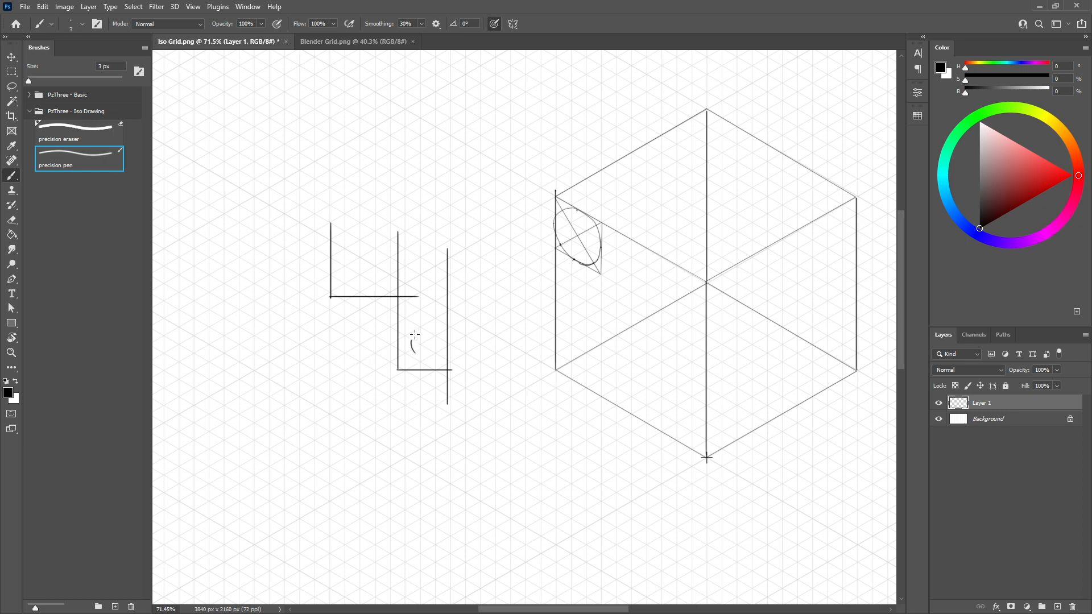
drag(411, 334, 421, 355)
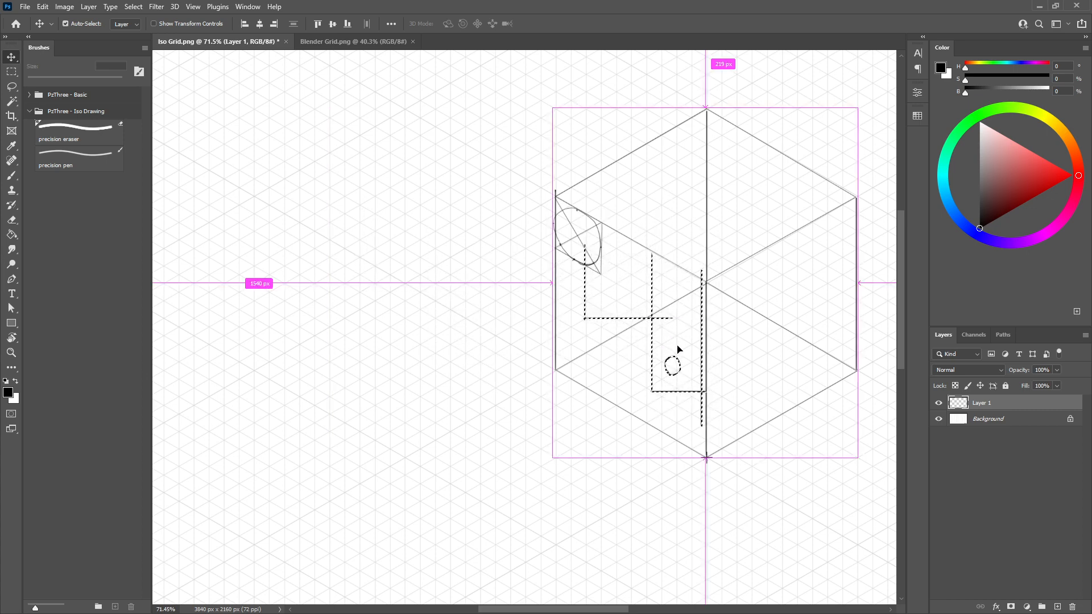
Skew the drawn cut lines onto the cube's left face with Free Transform.
right_click(678, 353)
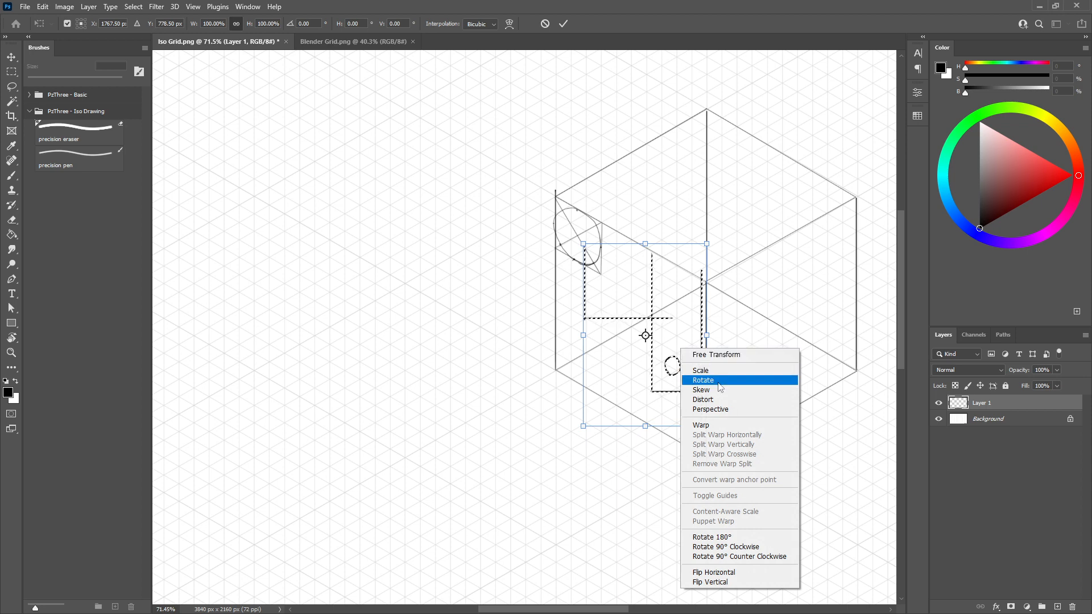
mouse_move(721, 389)
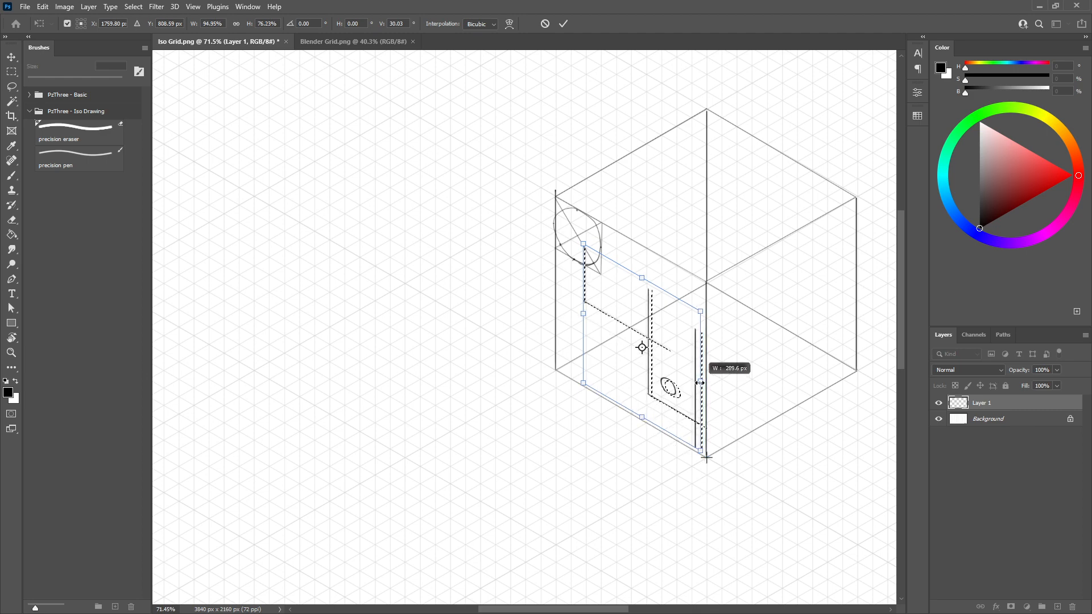
drag(700, 314, 604, 319)
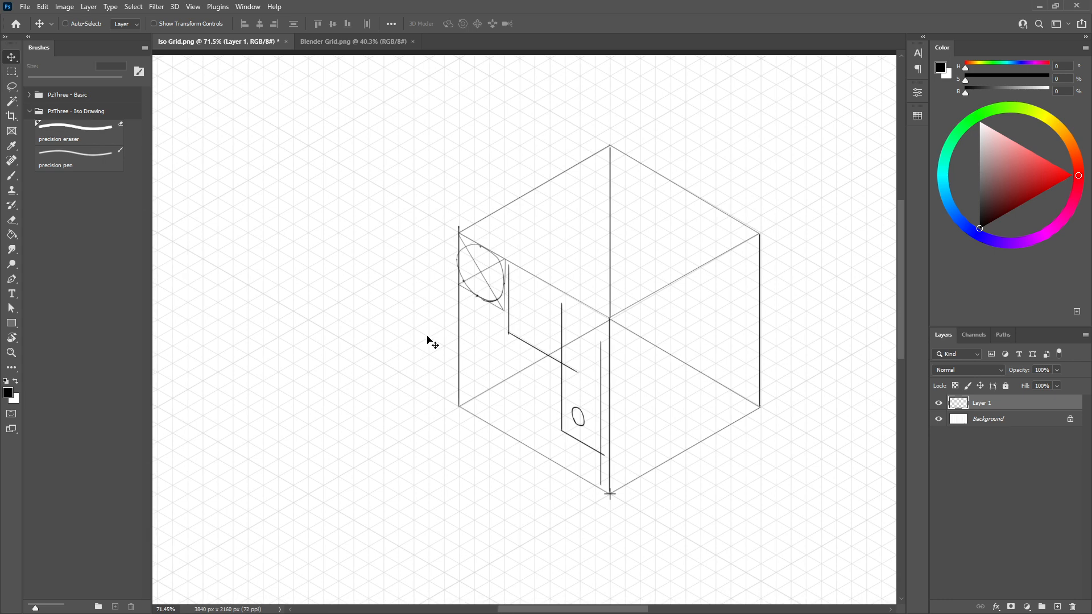
mouse_move(906, 439)
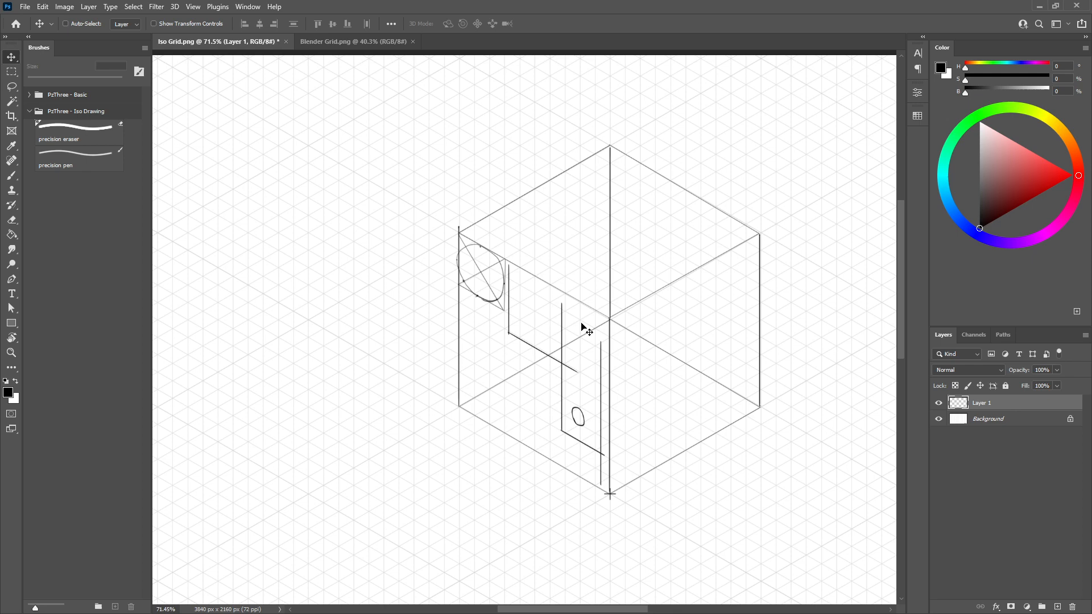
Draw a tall narrow box near the top centre and a panel outline on the lower right face.
click(79, 159)
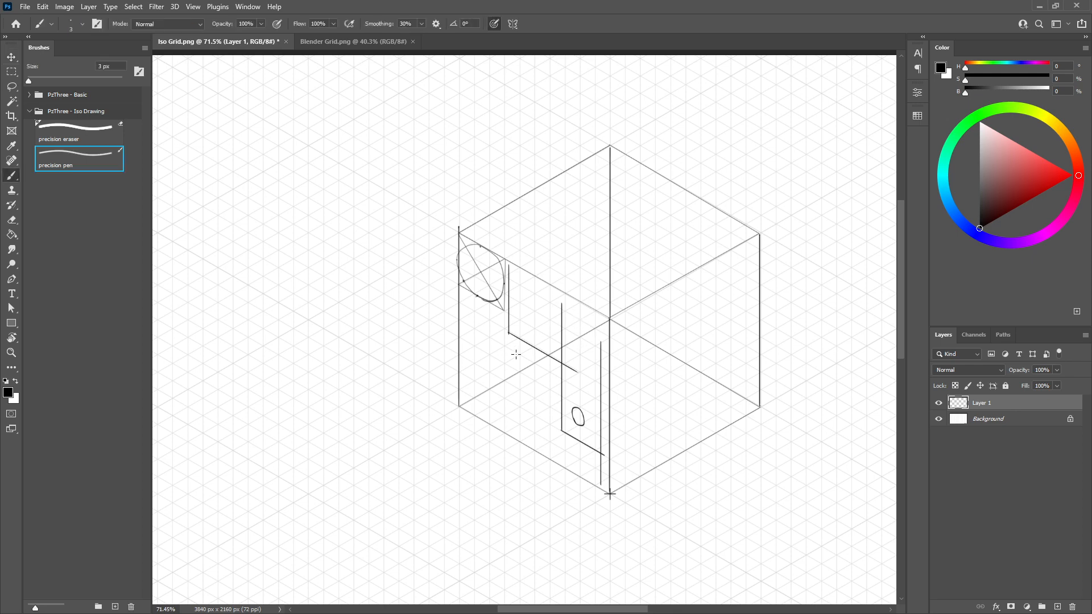
mouse_move(567, 252)
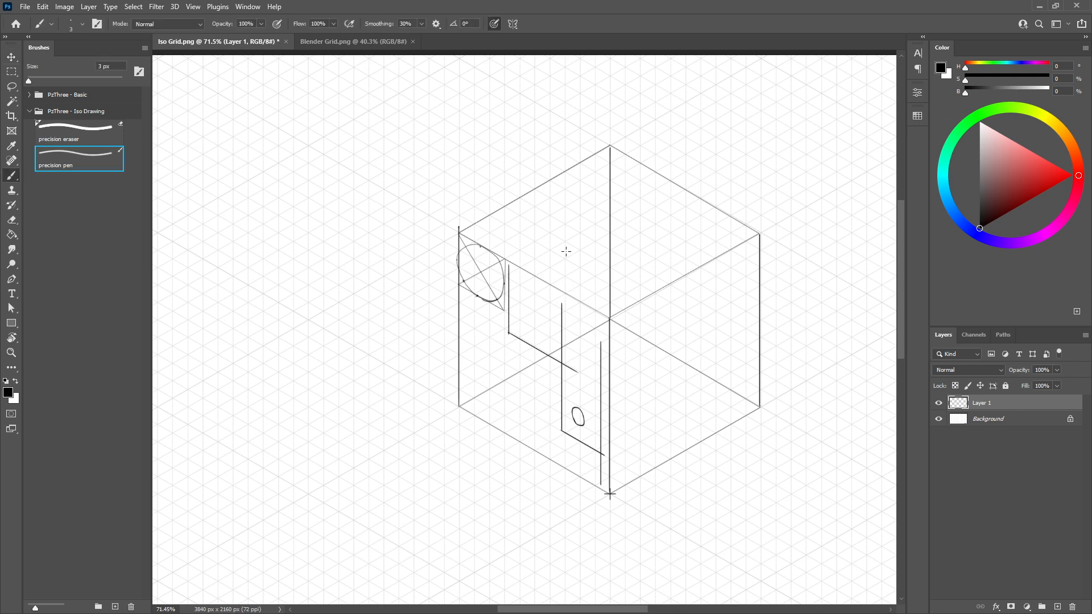
mouse_move(535, 309)
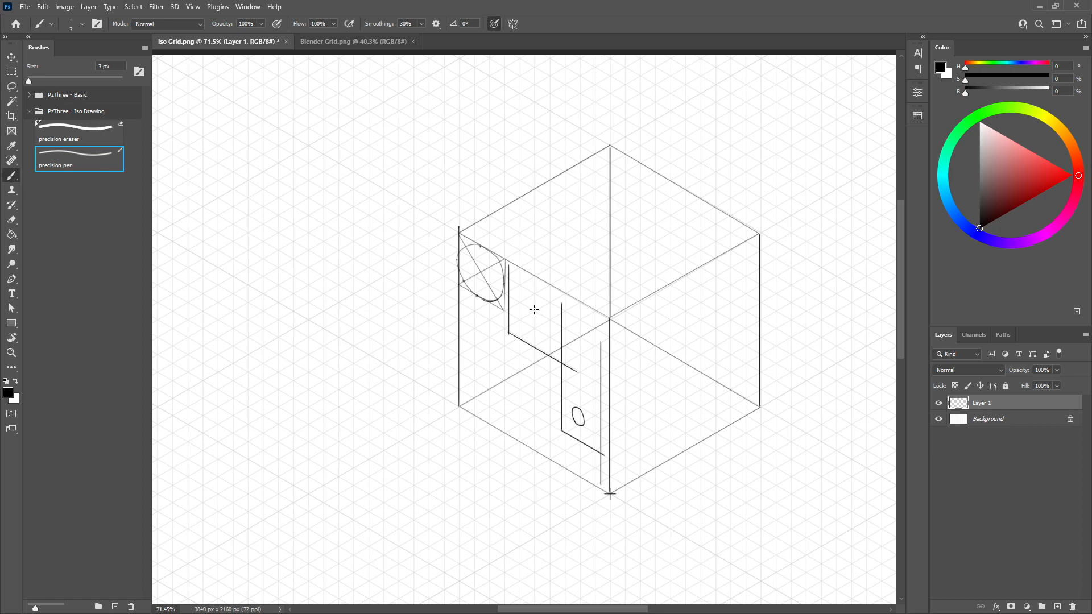
mouse_move(635, 314)
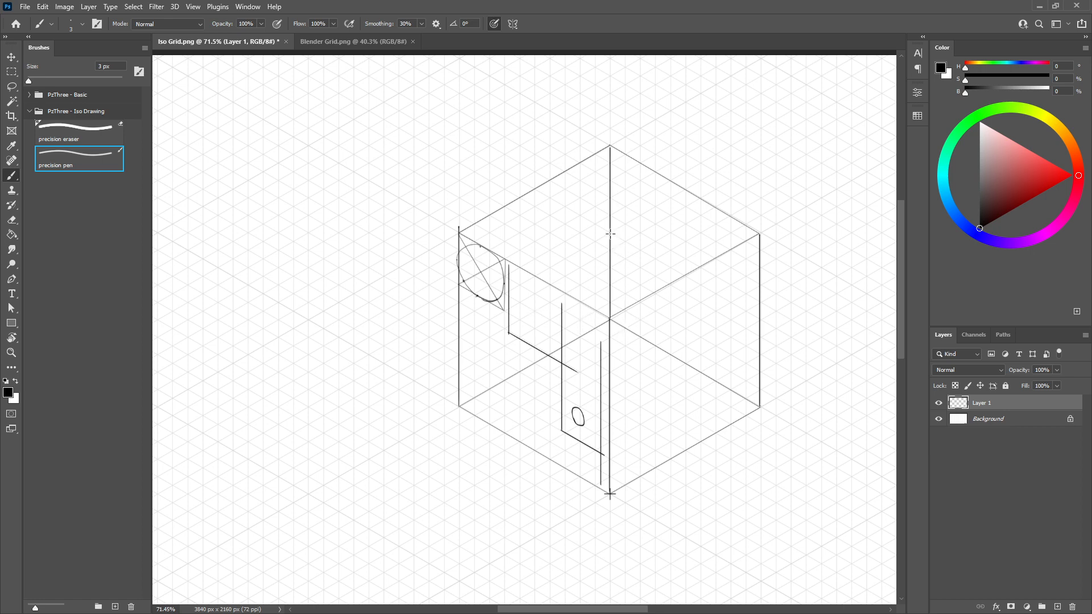
drag(610, 233, 640, 336)
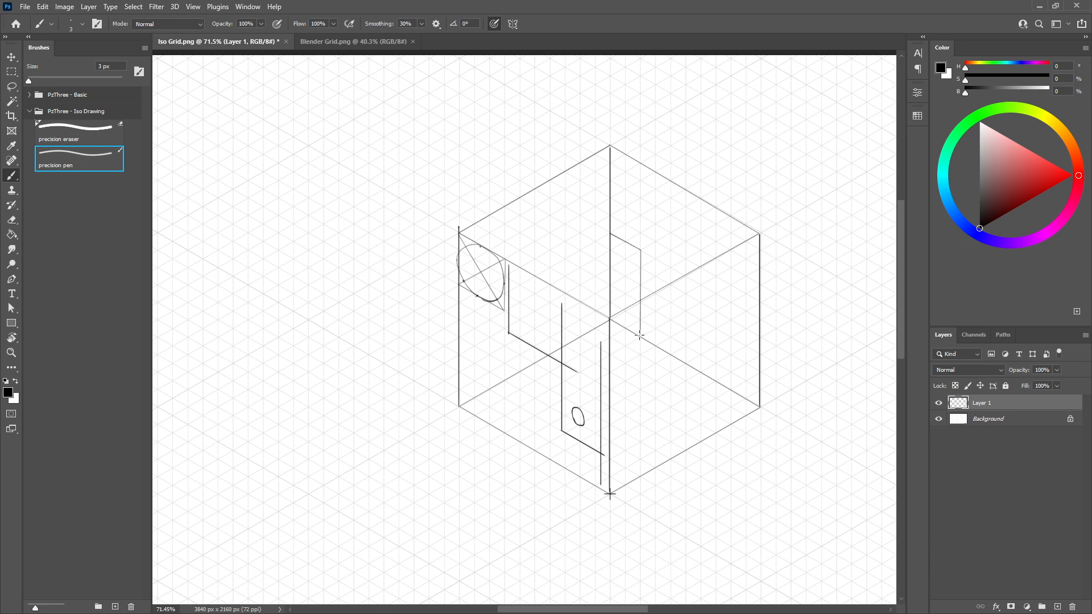
mouse_move(673, 450)
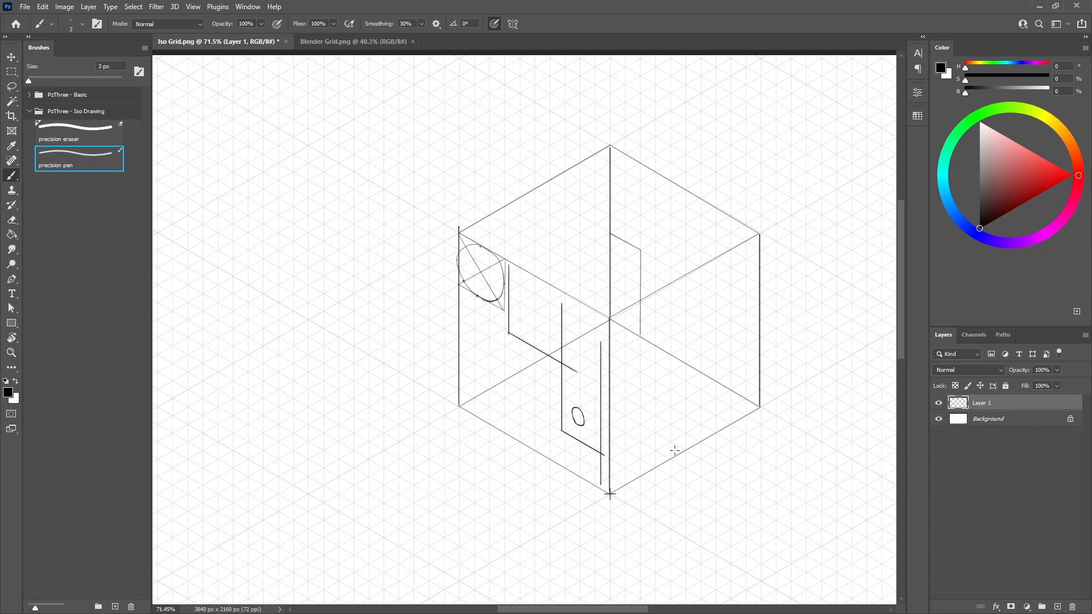
drag(685, 362, 686, 456)
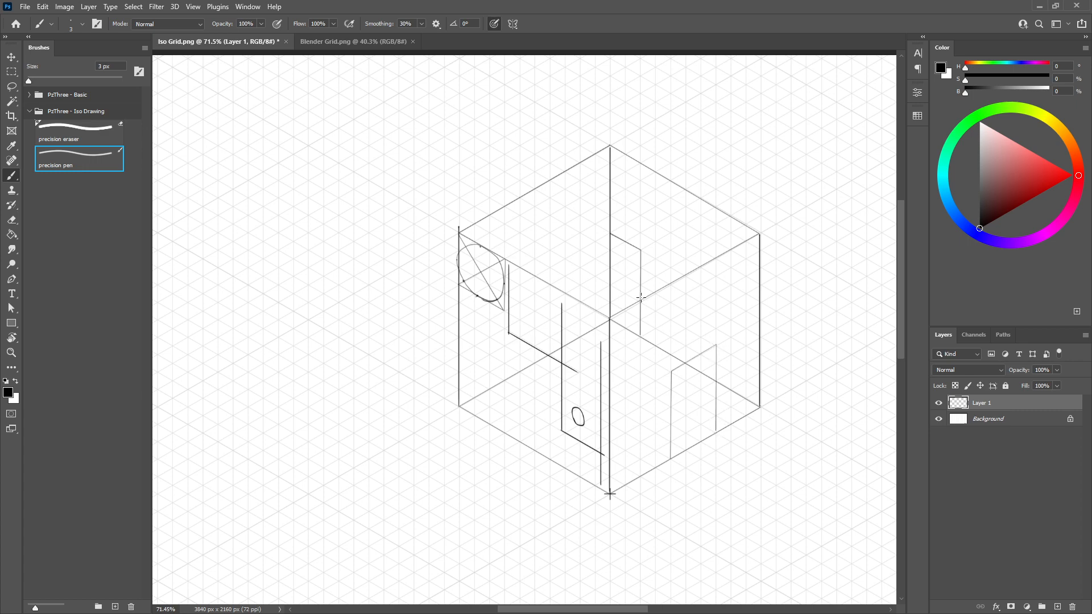
mouse_move(619, 325)
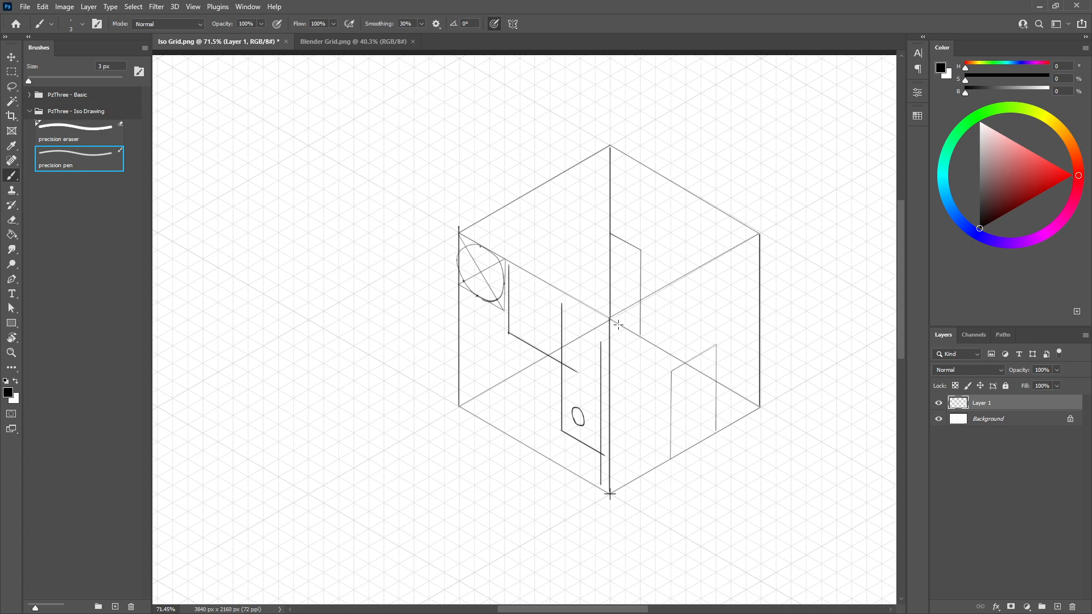
mouse_move(612, 318)
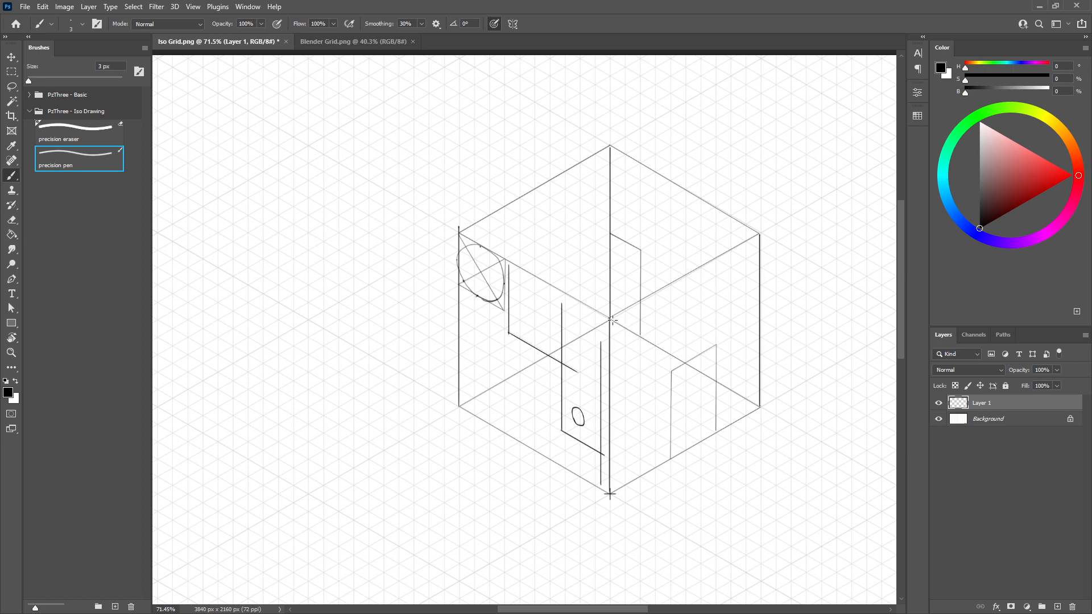
mouse_move(654, 325)
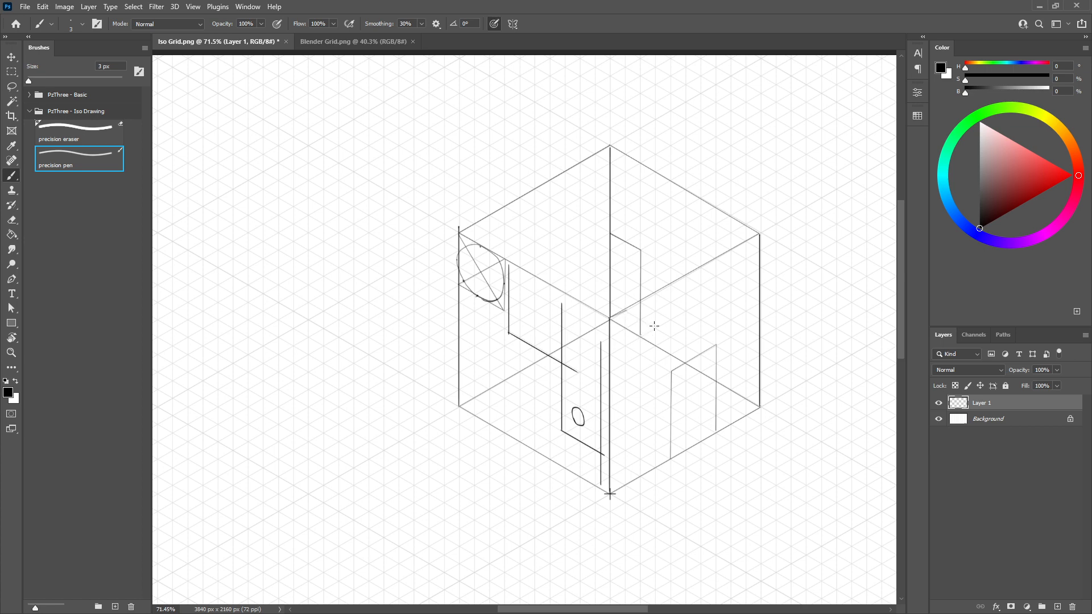
mouse_move(654, 328)
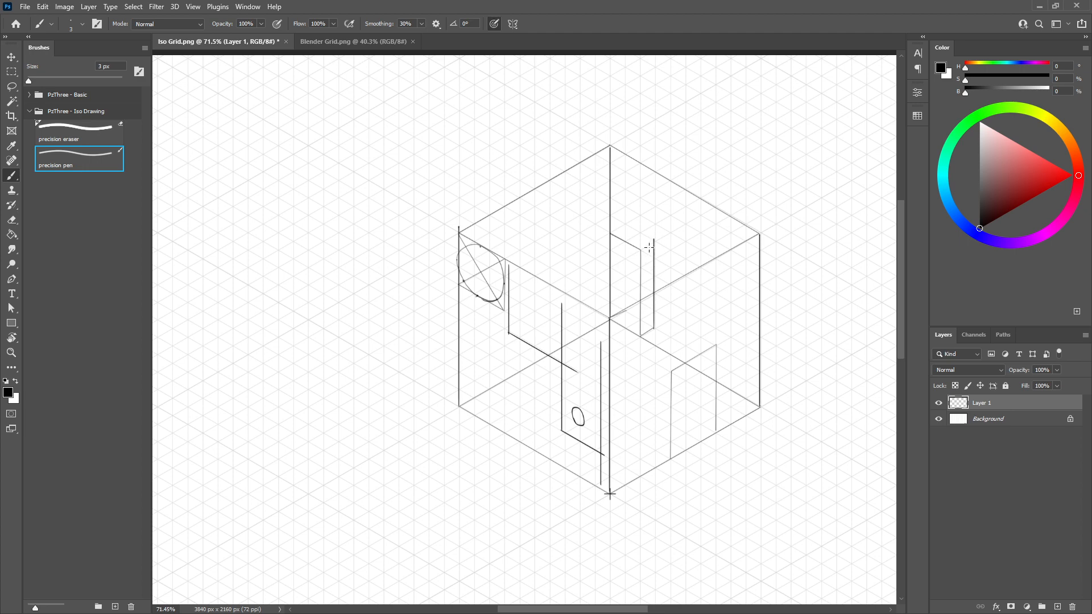
mouse_move(642, 249)
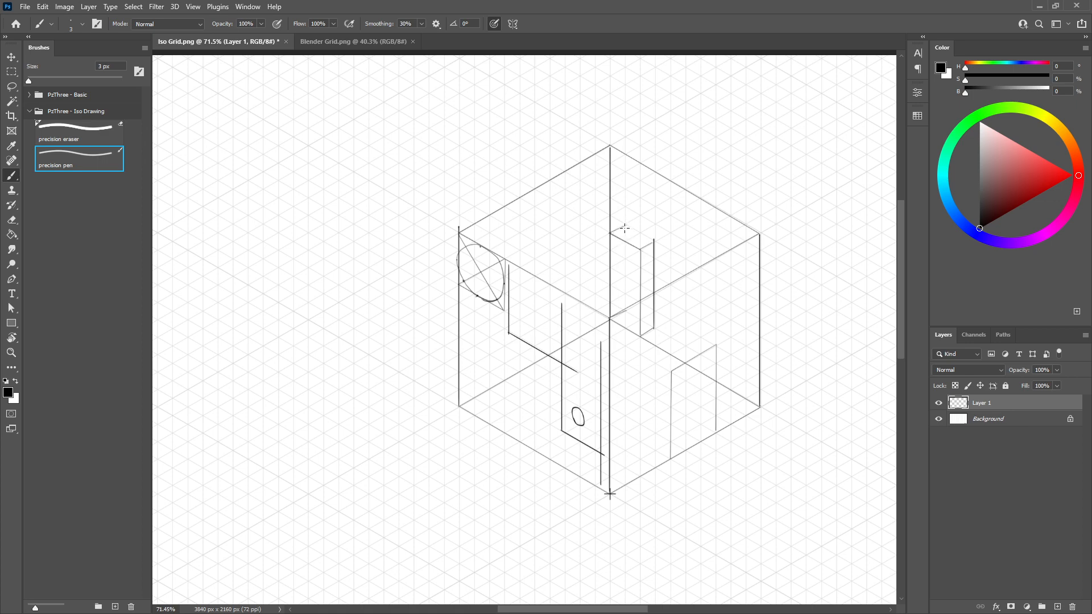
drag(623, 228, 653, 267)
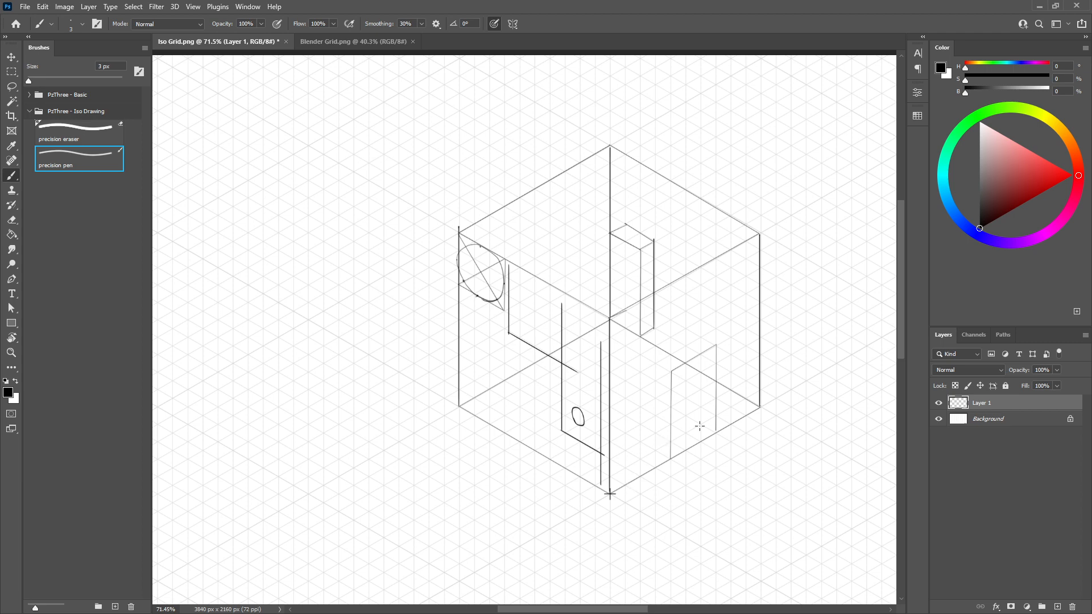
mouse_move(701, 425)
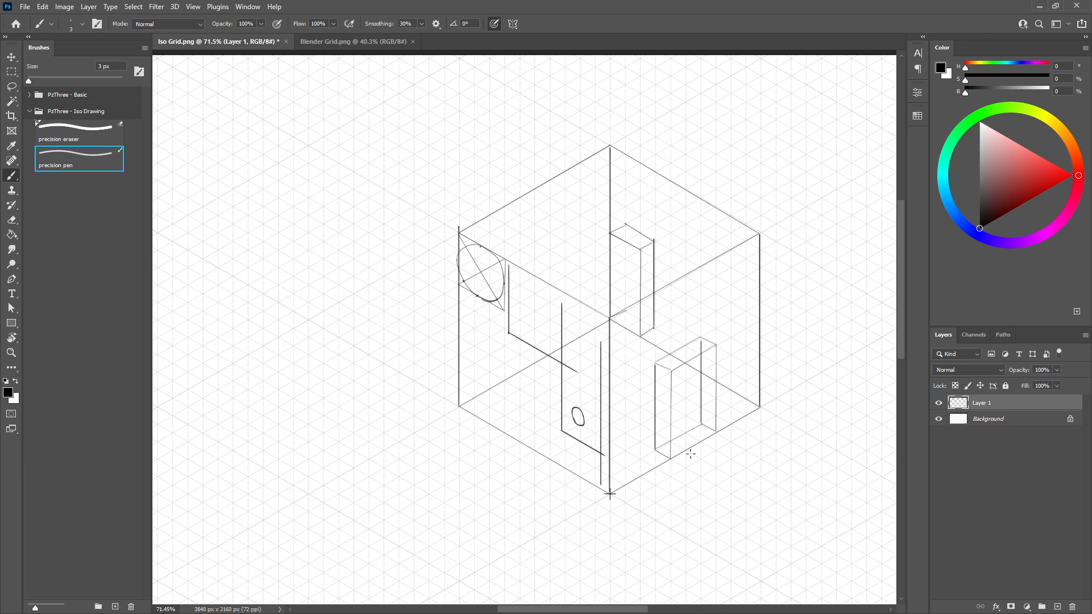
mouse_move(682, 370)
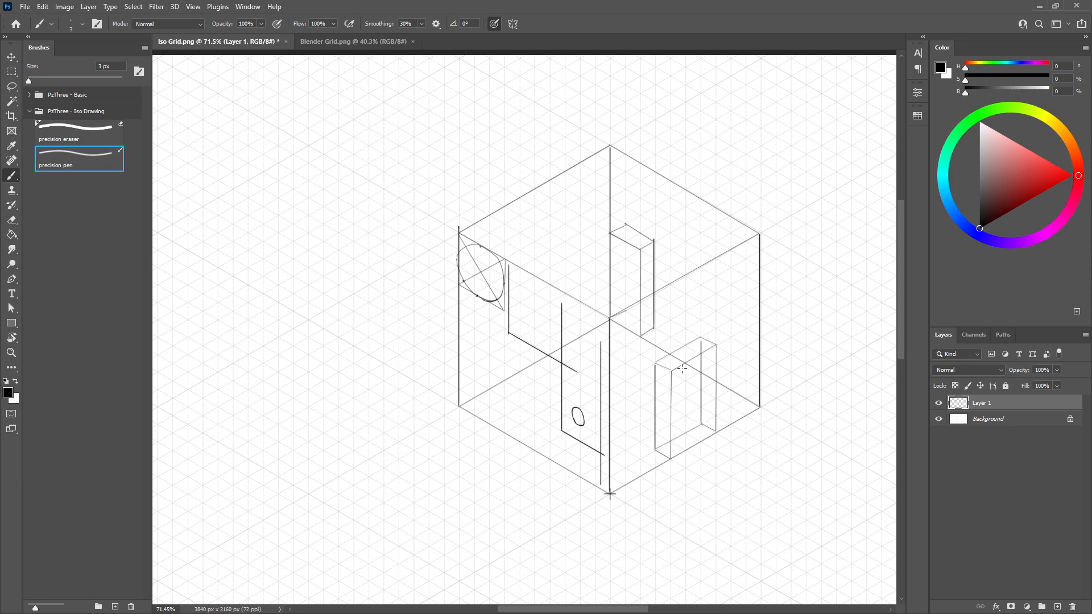
mouse_move(755, 384)
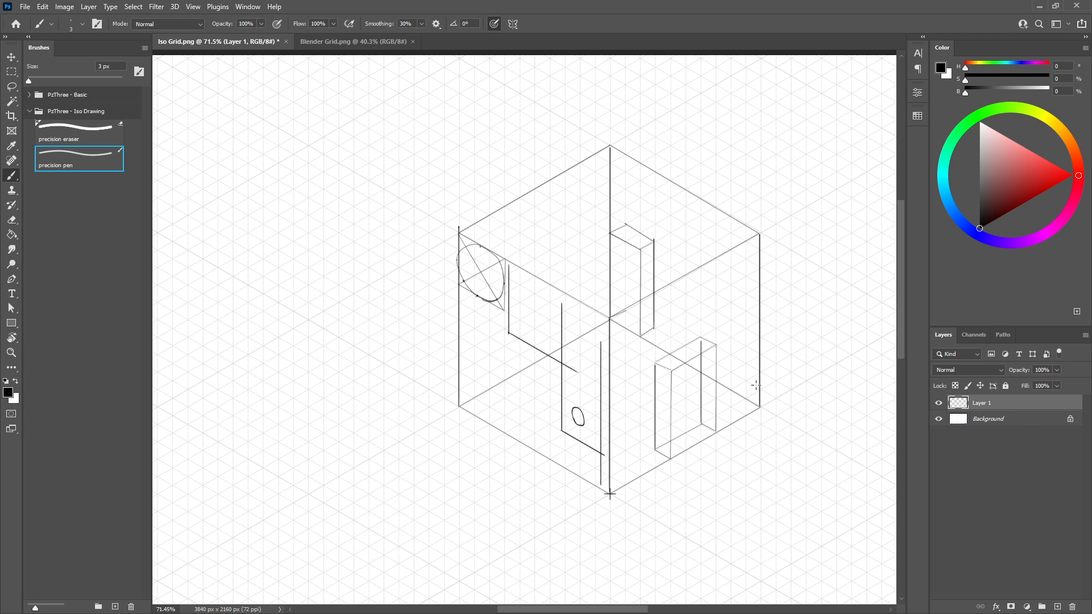
mouse_move(442, 252)
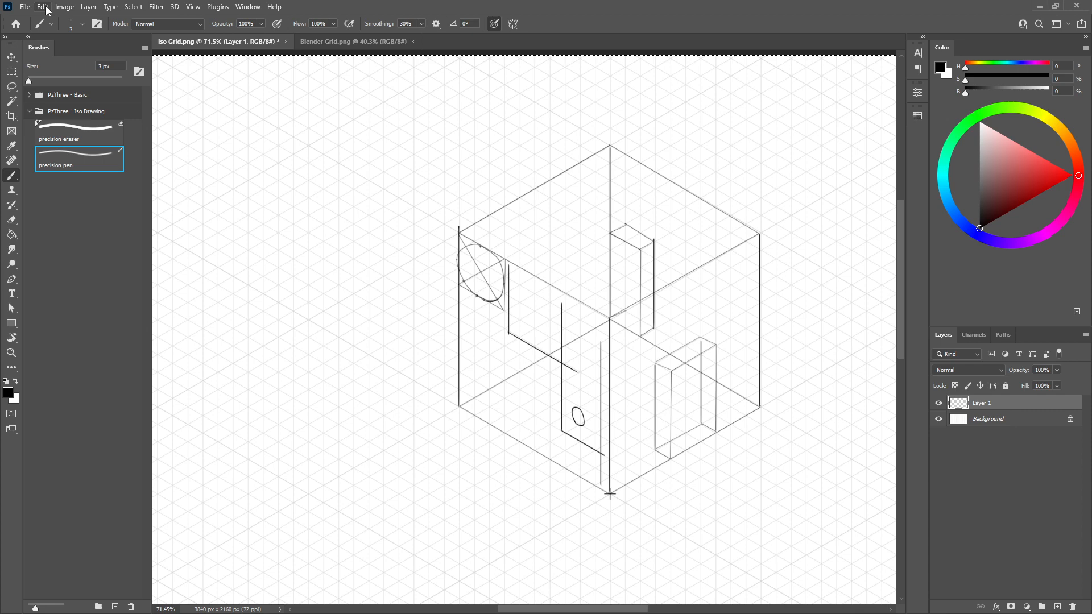
click(41, 7)
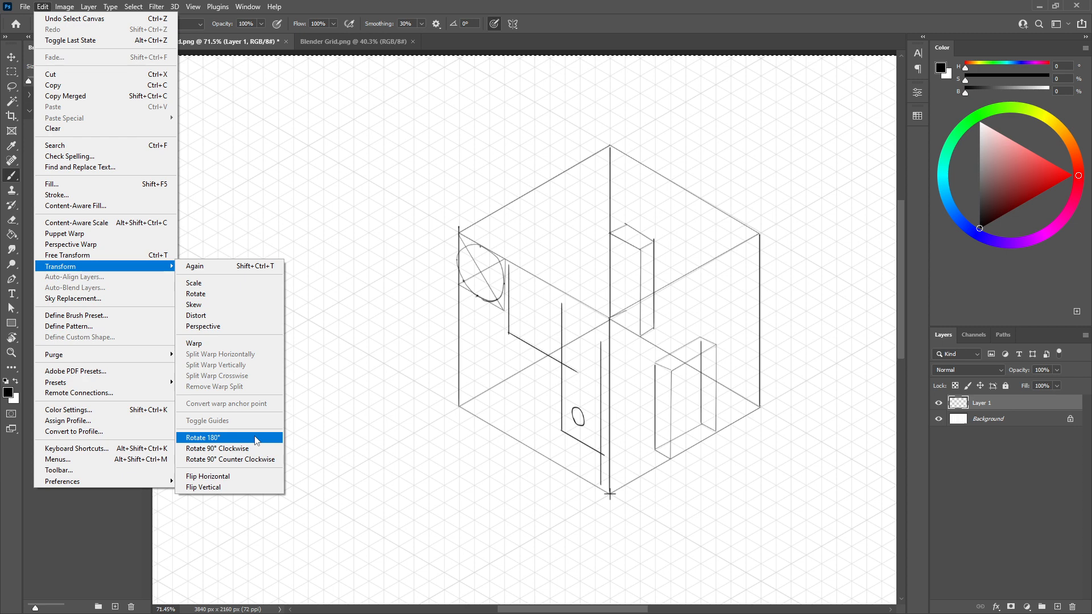
click(202, 437)
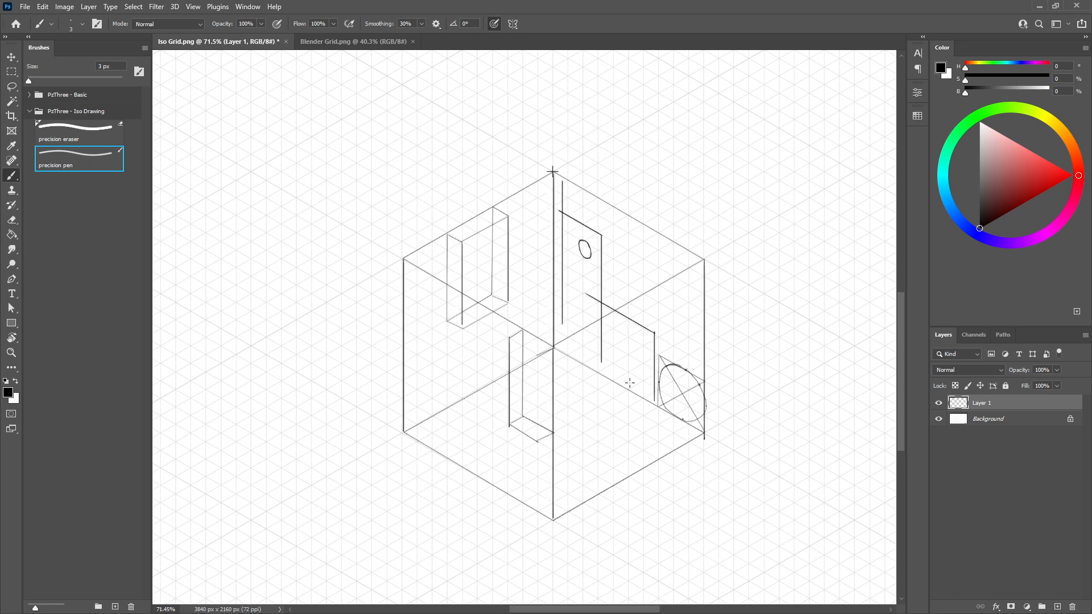
mouse_move(714, 450)
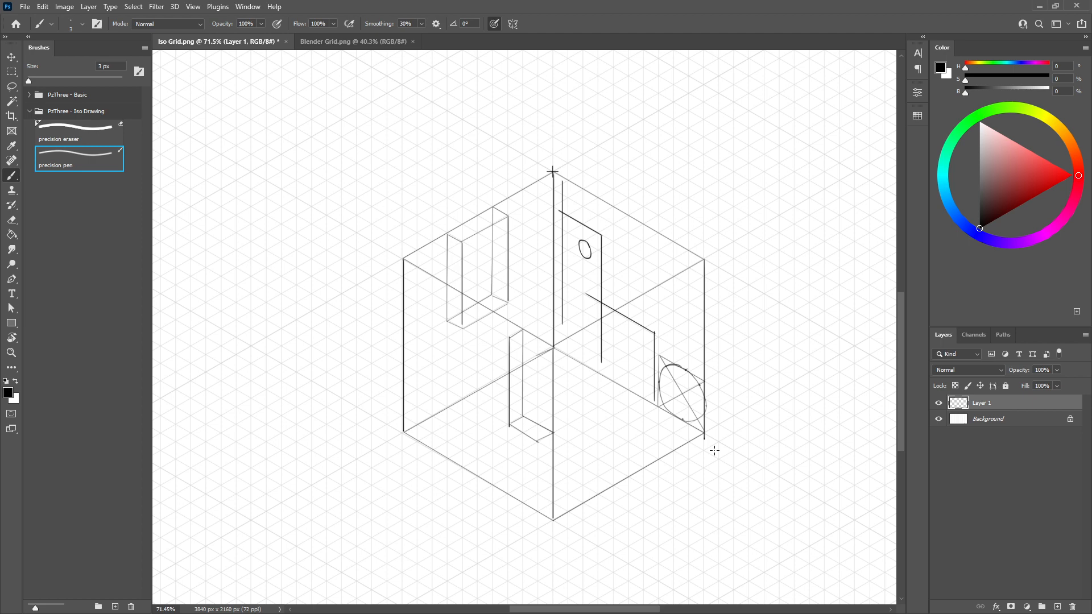
mouse_move(415, 279)
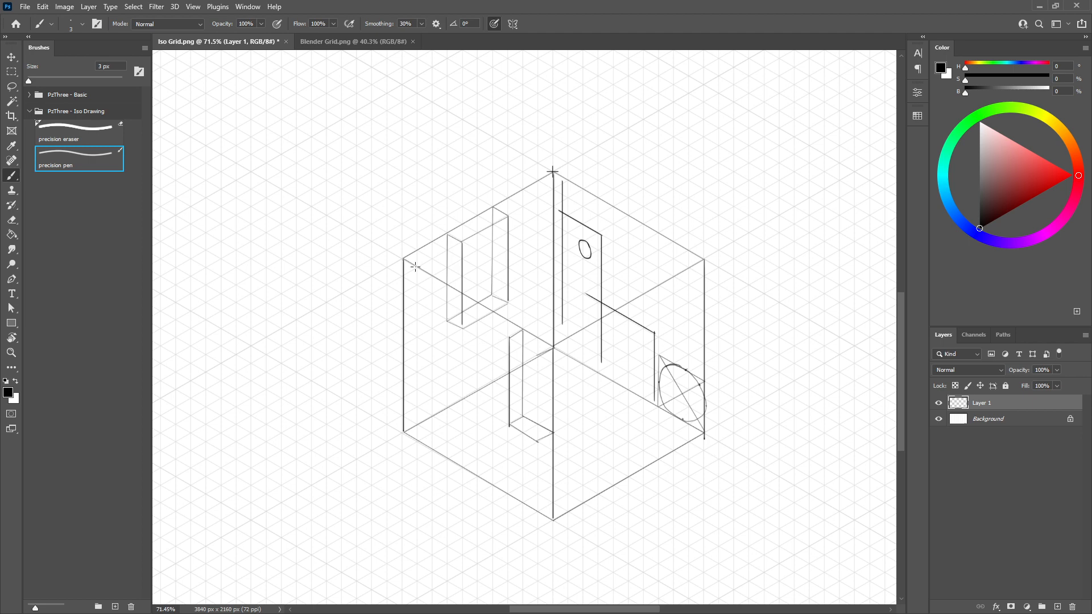
mouse_move(588, 359)
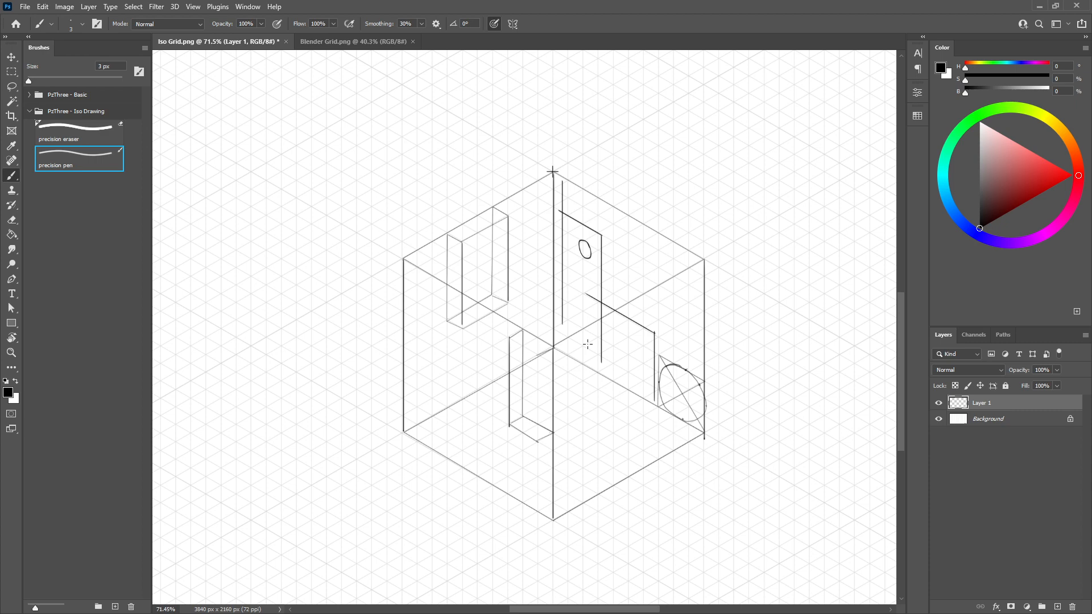
mouse_move(574, 351)
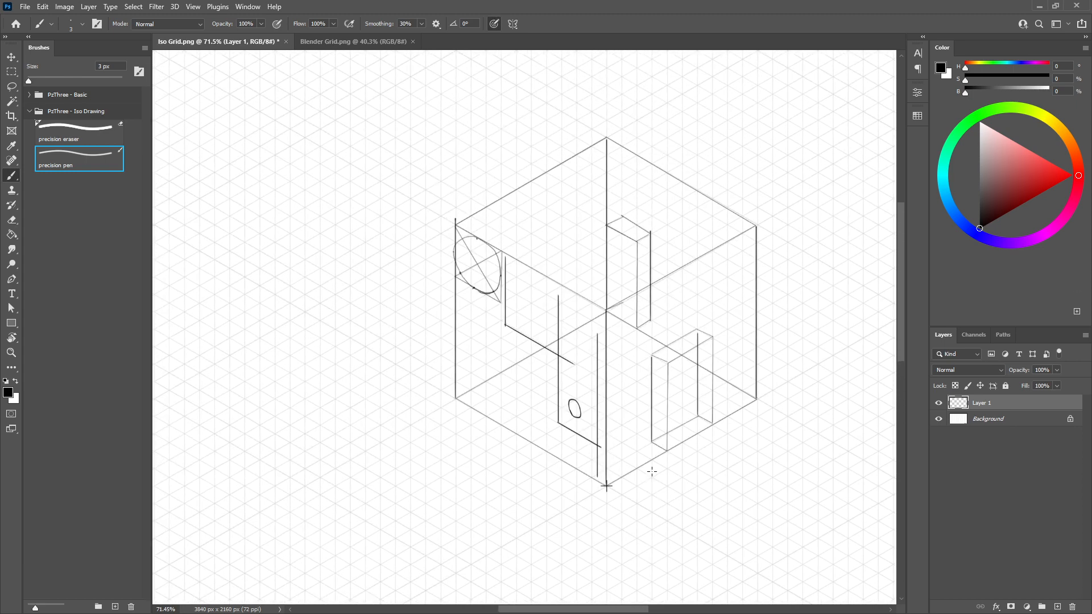
mouse_move(587, 367)
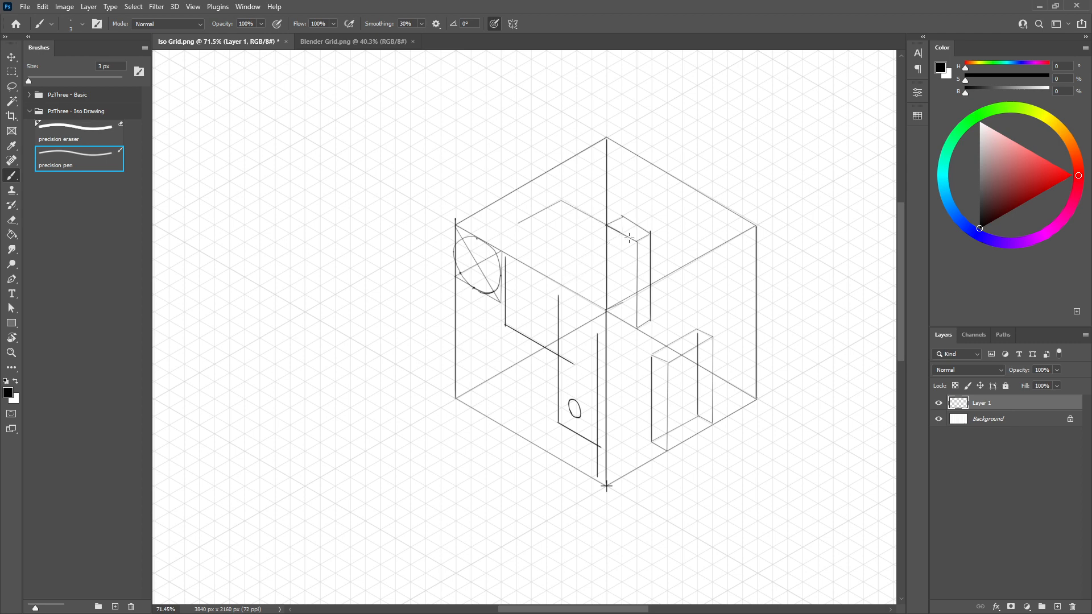
mouse_move(612, 236)
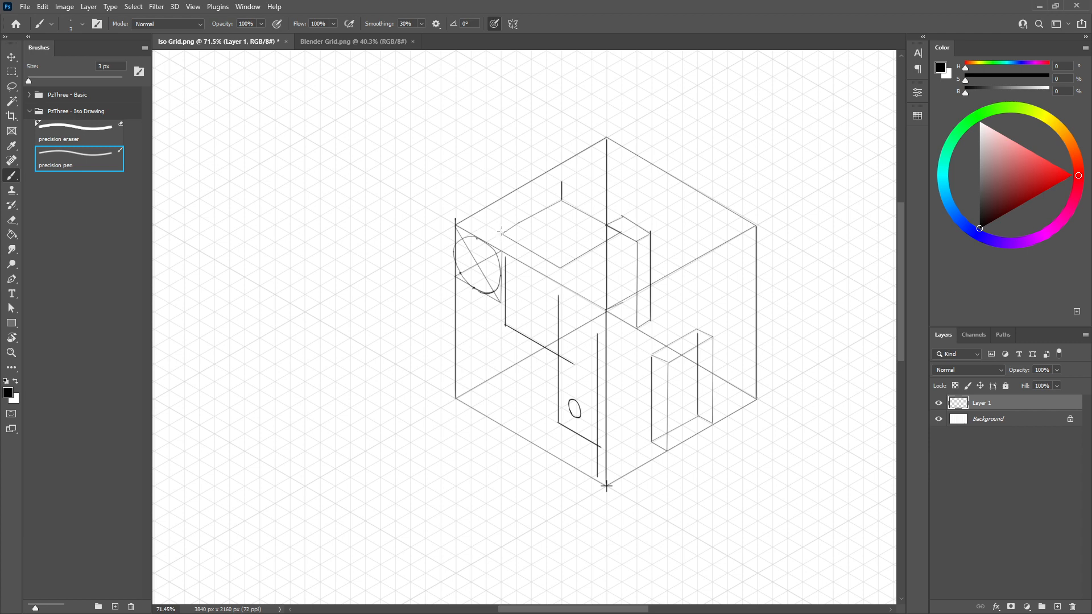
mouse_move(562, 262)
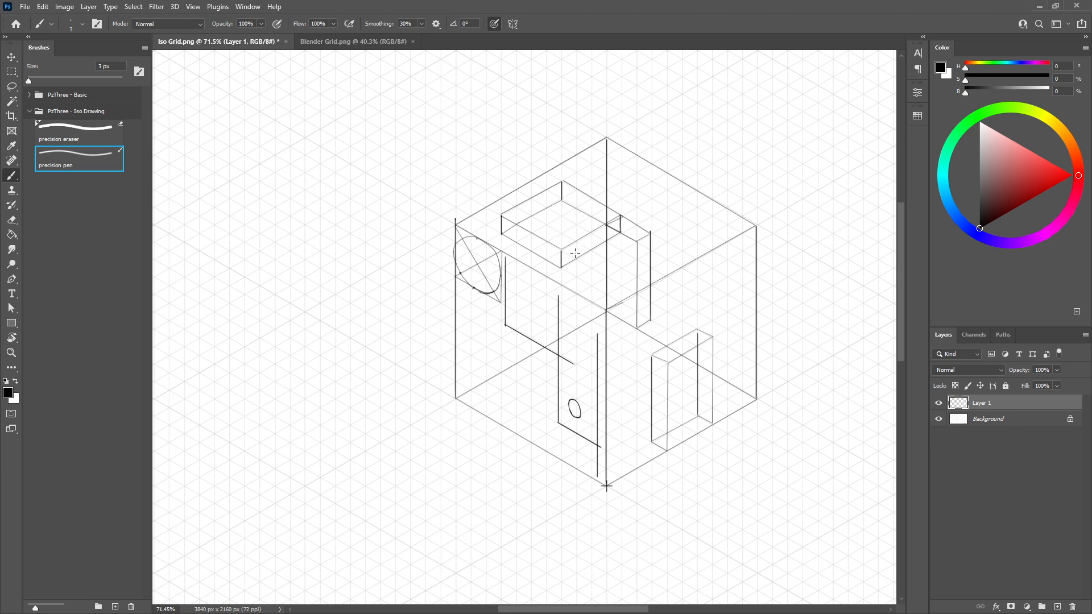
mouse_move(573, 255)
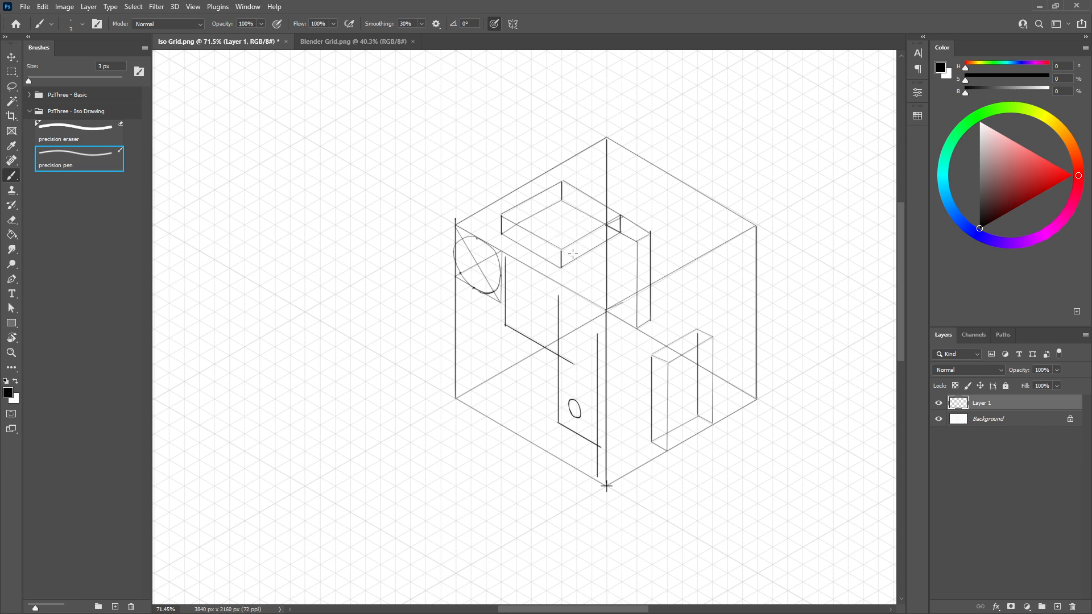
mouse_move(568, 235)
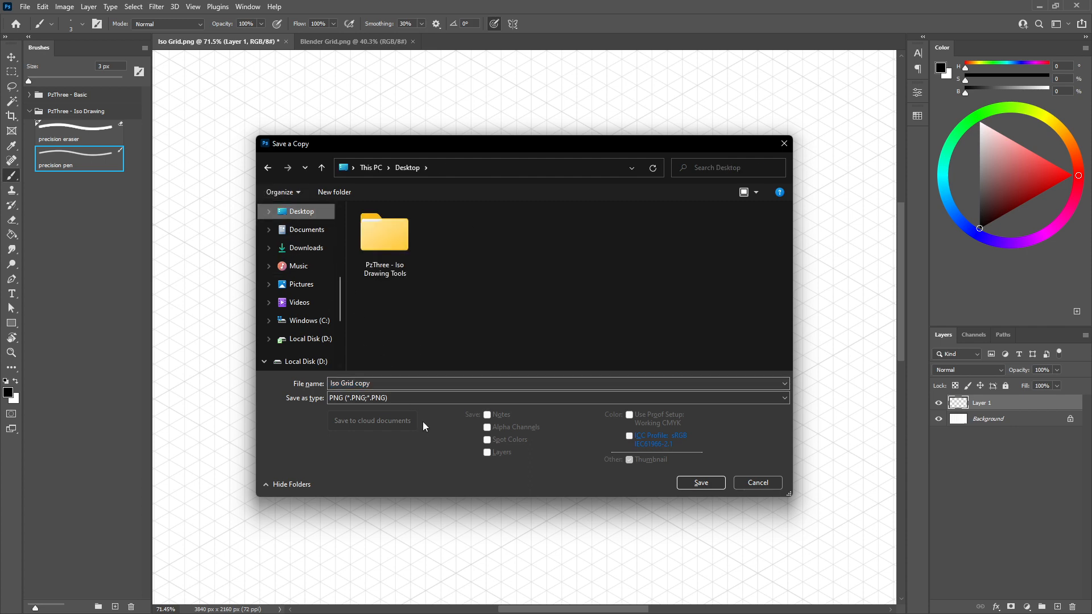
Save a PNG copy of the sketch named draw to the Desktop.
text(draw)
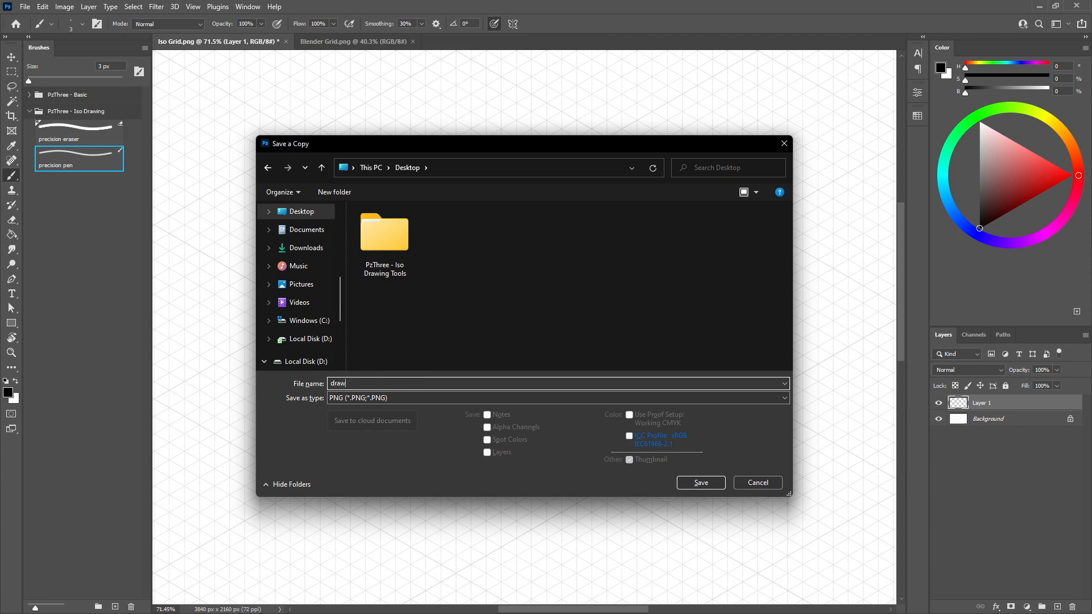
click(701, 482)
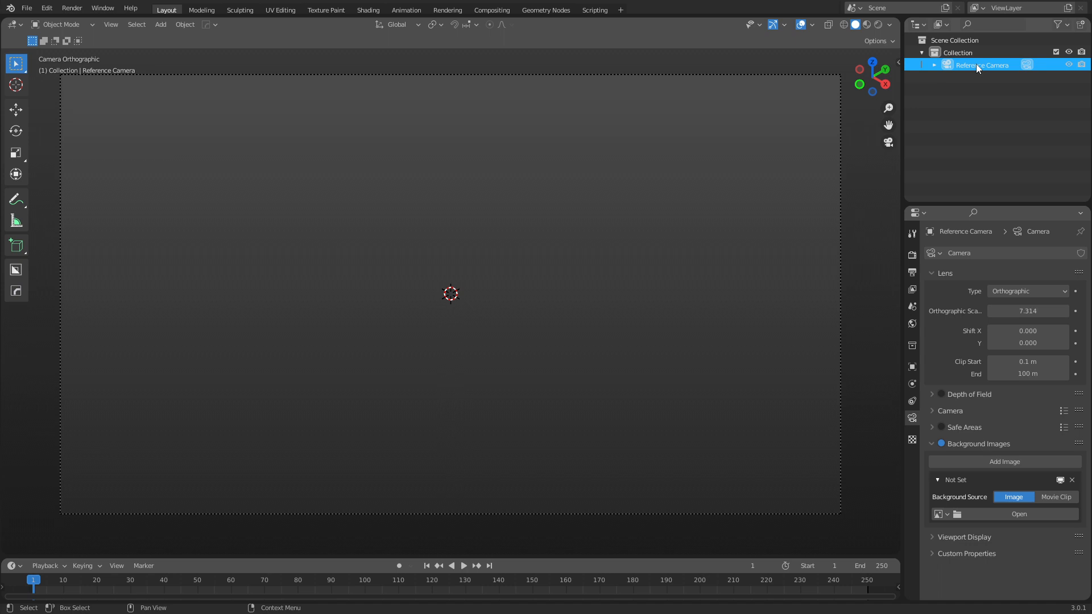
mouse_move(979, 72)
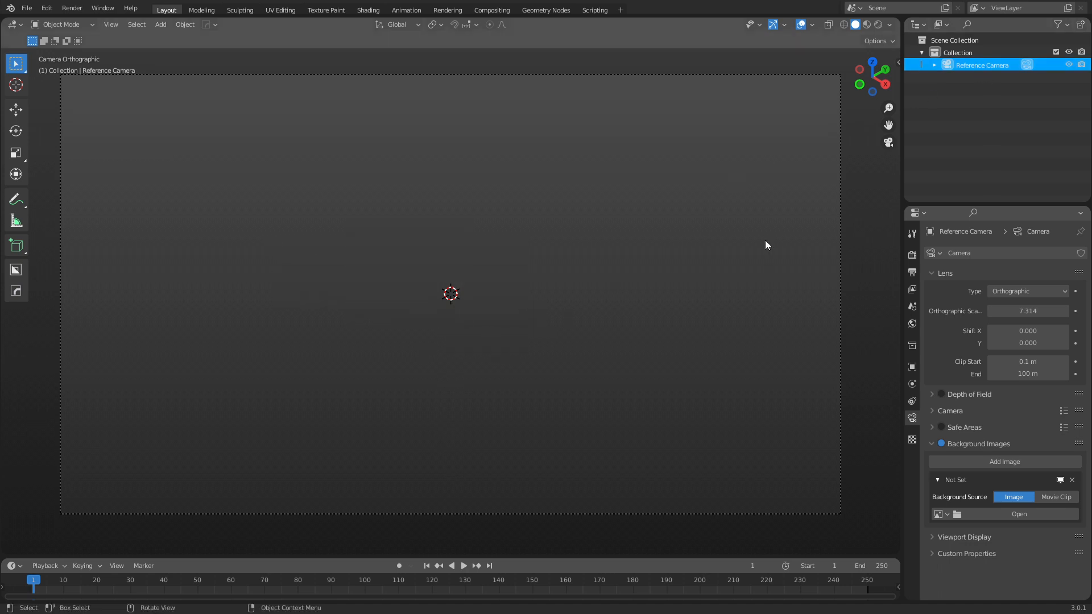
Select the Reference Camera and add an empty background image slot to it.
double_click(981, 65)
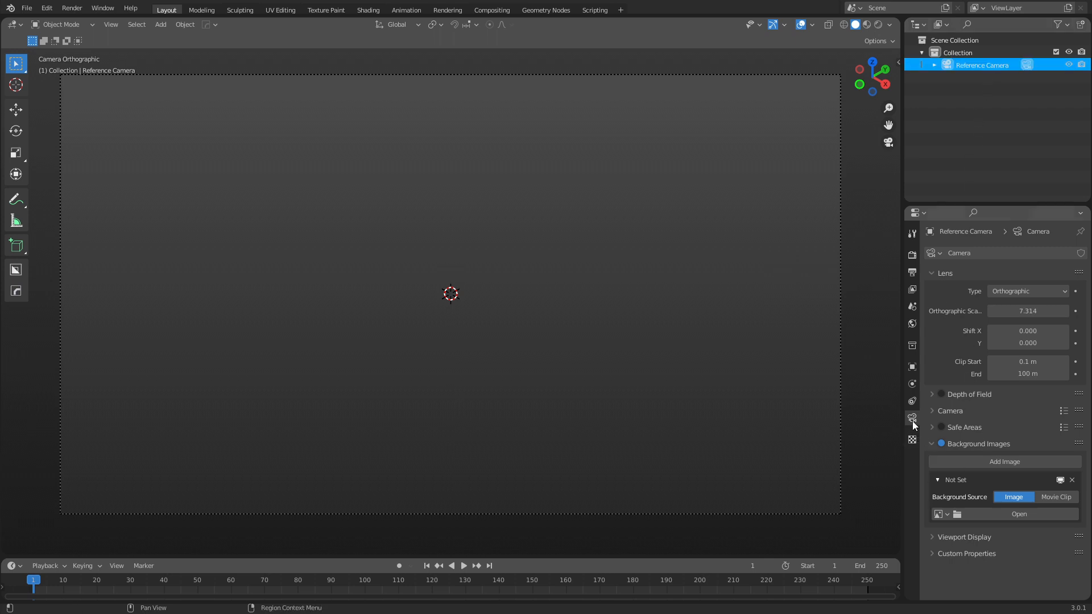
mouse_move(913, 421)
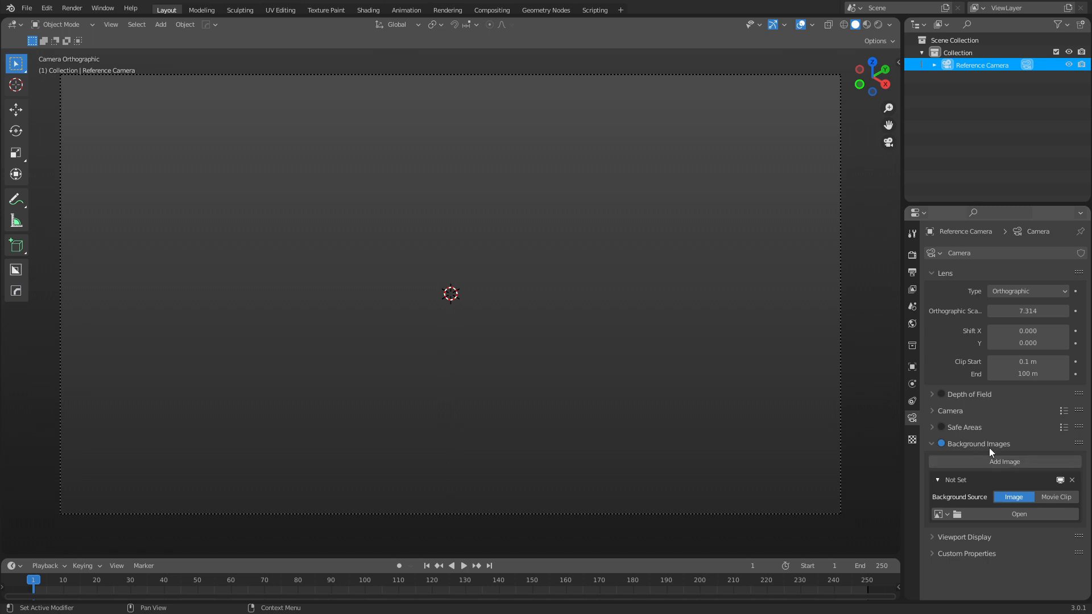
click(1004, 461)
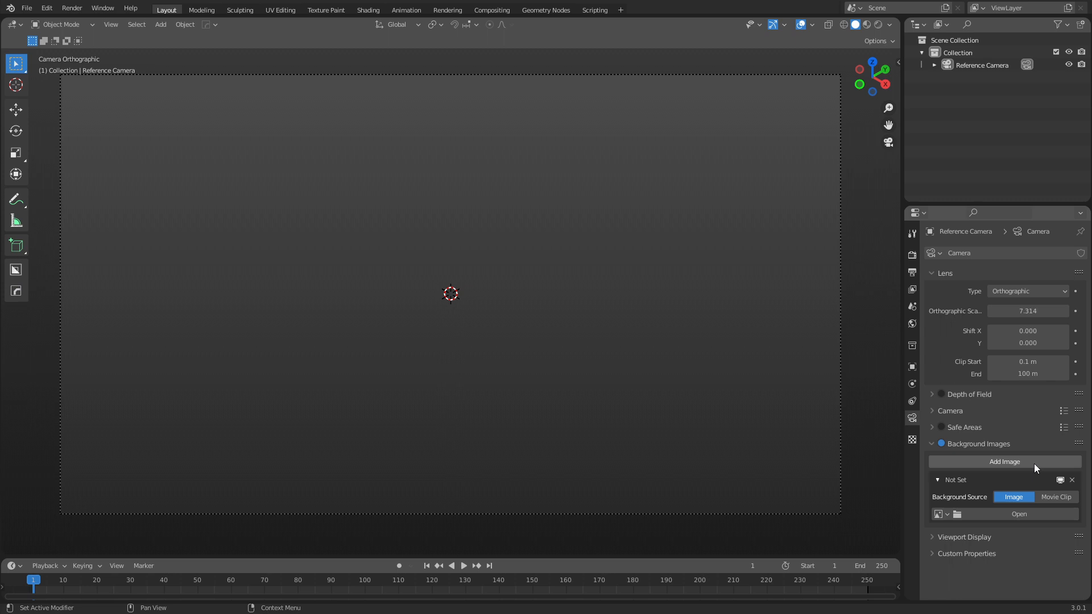
Load drawing.png from the Desktop as the camera background at about 0.4 opacity.
click(1019, 514)
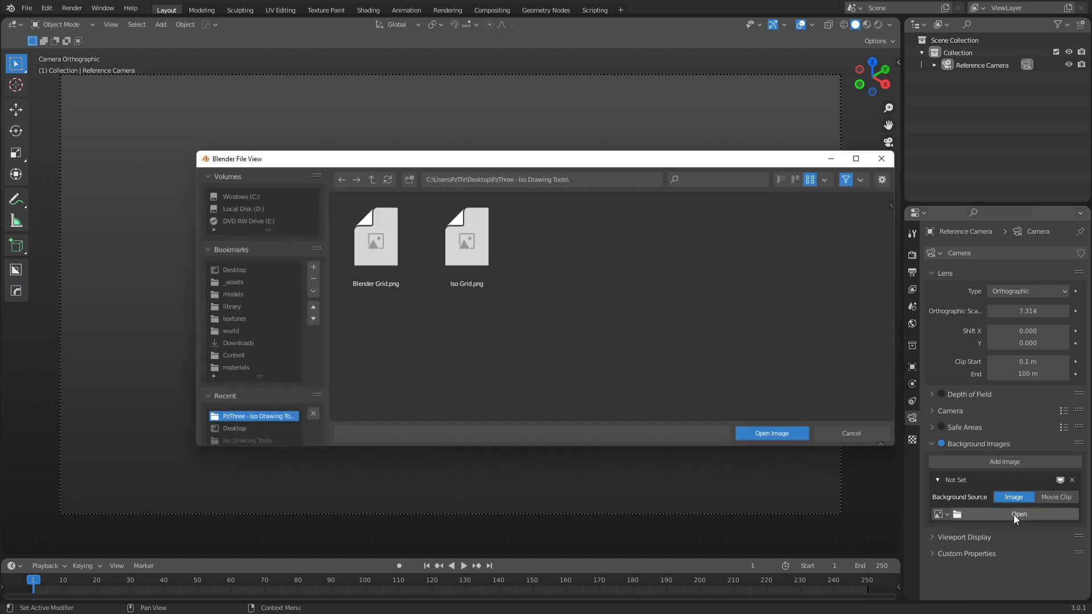
click(234, 269)
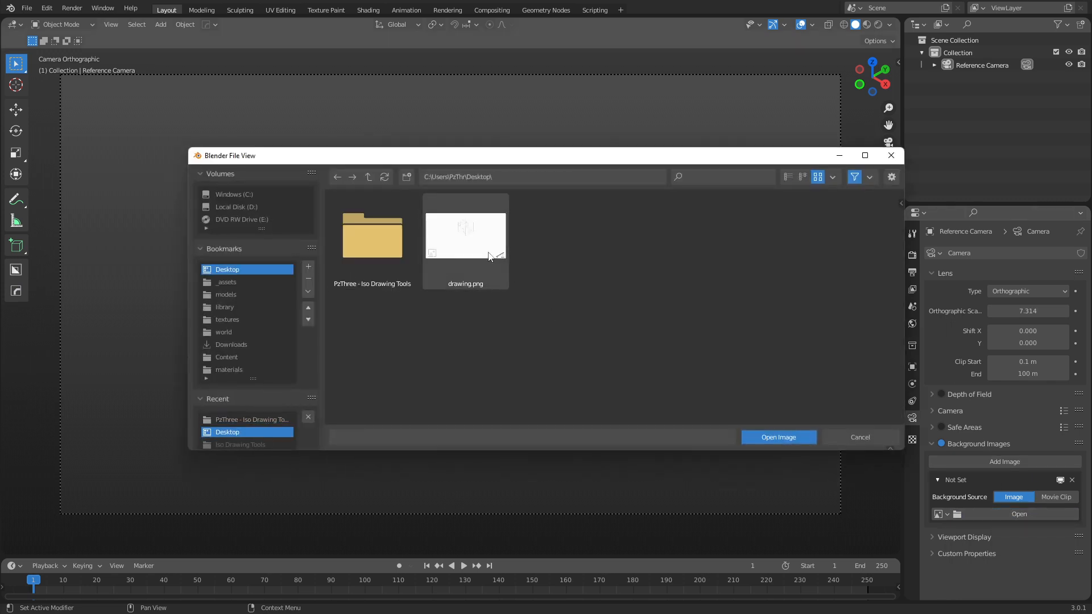
click(465, 239)
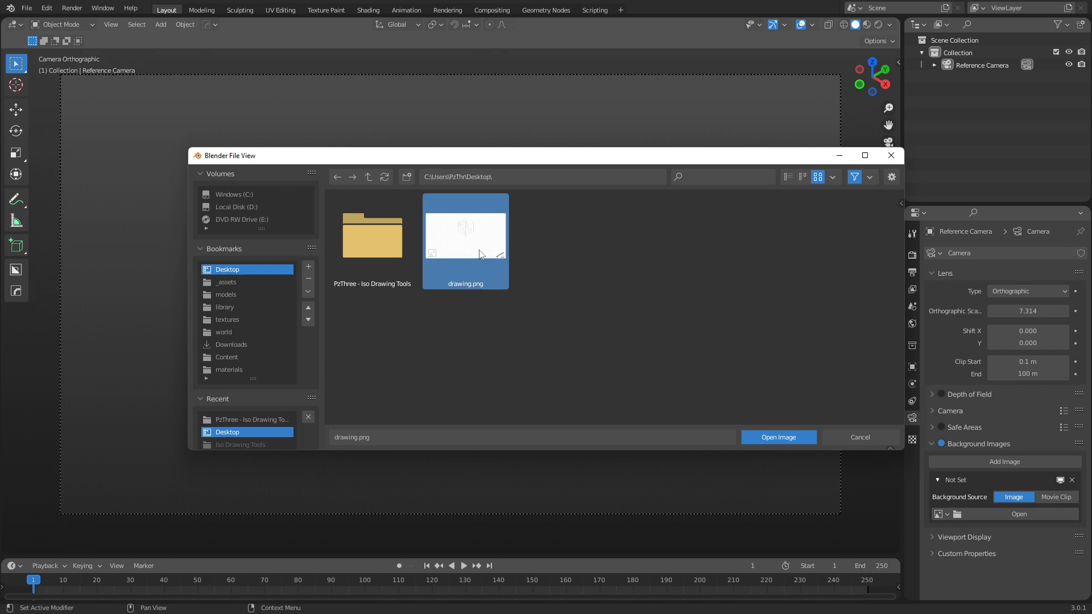
click(778, 437)
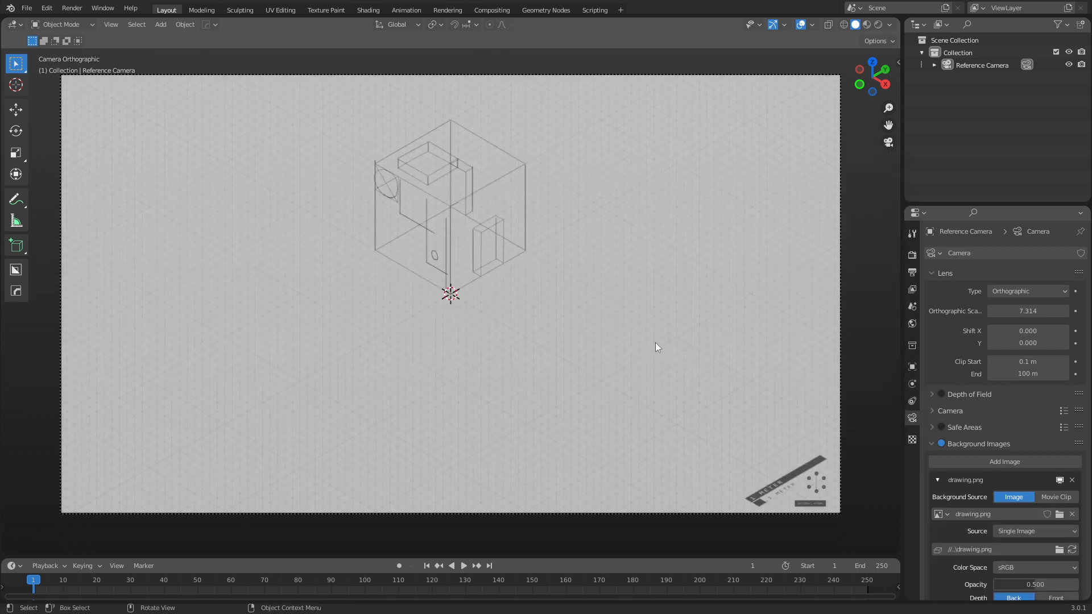
scroll(down, 3)
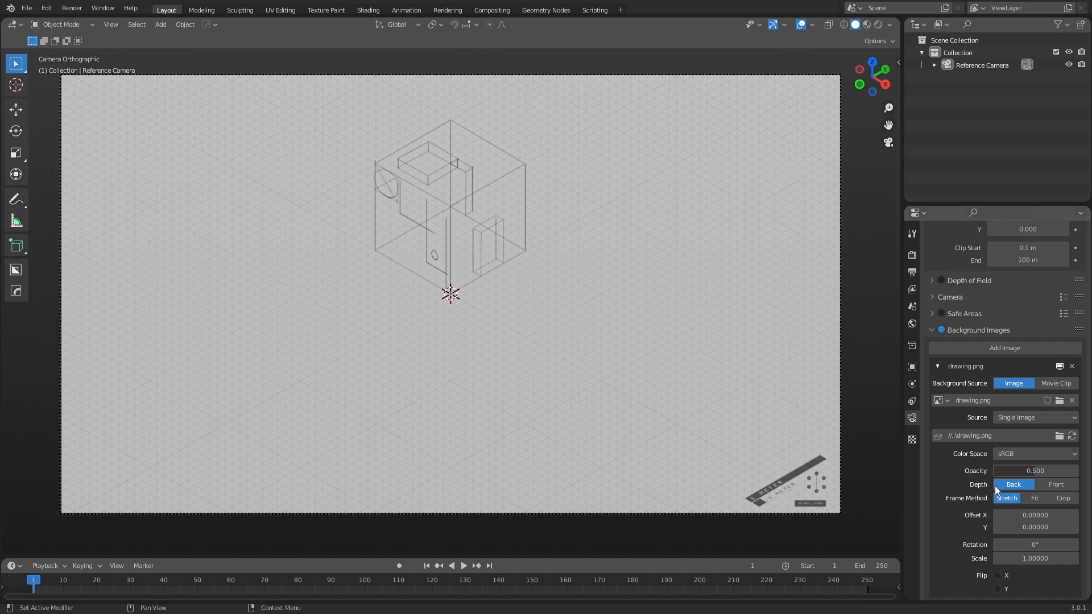
mouse_move(1015, 485)
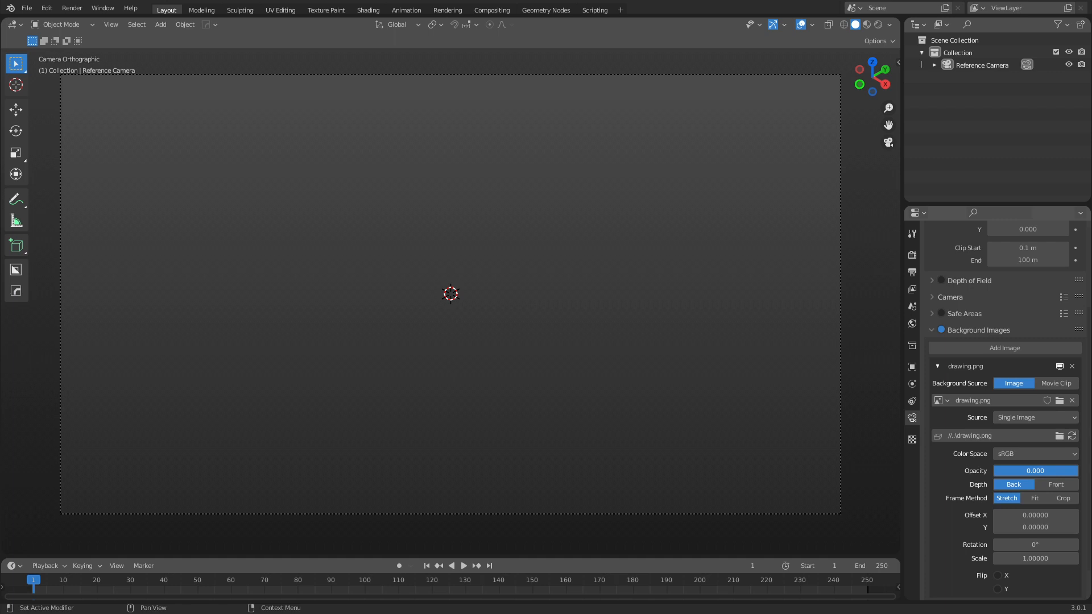
drag(1035, 470, 1044, 469)
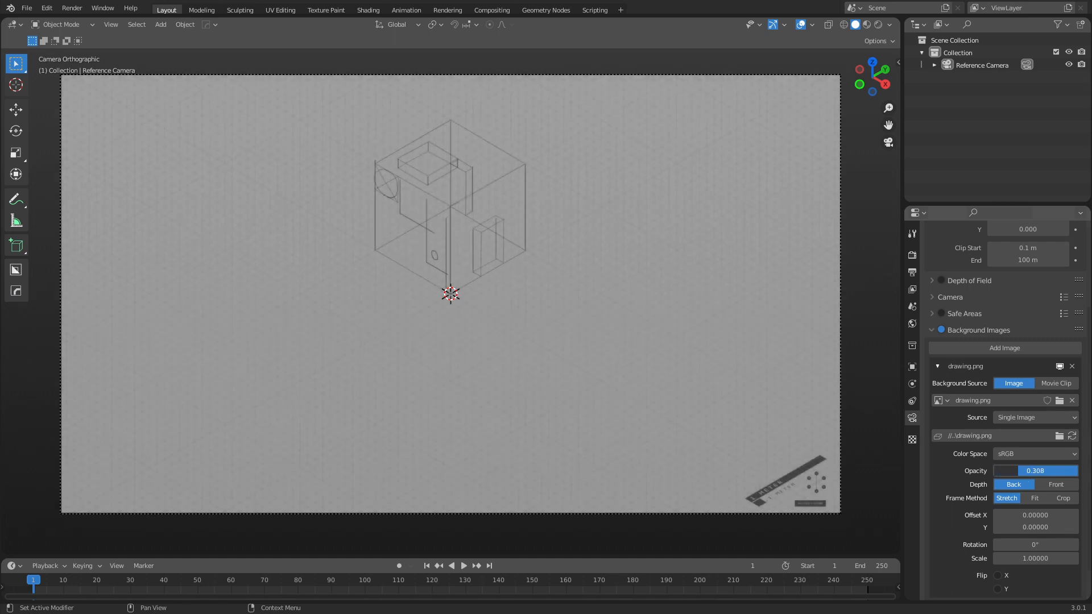
click(160, 23)
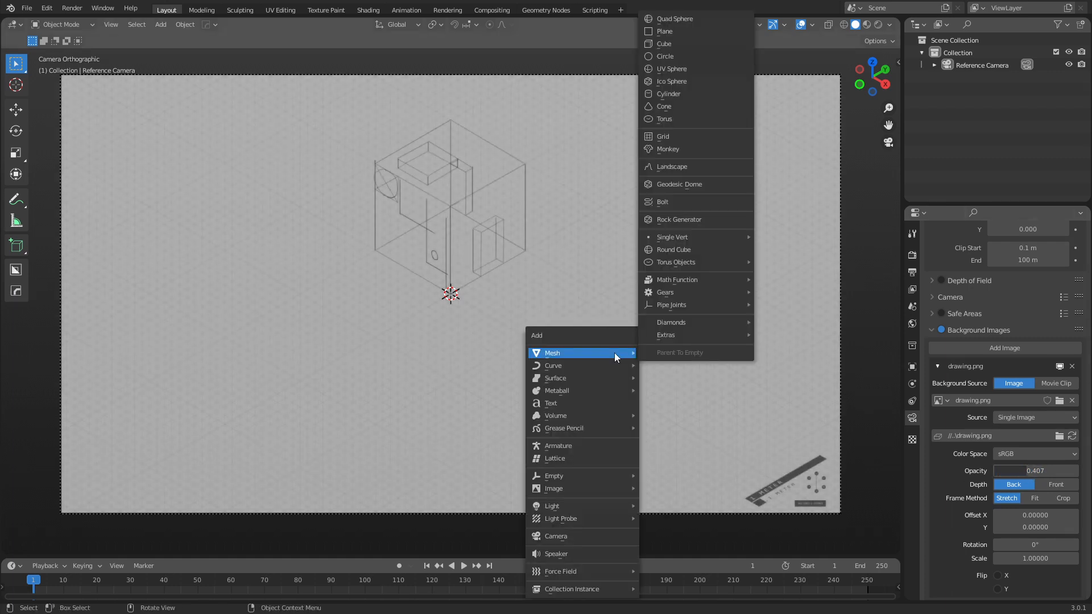
mouse_move(690, 50)
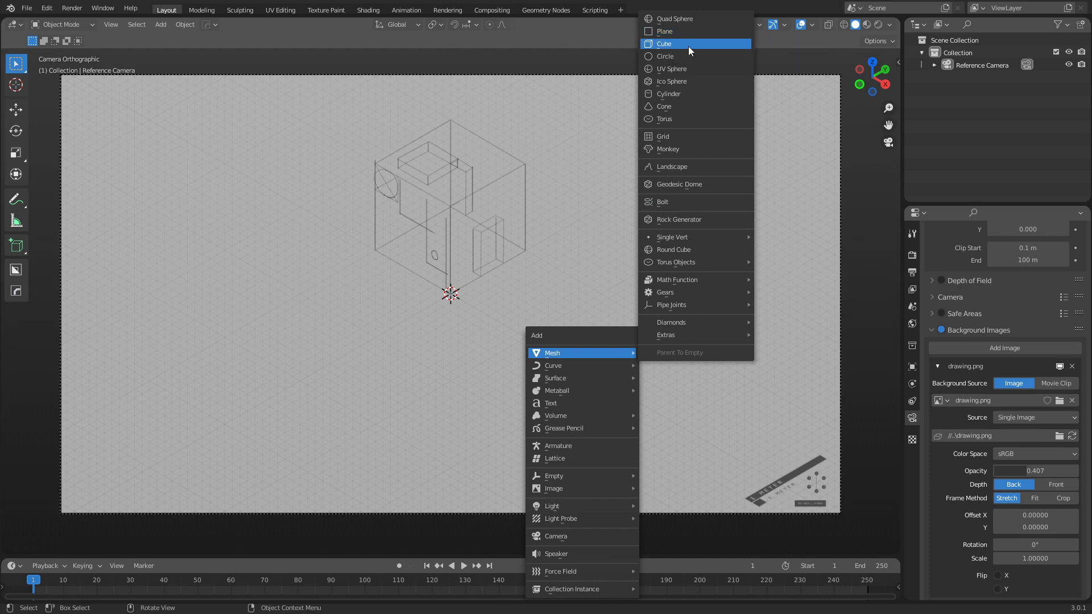
Add a cube over the drawing, keep the image behind it, and enable X-Ray so the sketch shows.
click(664, 44)
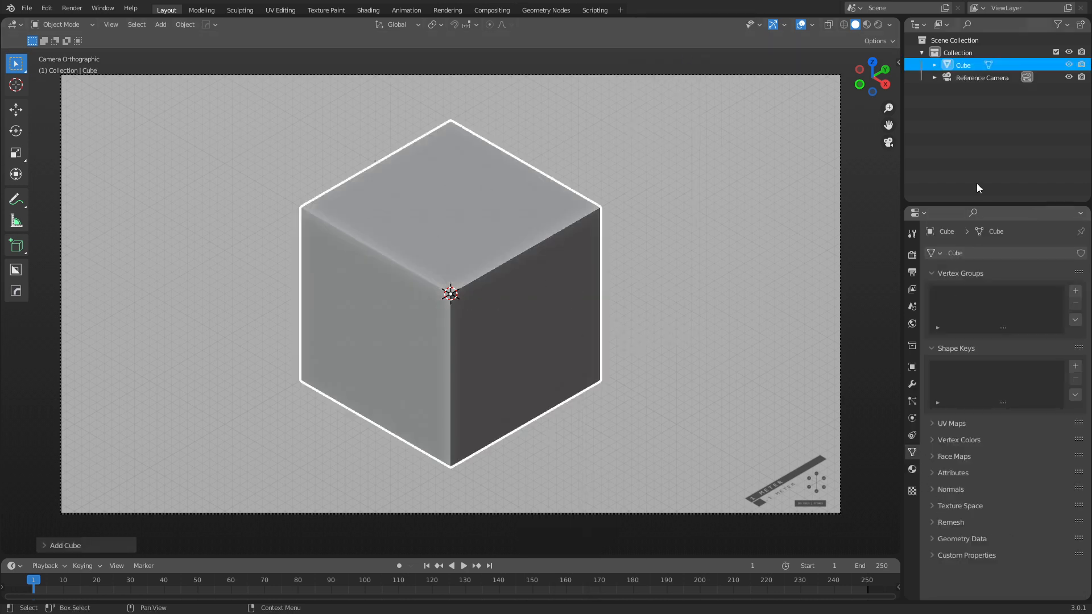
click(982, 77)
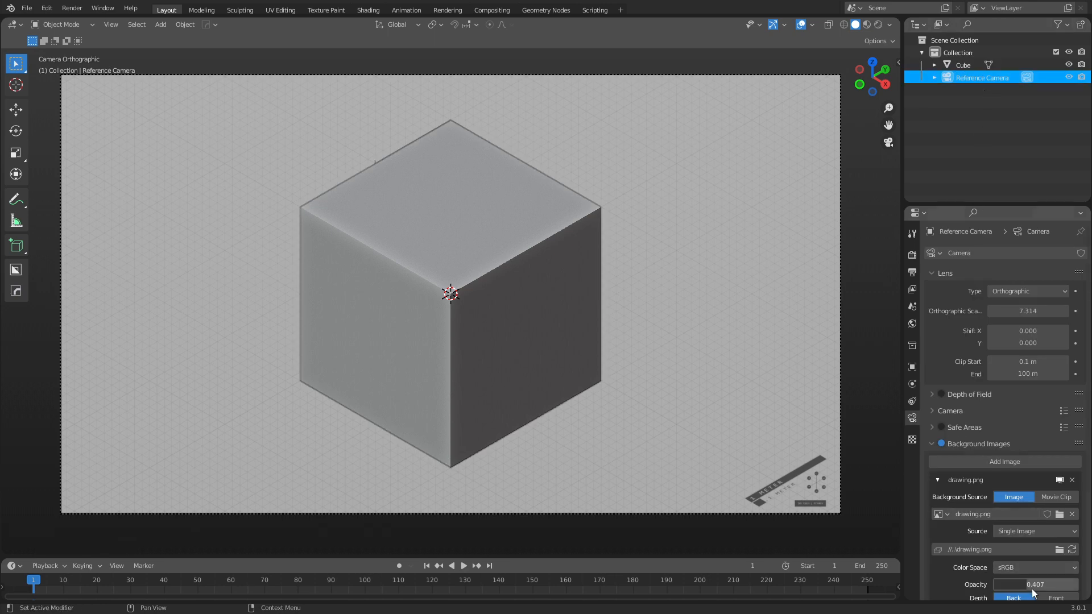
click(1055, 553)
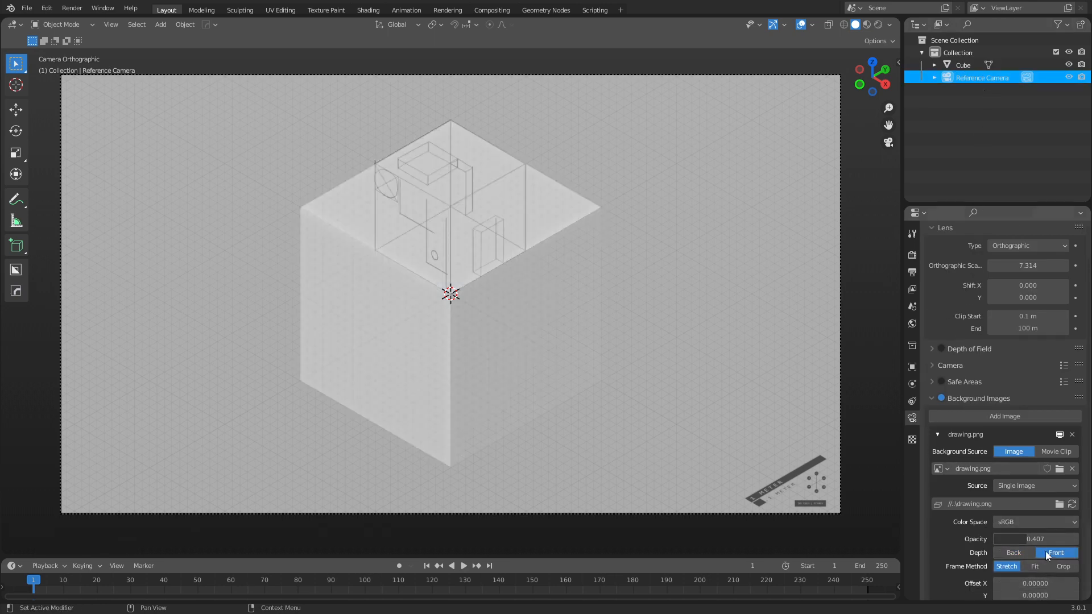
click(1014, 553)
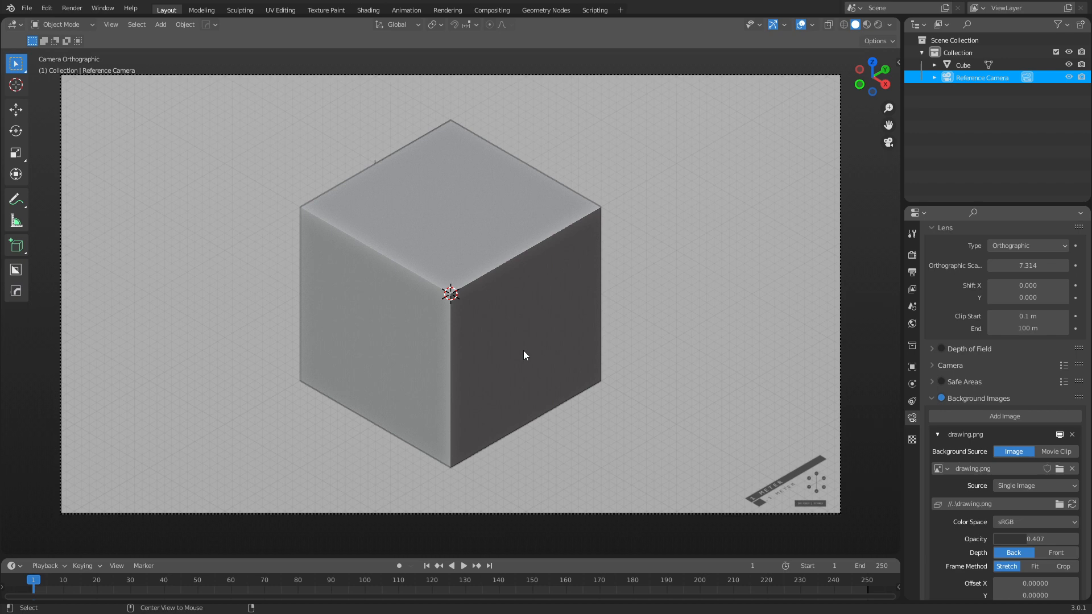
mouse_move(826, 25)
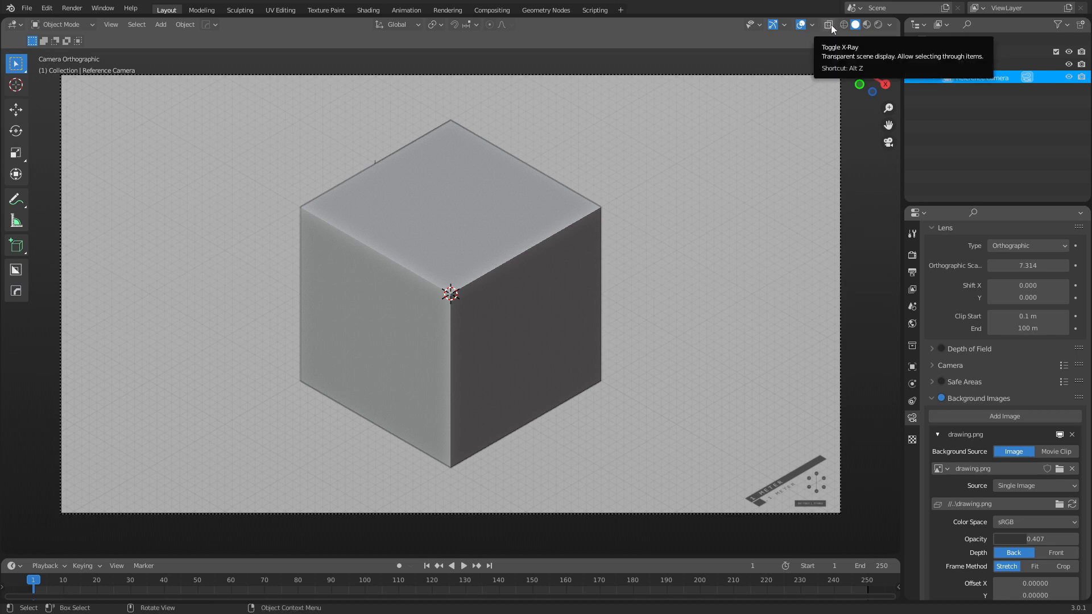
click(826, 25)
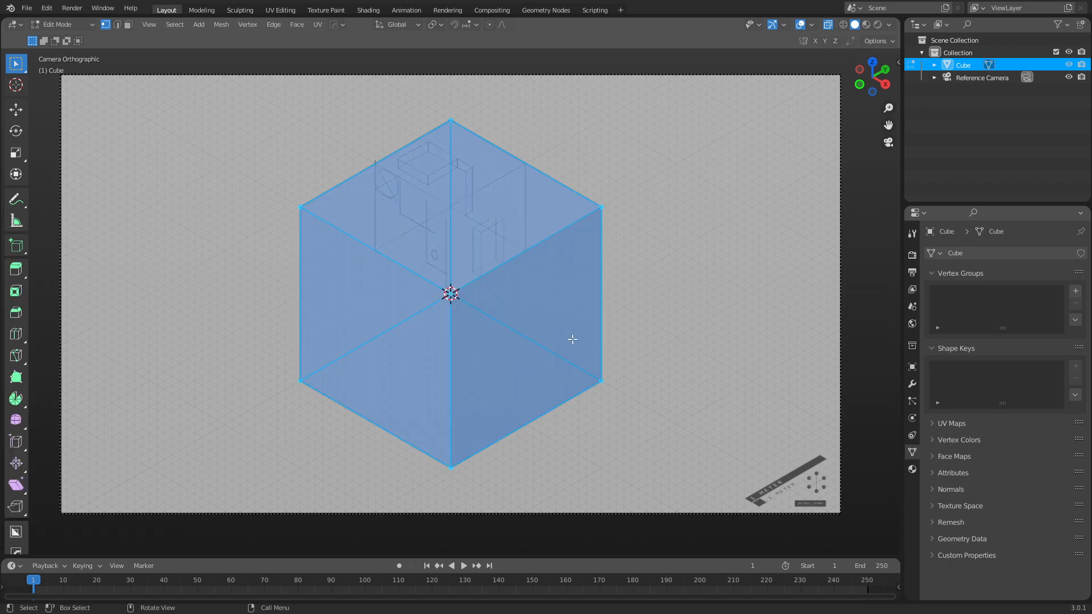
mouse_move(585, 426)
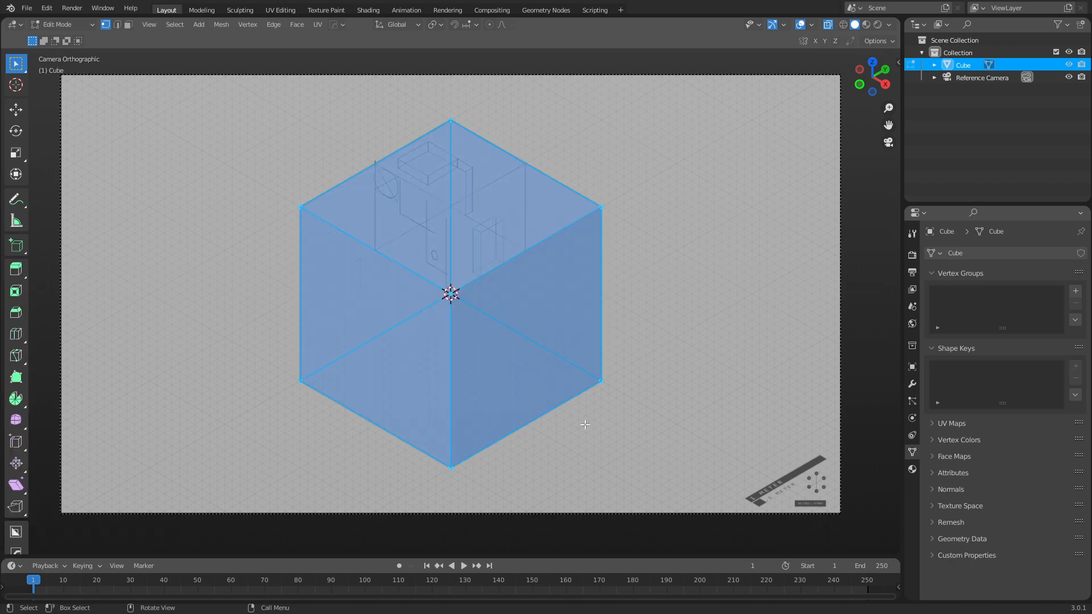
Scale and move the cube to fit the drawn outer box, then return to Object Mode.
key(s)
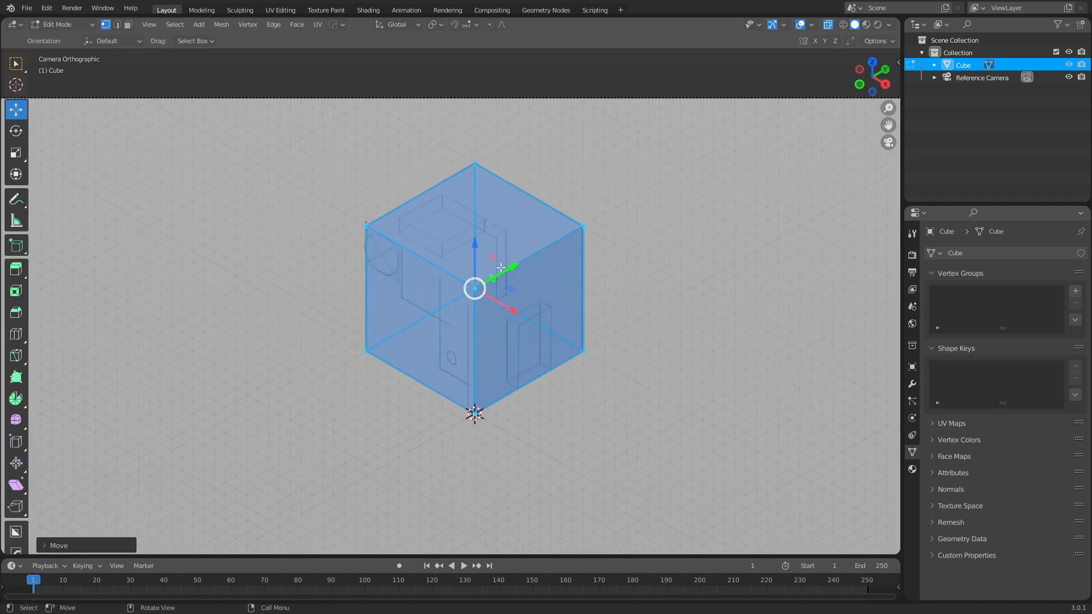
key(Tab)
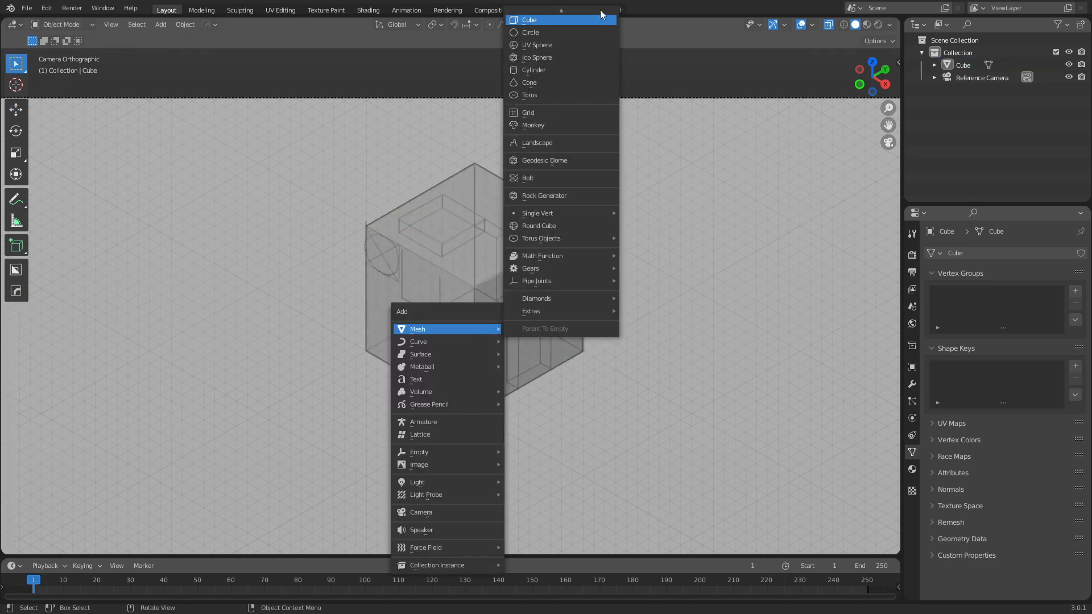
Add a second cube, shrink it and lower its top face to form the flat top slab.
click(530, 20)
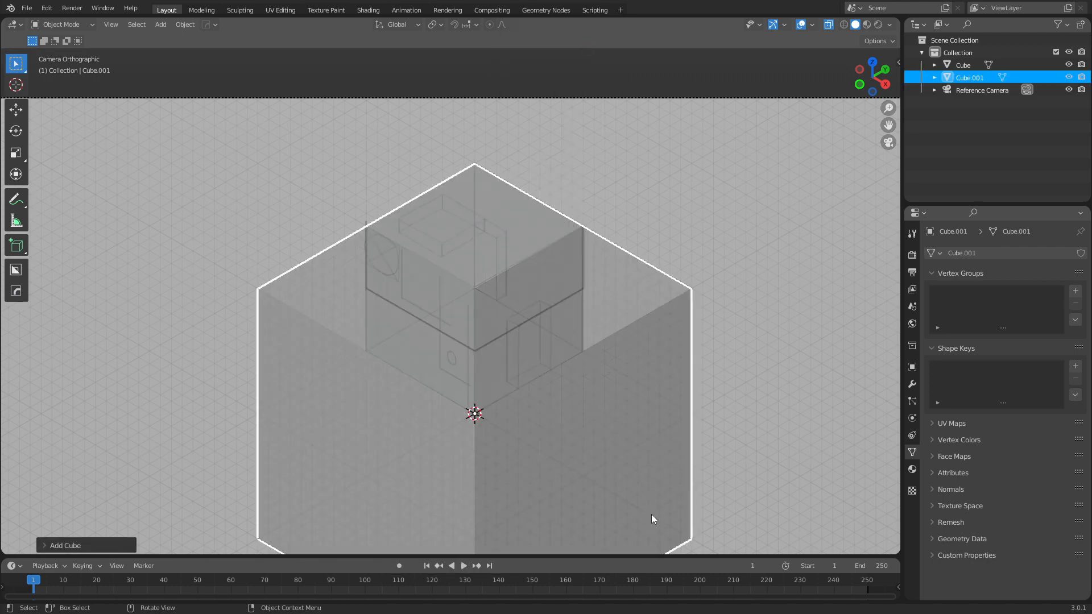
key(s)
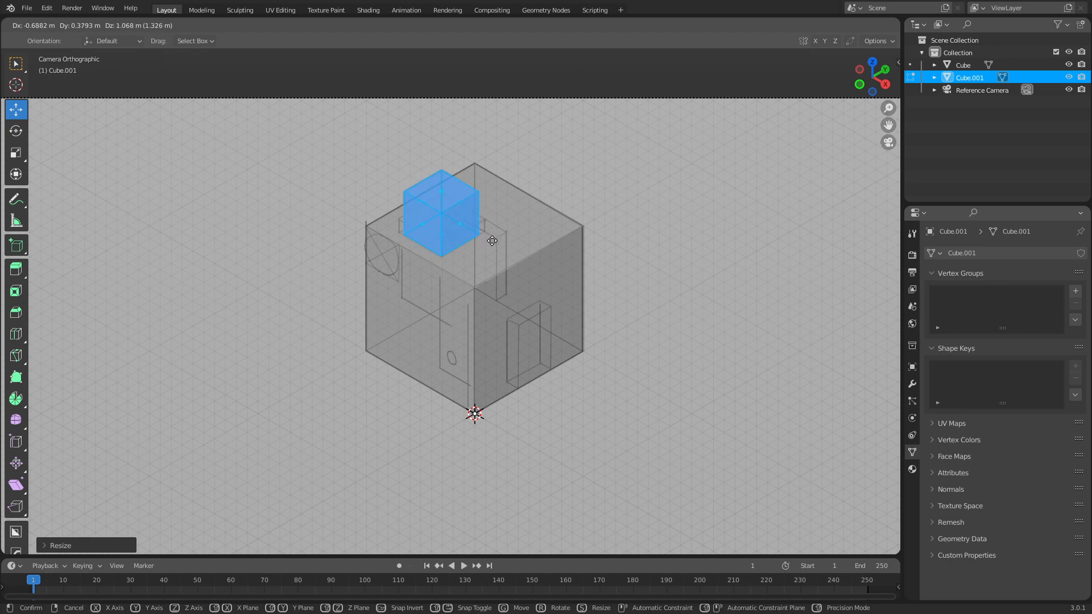
key(Tab)
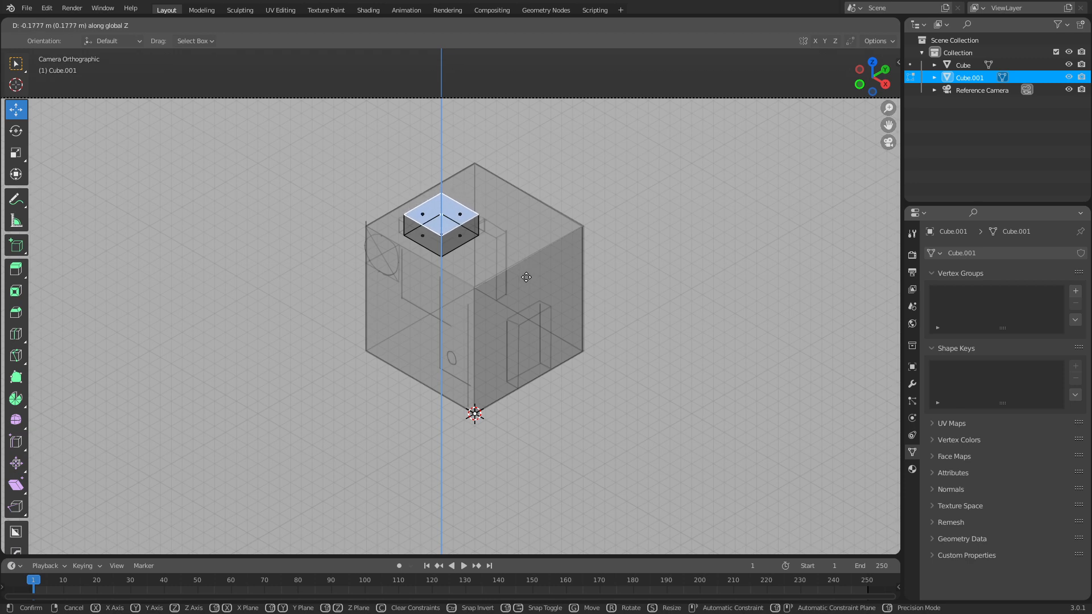
click(528, 287)
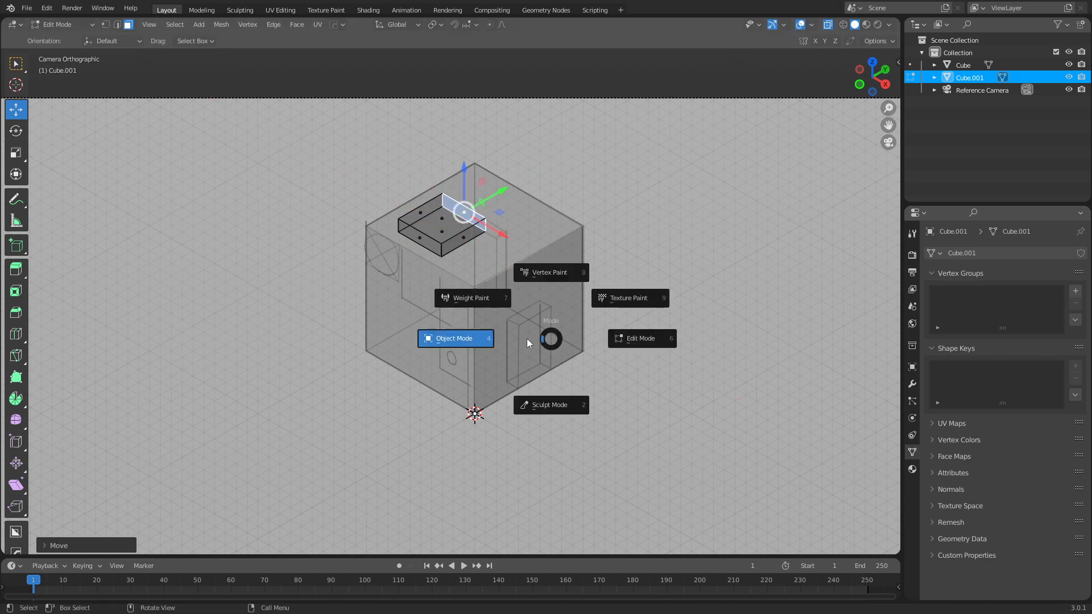
click(455, 339)
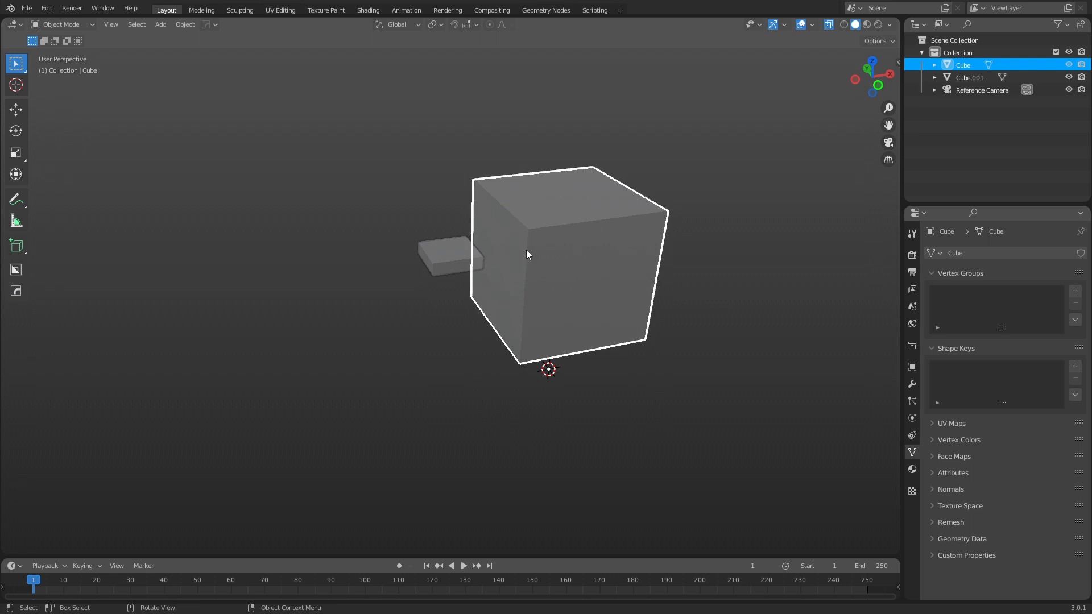
mouse_move(512, 284)
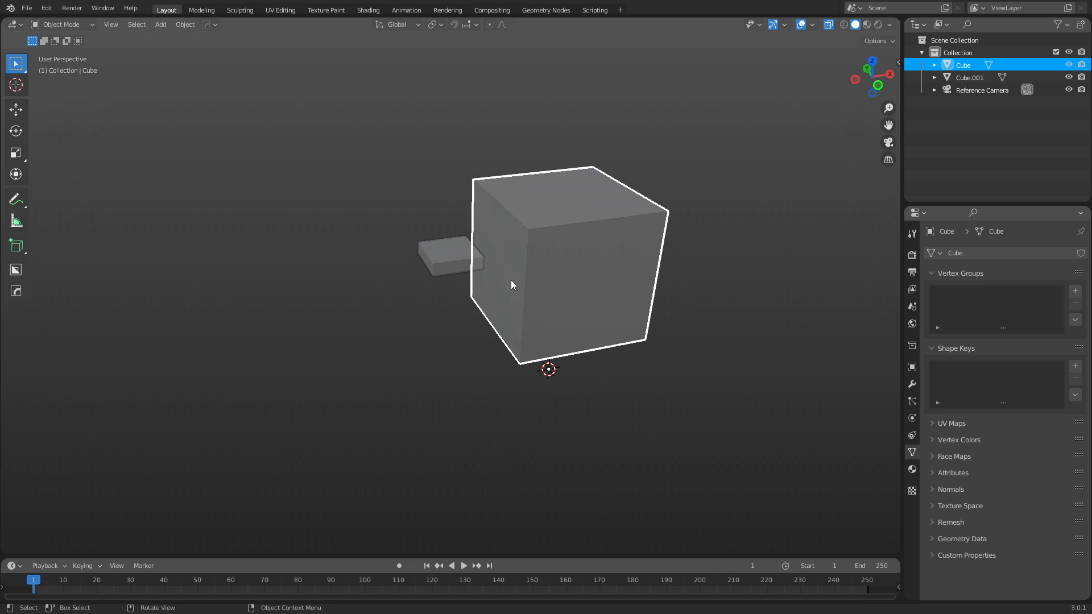
Switch the viewport to the reference camera via the View pie menu.
key(`)
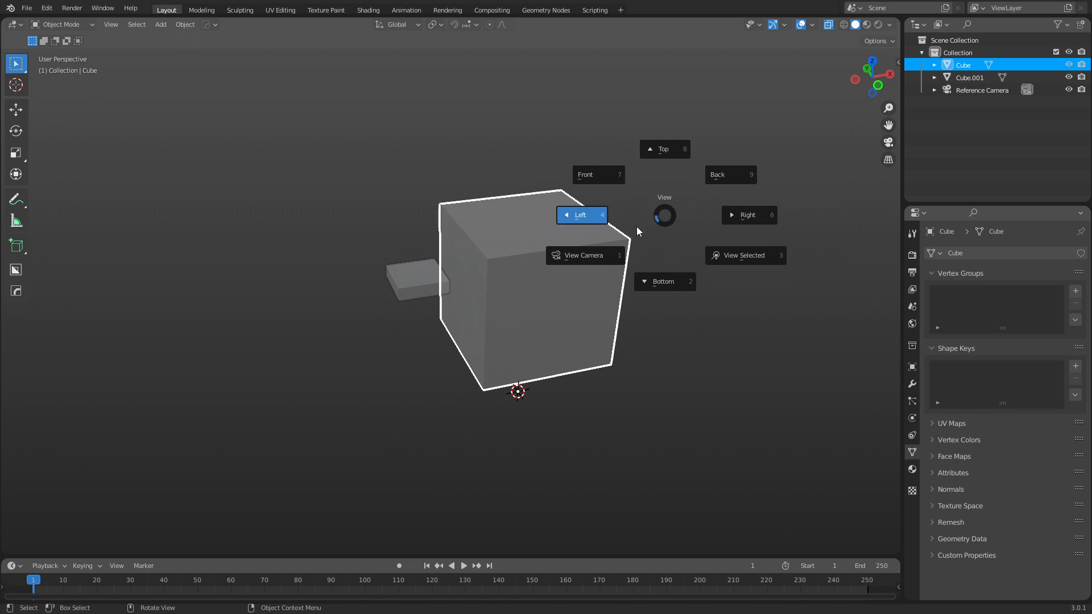
mouse_move(617, 256)
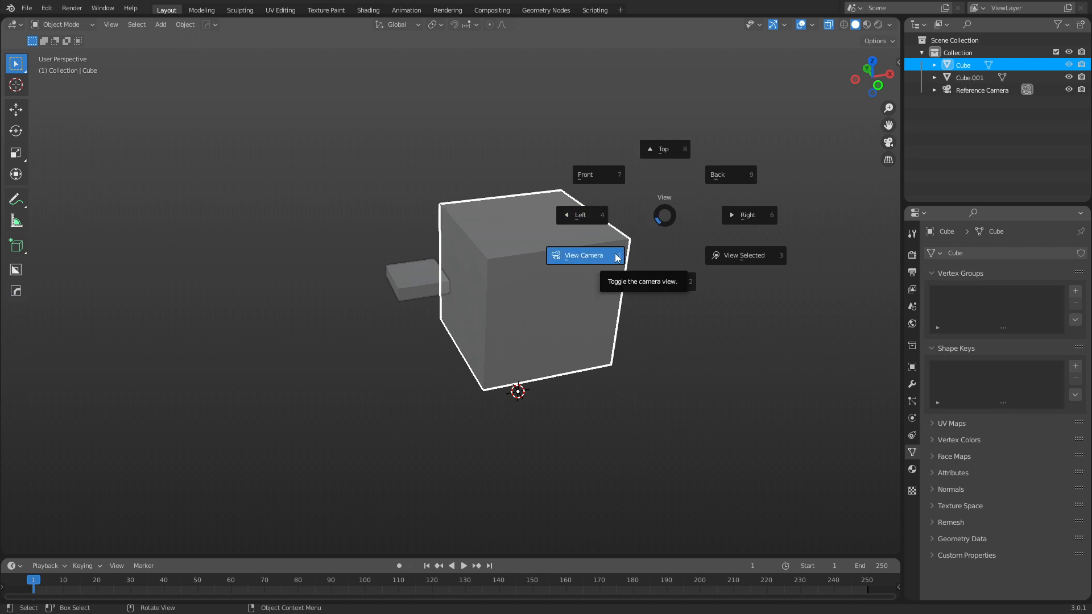
click(583, 255)
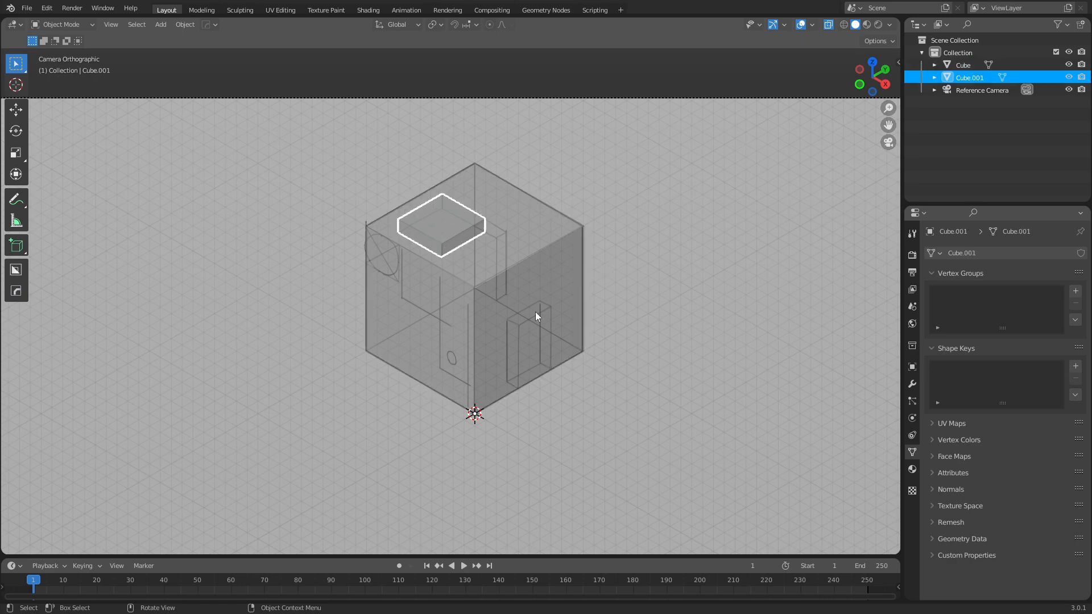
Move Cube.001 up along Z so it rests on the main cube's top face.
drag(535, 318, 446, 262)
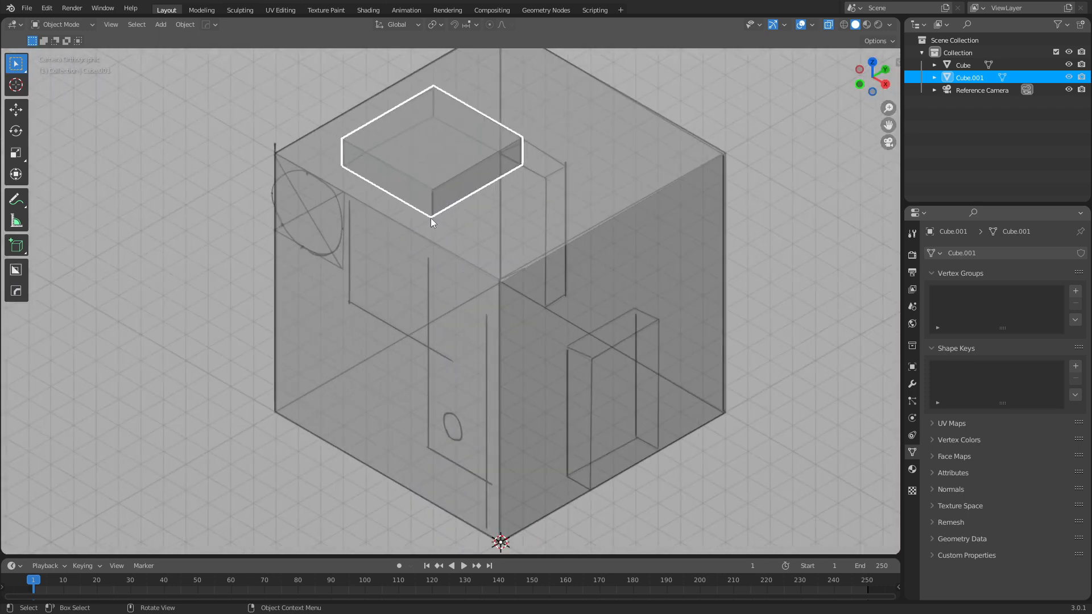
mouse_move(362, 182)
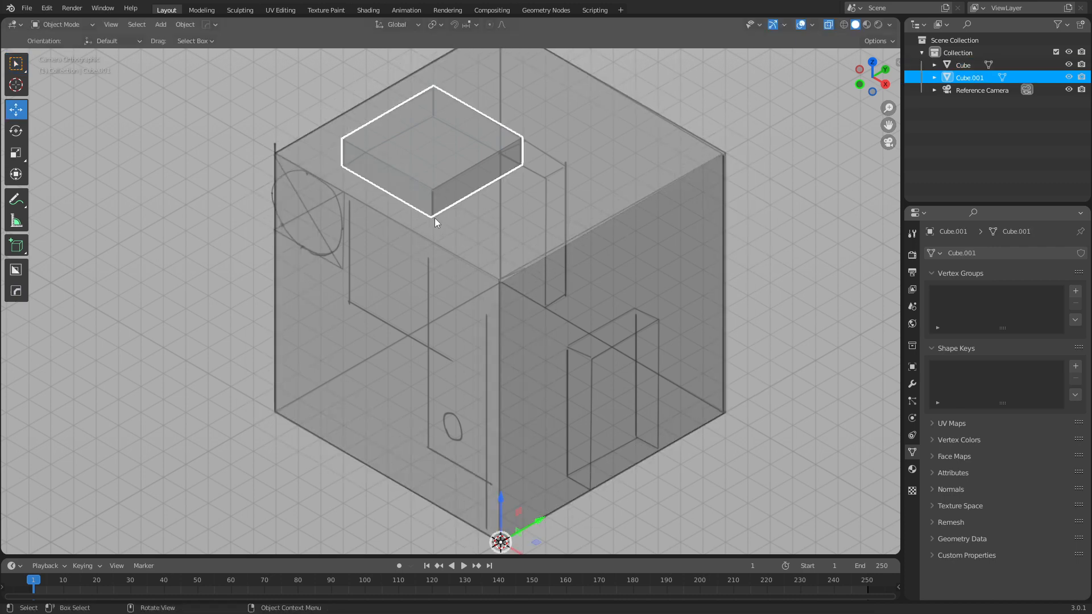
mouse_move(498, 321)
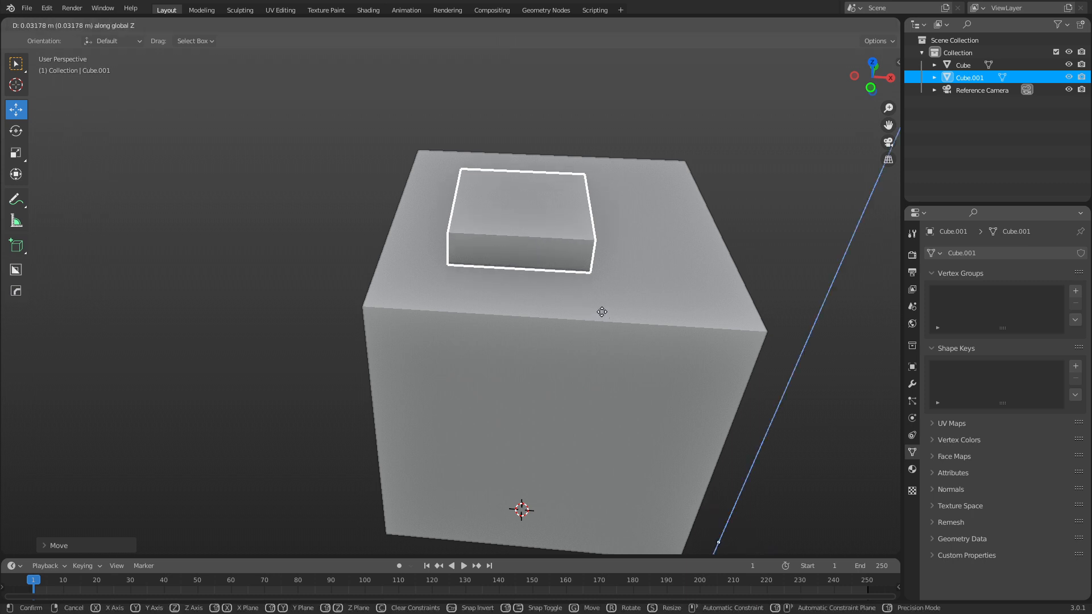
click(547, 282)
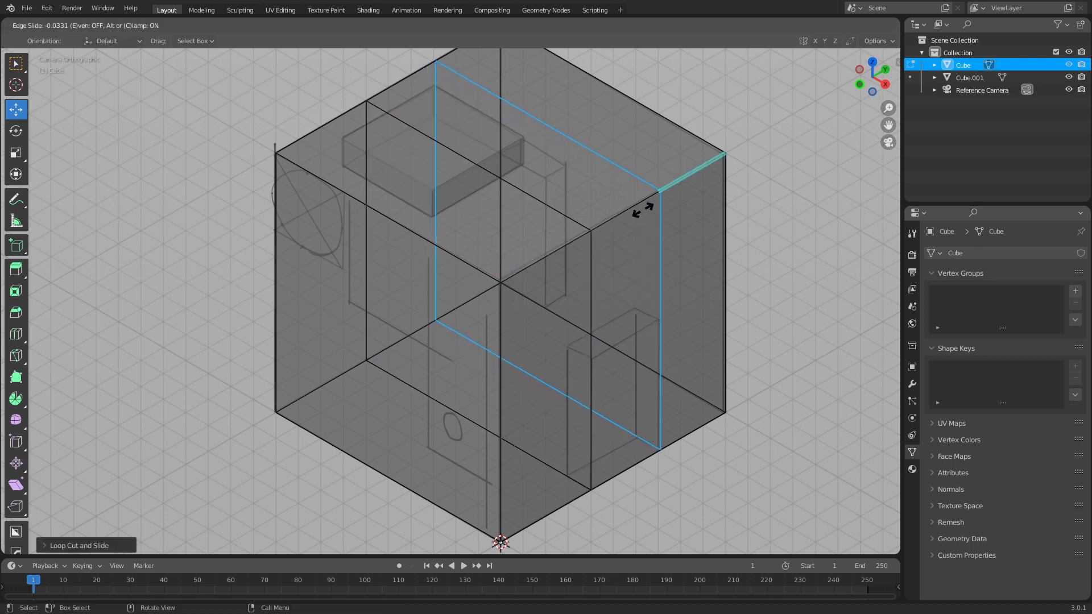
Add loop cuts on each axis dividing the main cube into a grid of faces.
click(517, 366)
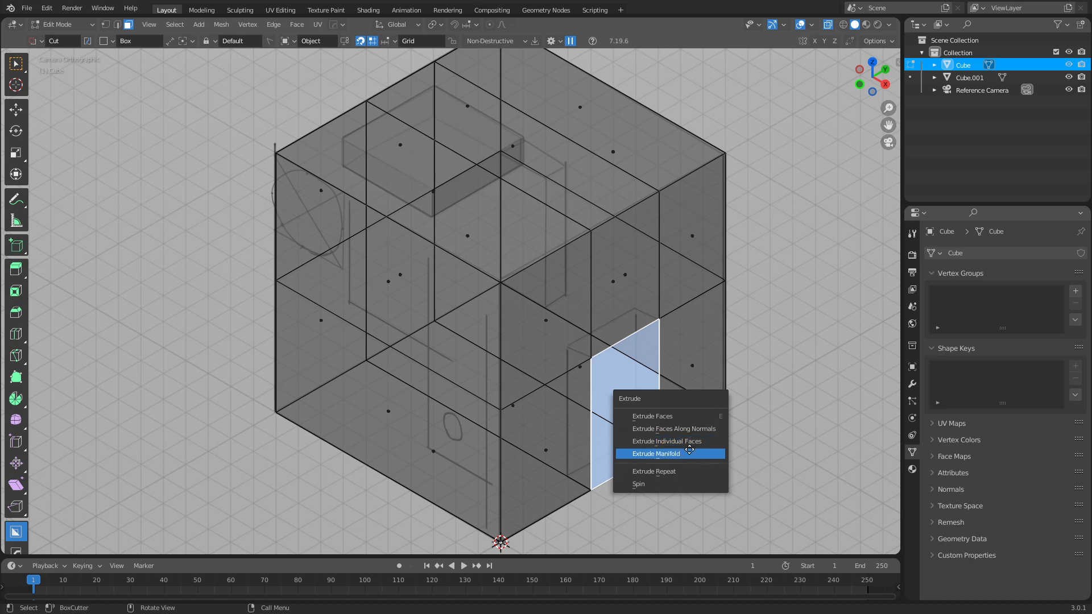
Extrude Manifold the lower notch and the tall narrow slot inward into the cube.
click(656, 454)
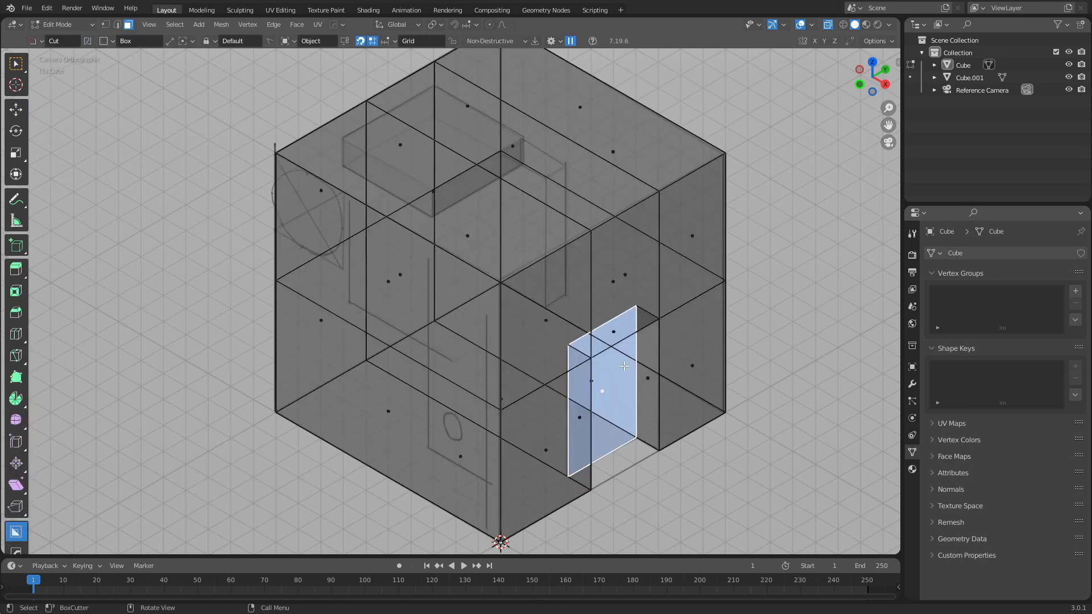
mouse_move(573, 136)
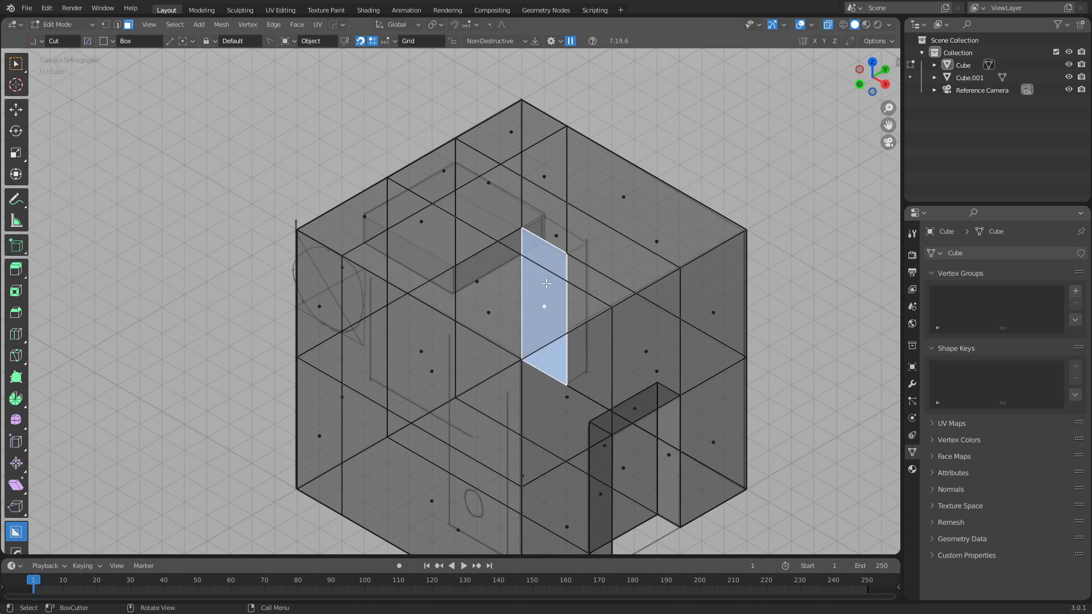
mouse_move(576, 327)
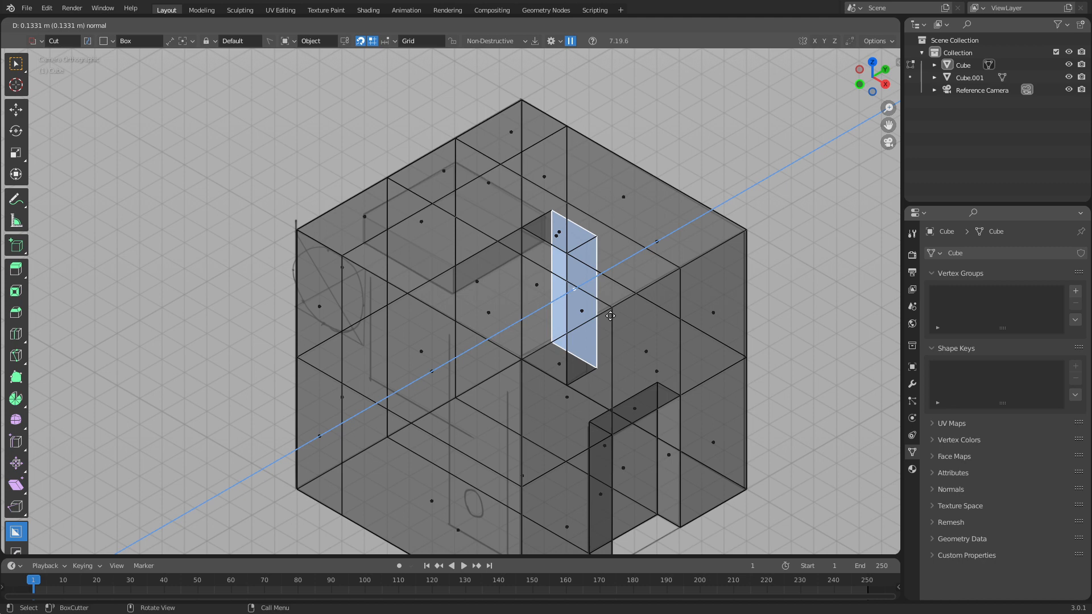
key(Y)
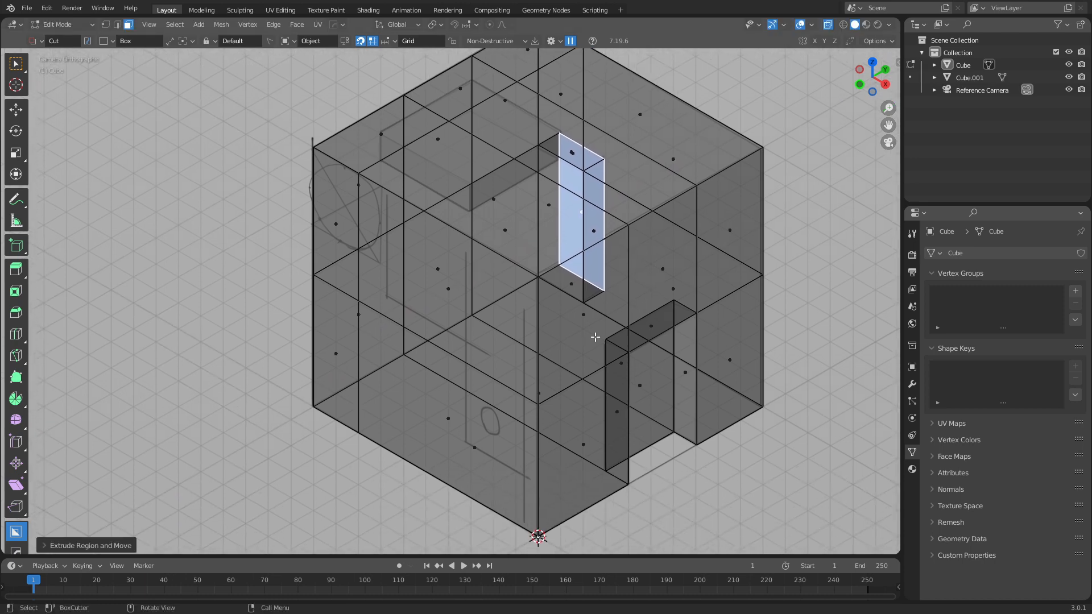
Return to Object Mode through the mode pie menu.
key(Tab)
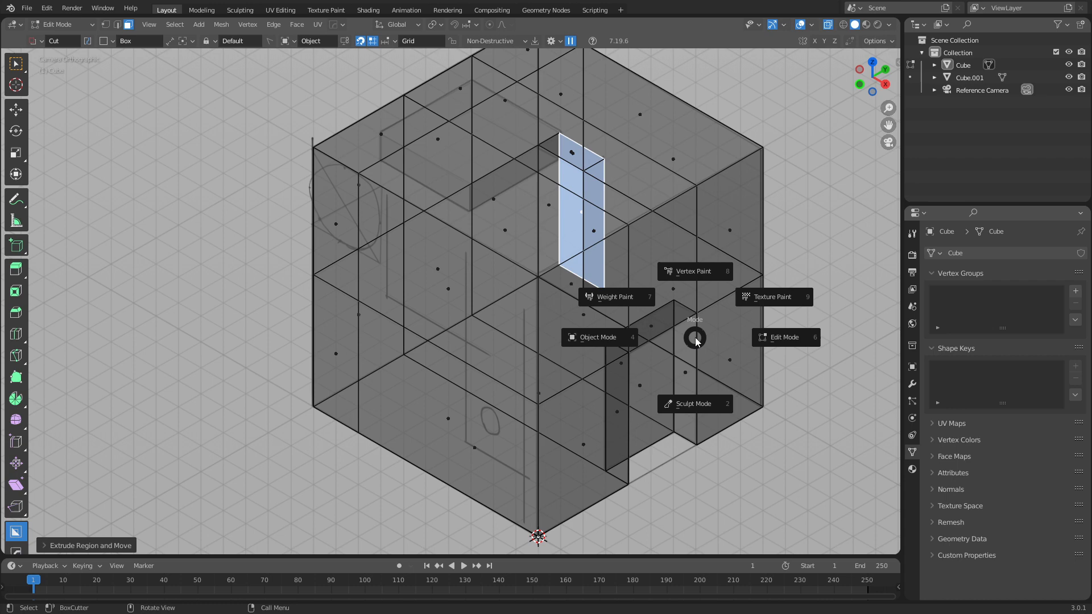
click(598, 337)
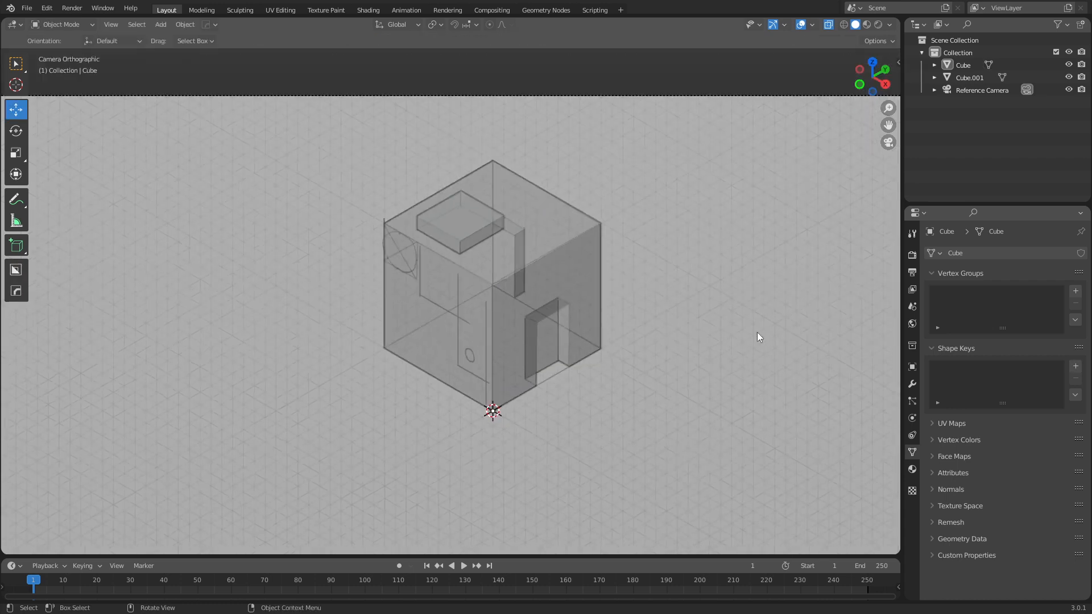
scroll(up, 3)
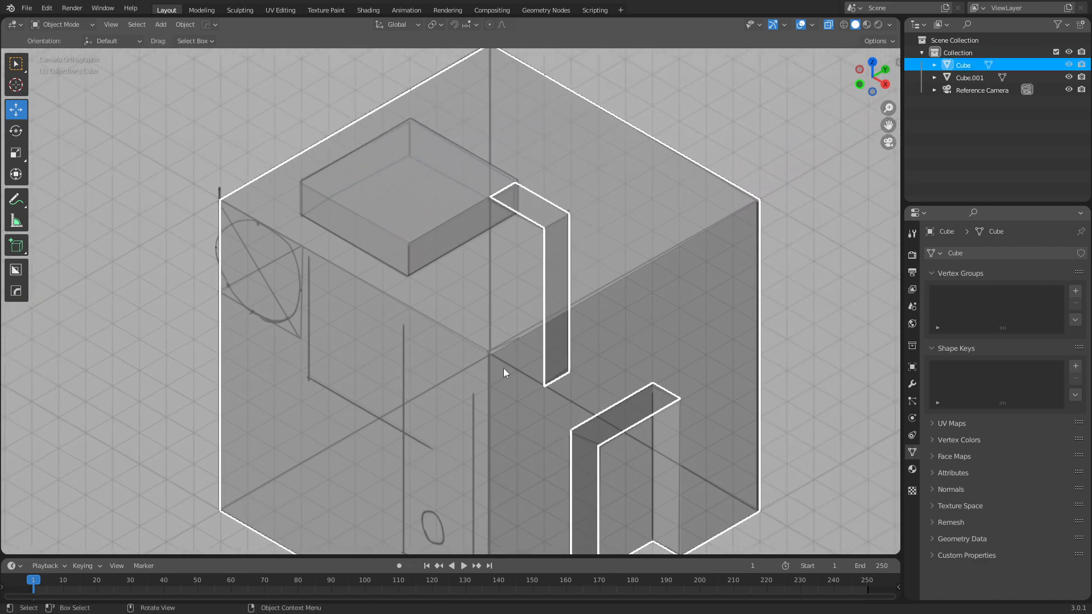
mouse_move(461, 321)
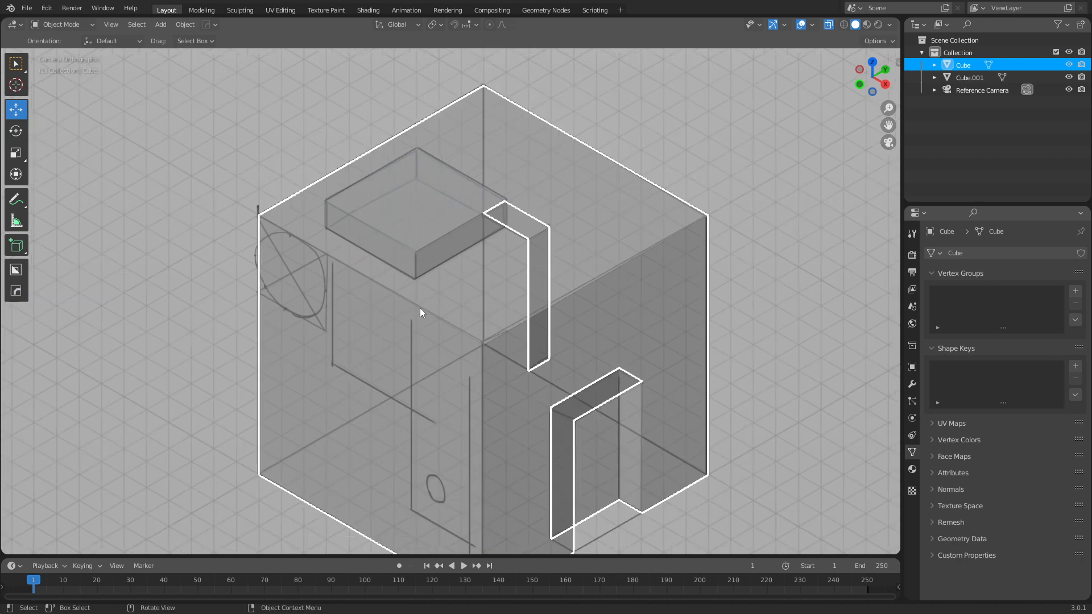
mouse_move(388, 321)
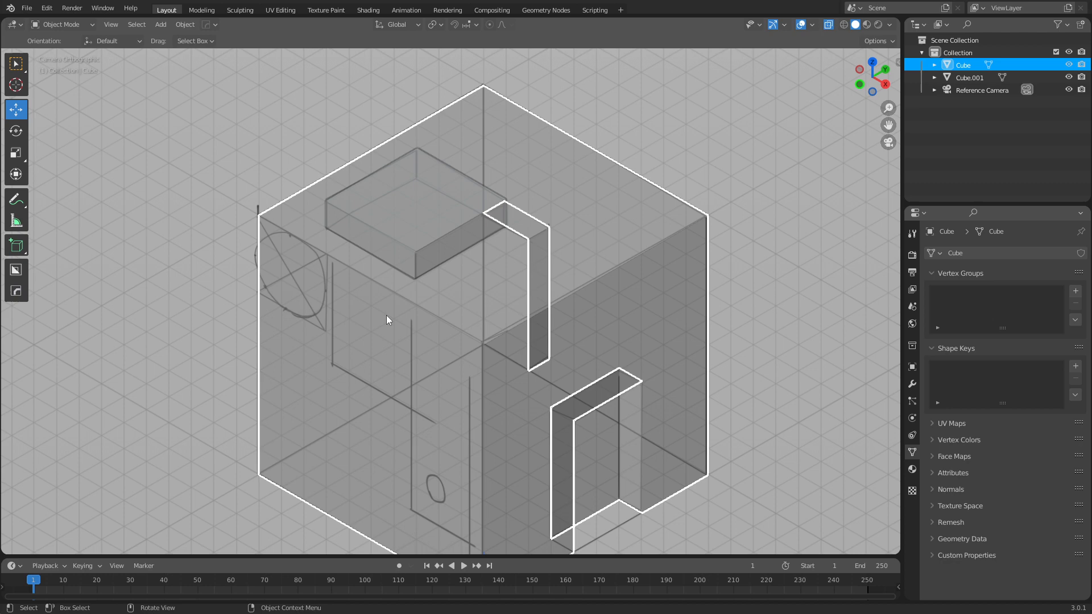
mouse_move(288, 306)
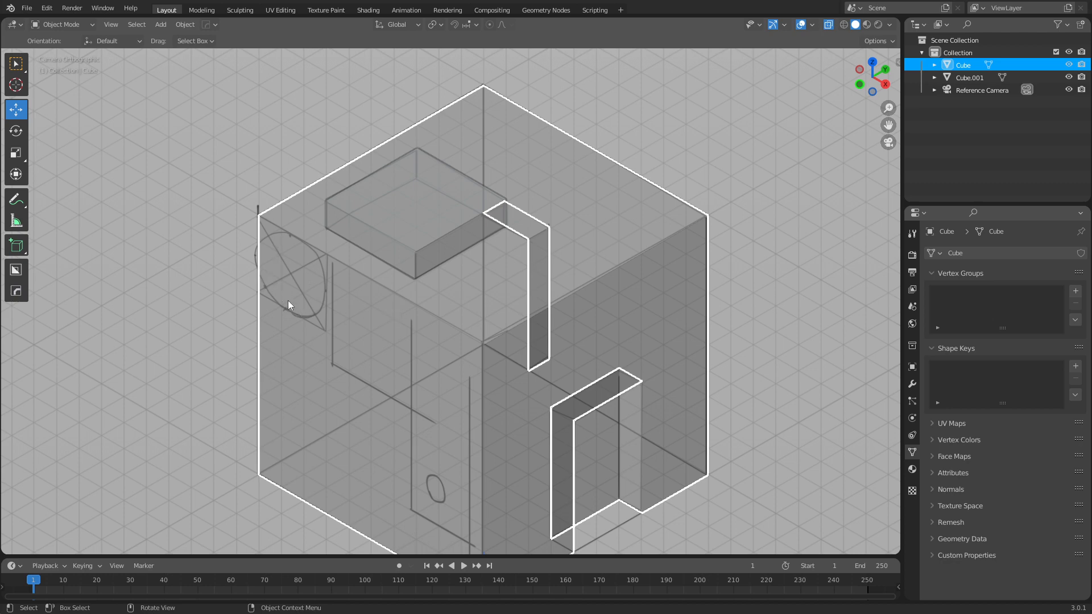
mouse_move(333, 389)
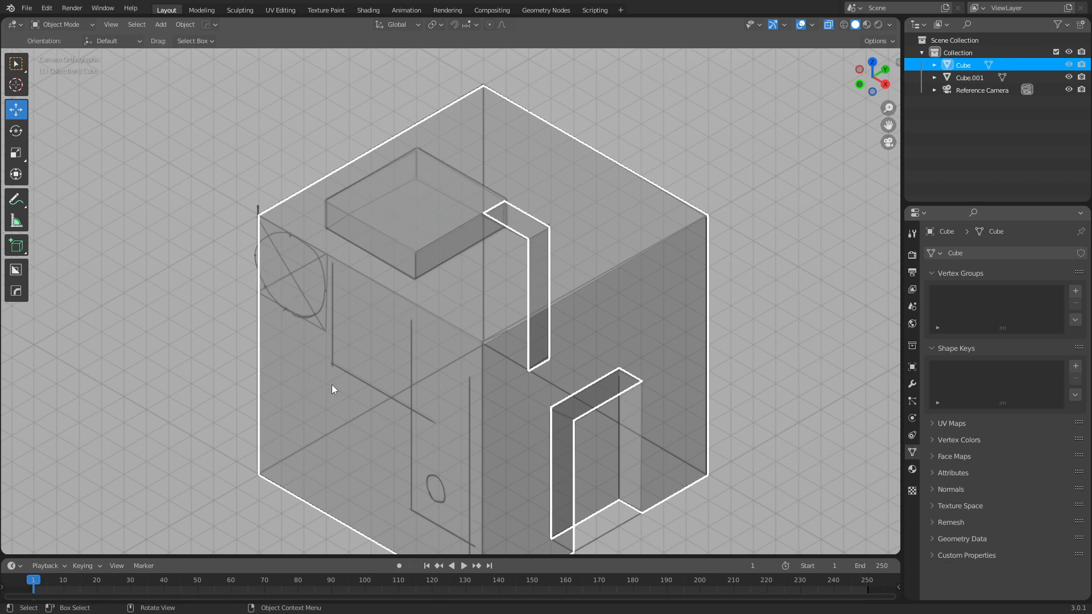
mouse_move(279, 286)
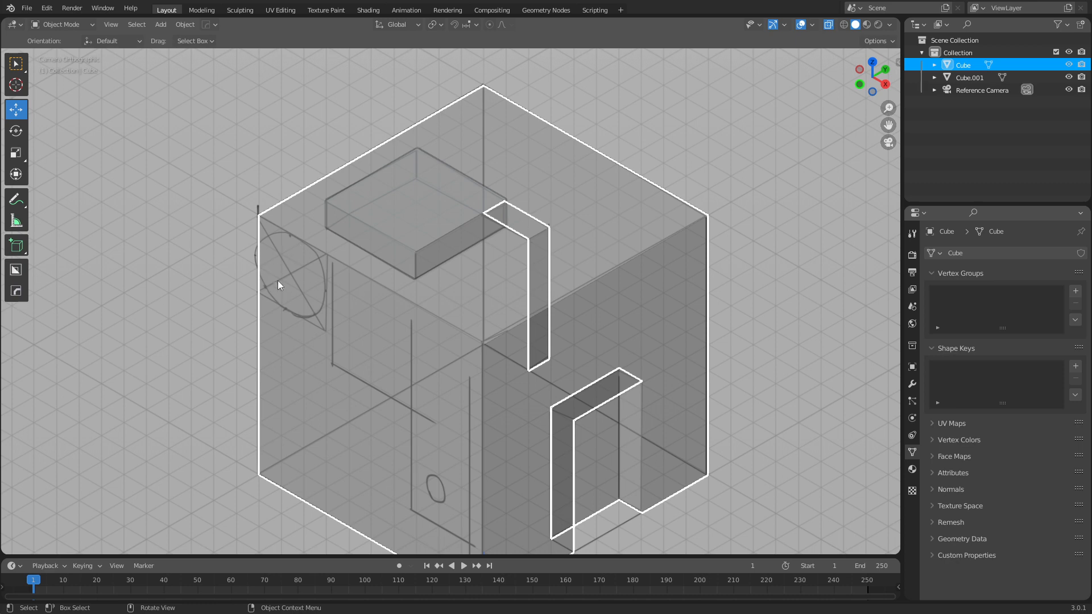
mouse_move(603, 368)
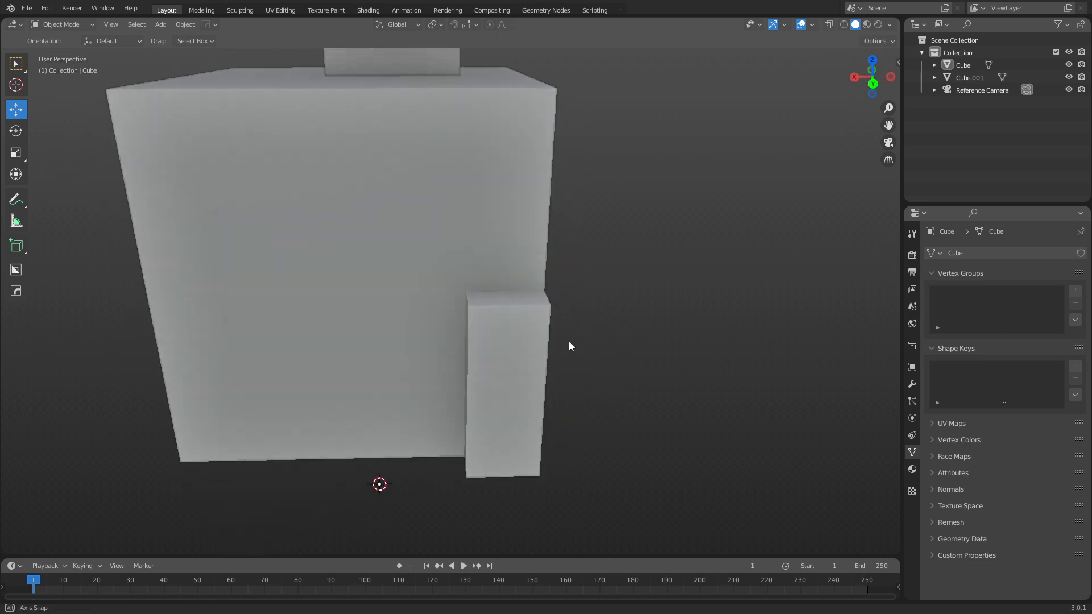
drag(570, 346, 524, 318)
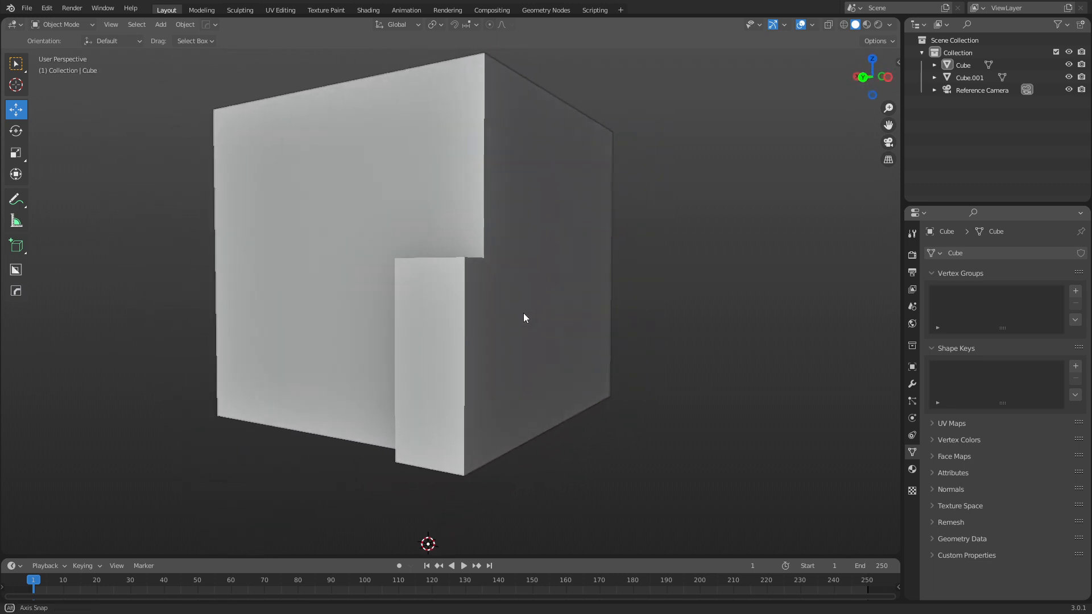
drag(526, 318, 426, 331)
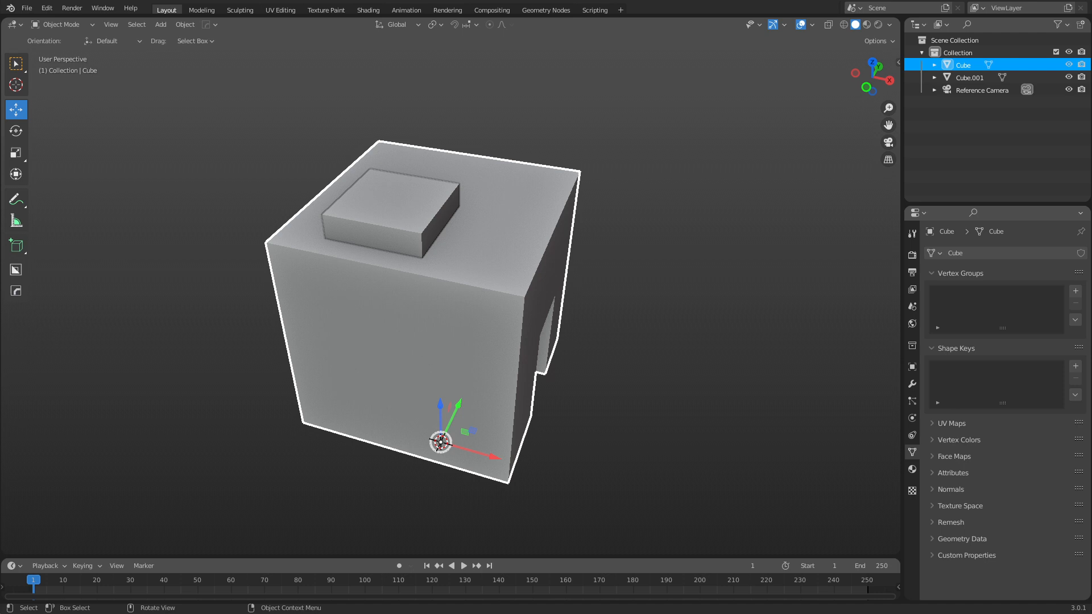
click(627, 419)
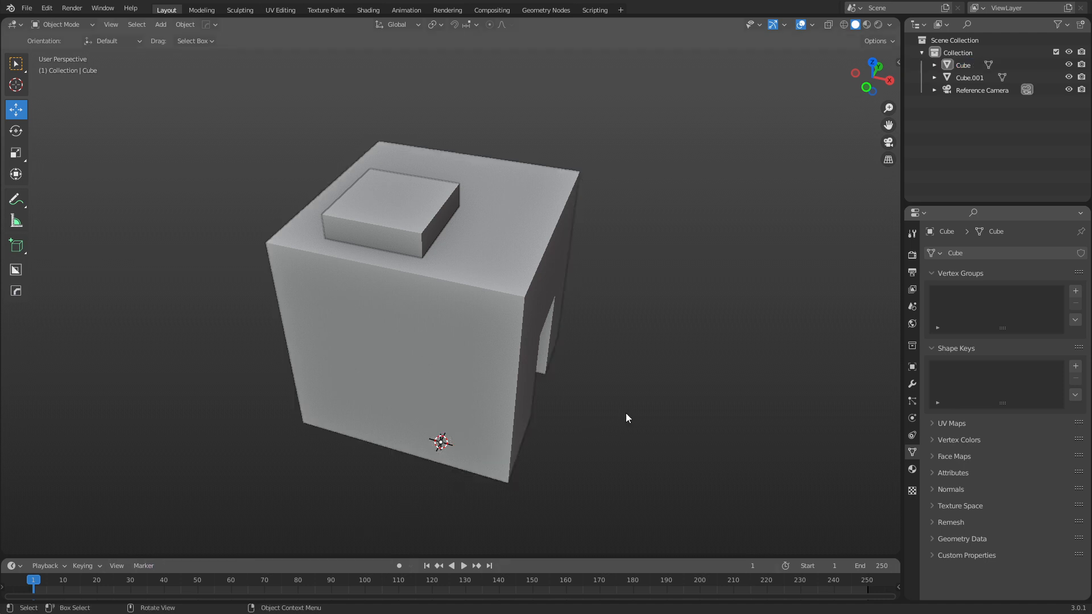